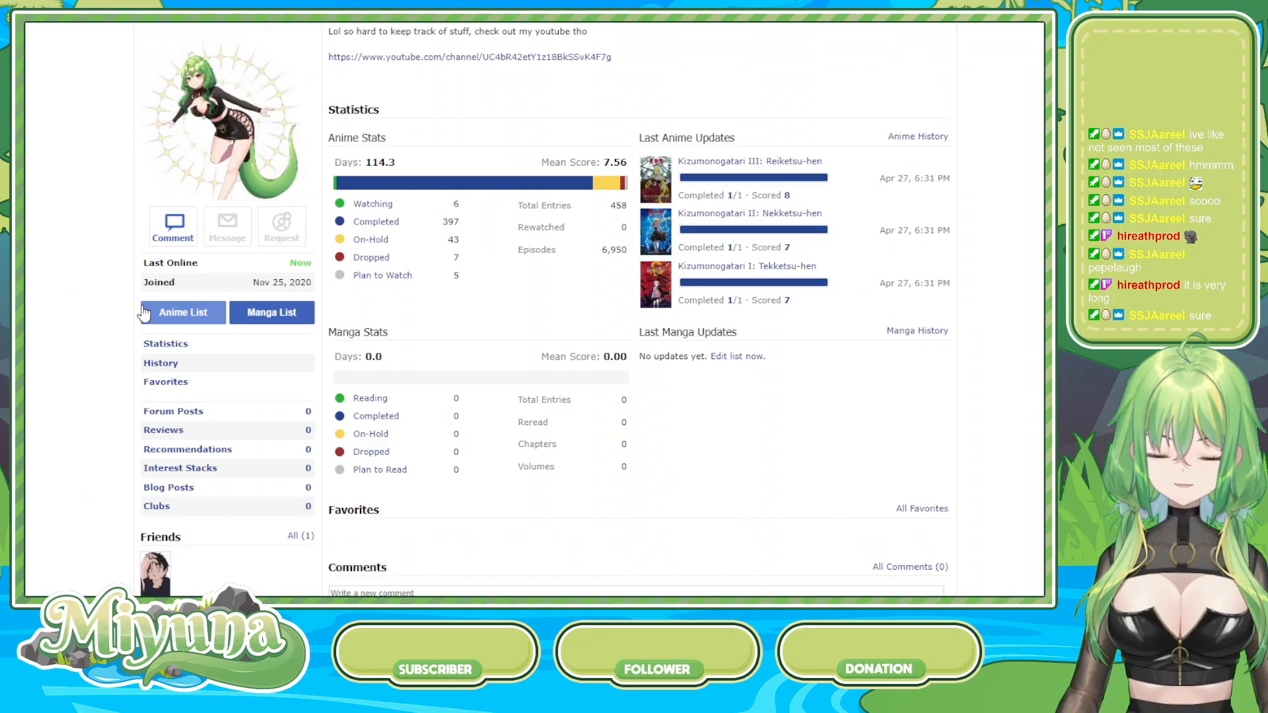
- Show the user's anime list from 86 Part 2 to Akatsuki no Yona with scores
left_click(181, 312)
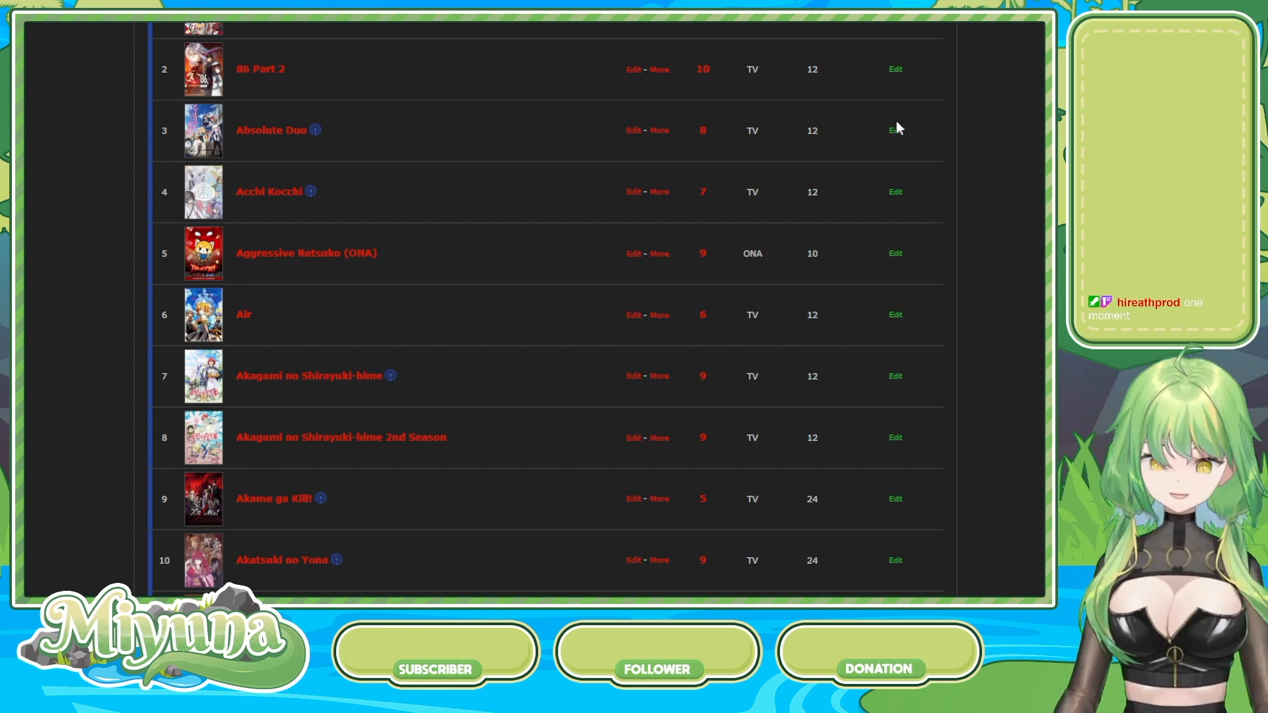
mouse_move(677, 147)
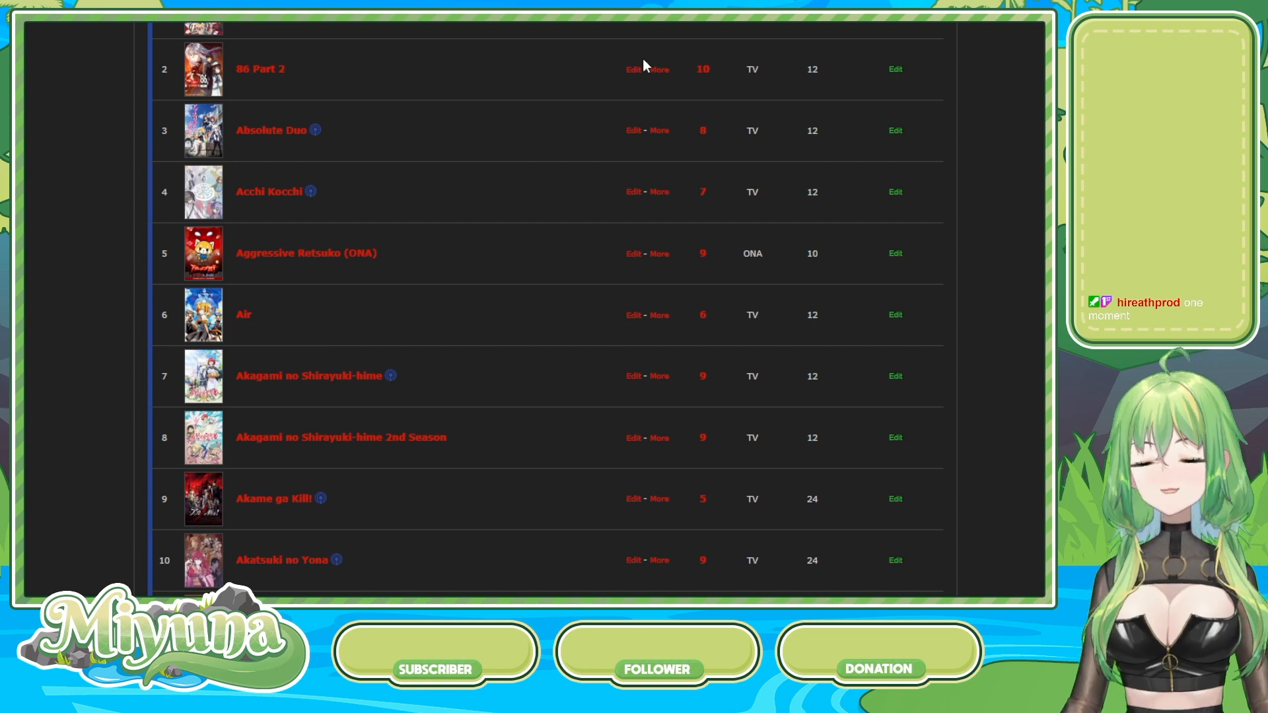
mouse_move(734, 65)
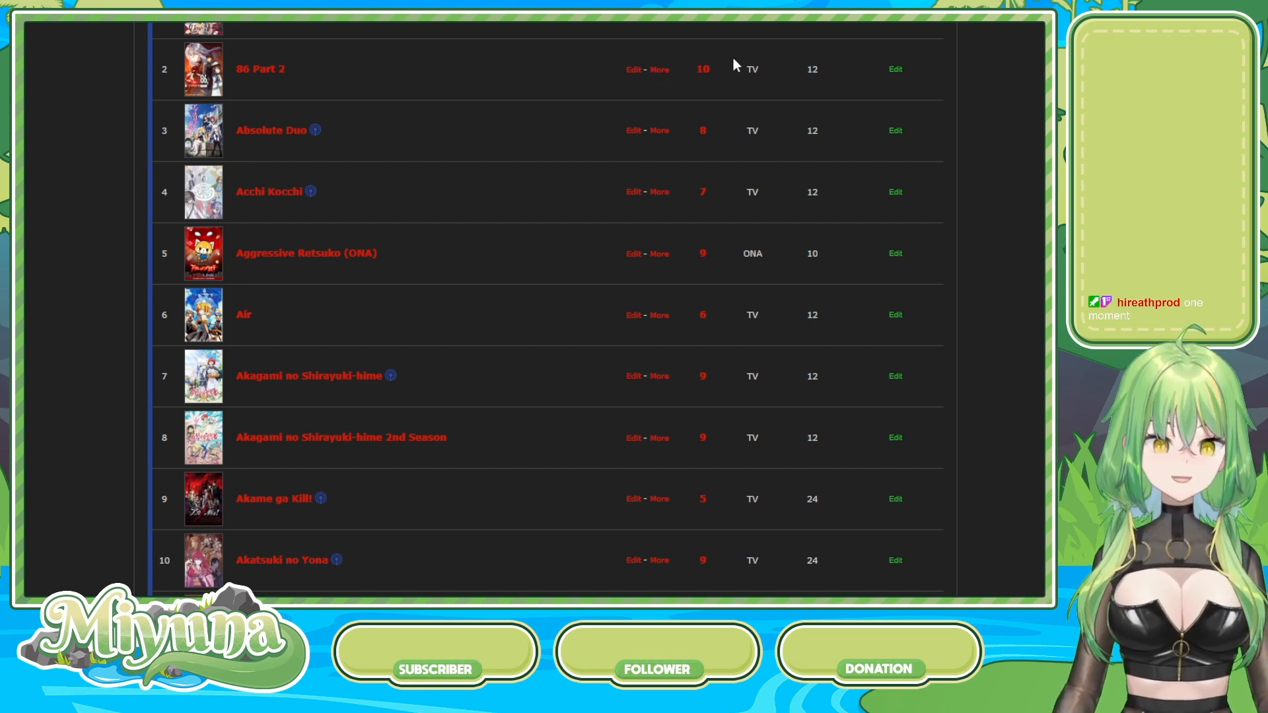
mouse_move(373, 118)
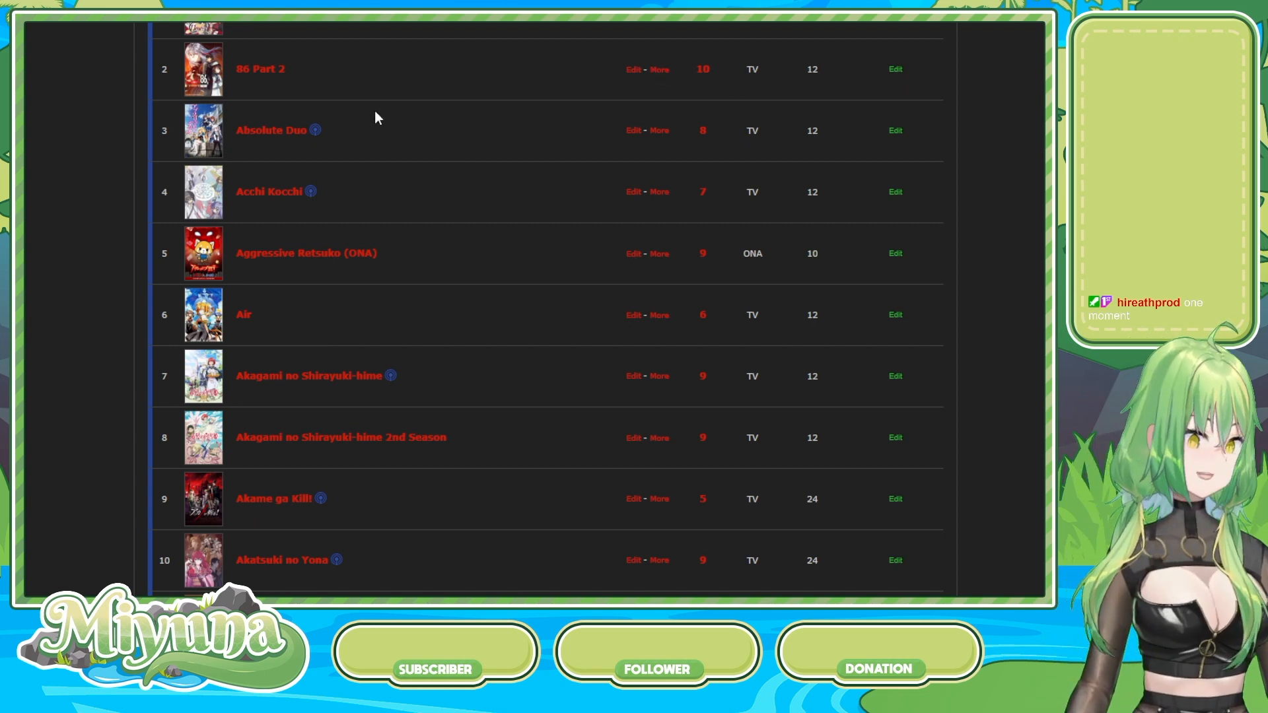
mouse_move(486, 74)
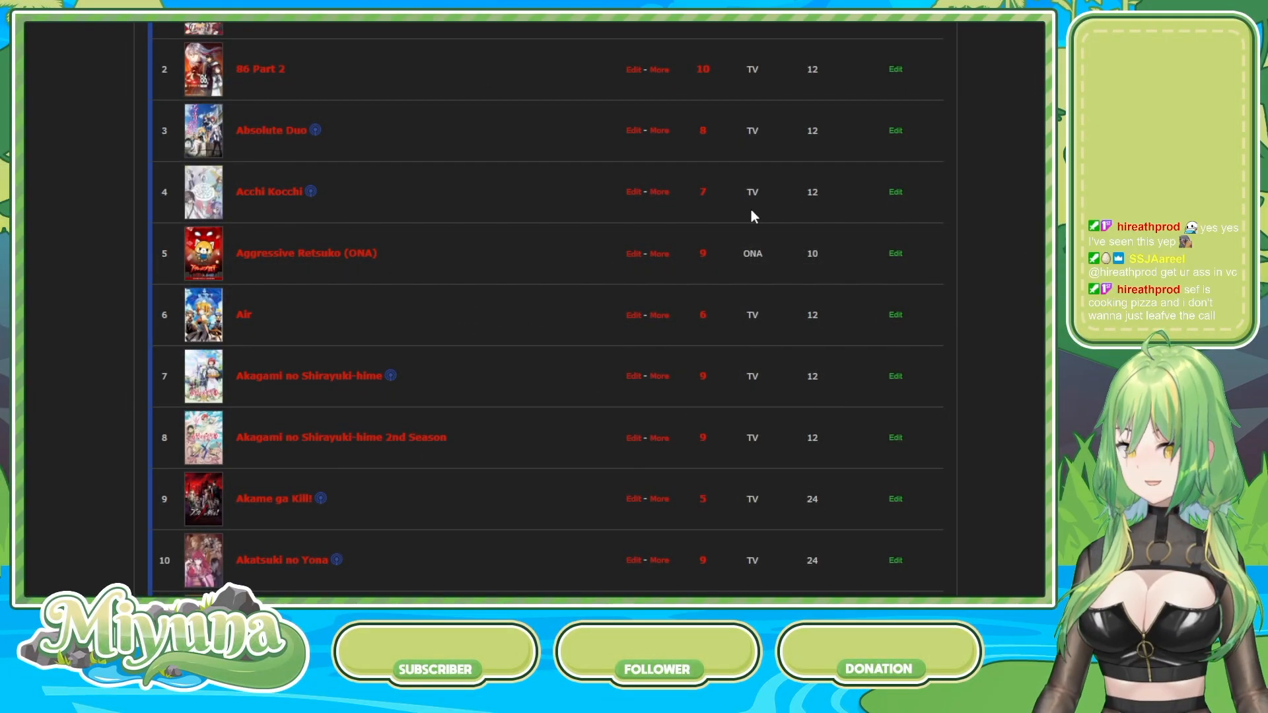
mouse_move(413, 208)
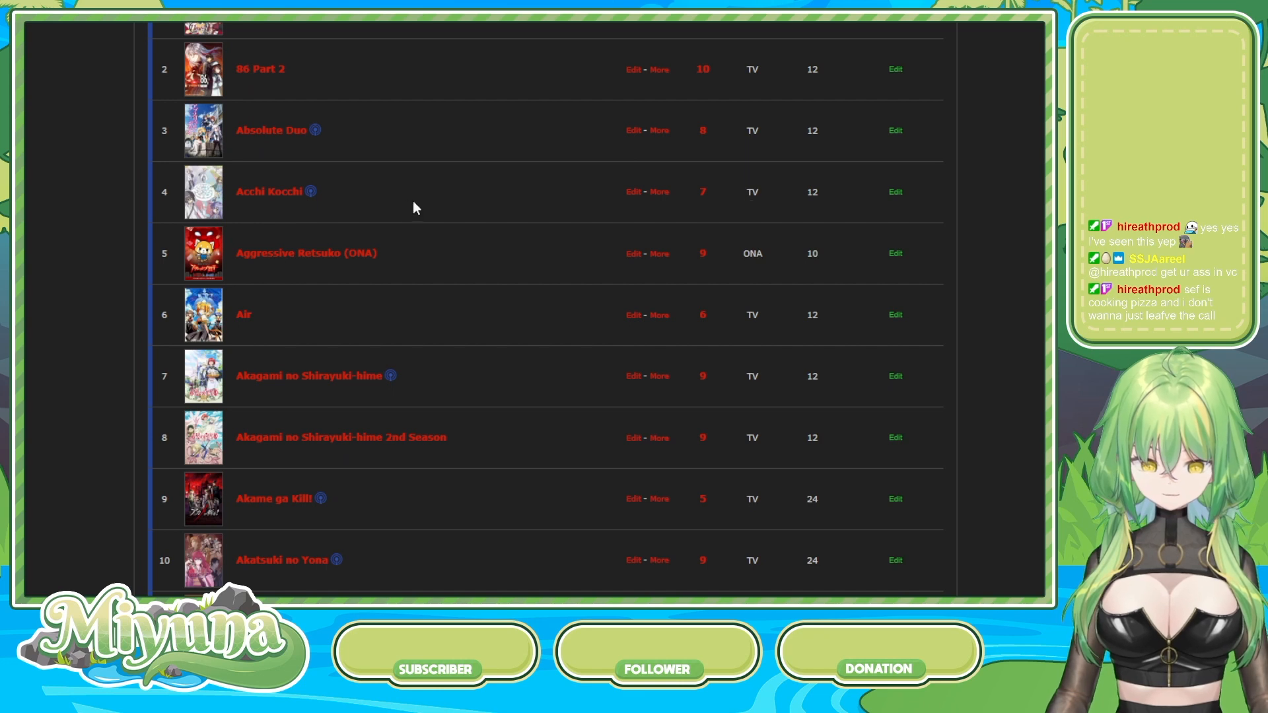
mouse_move(483, 196)
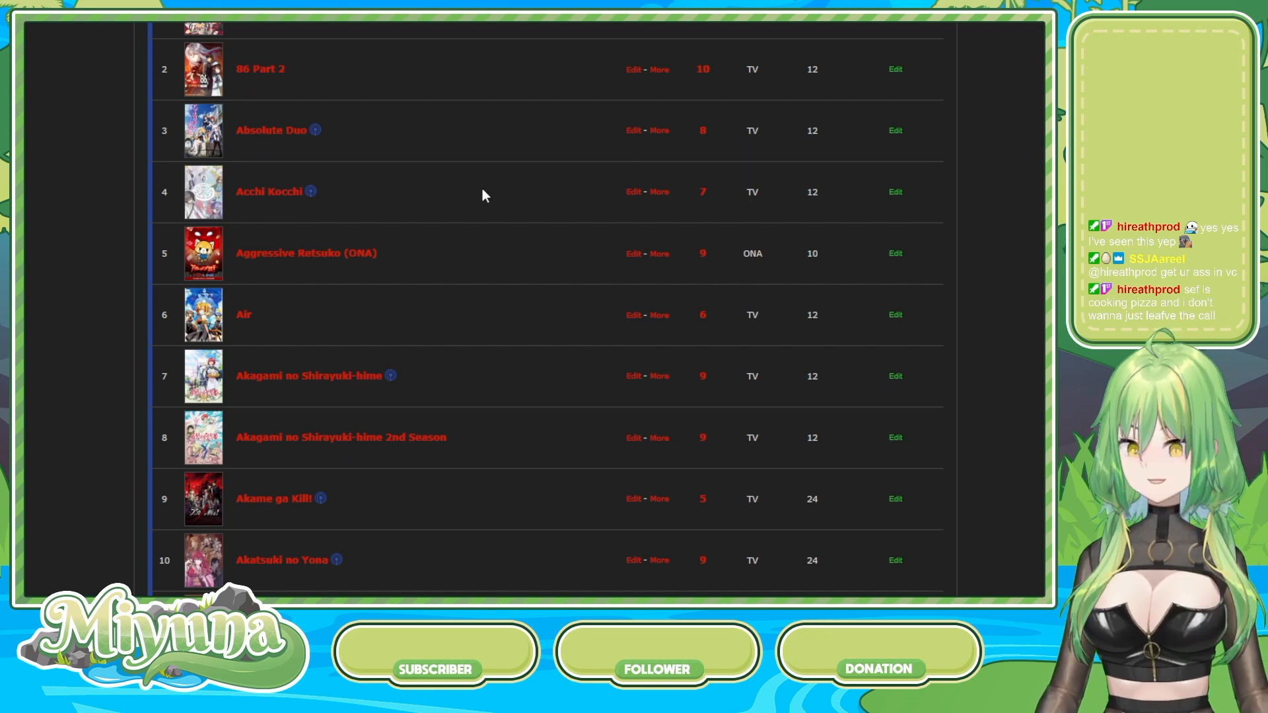
mouse_move(315, 209)
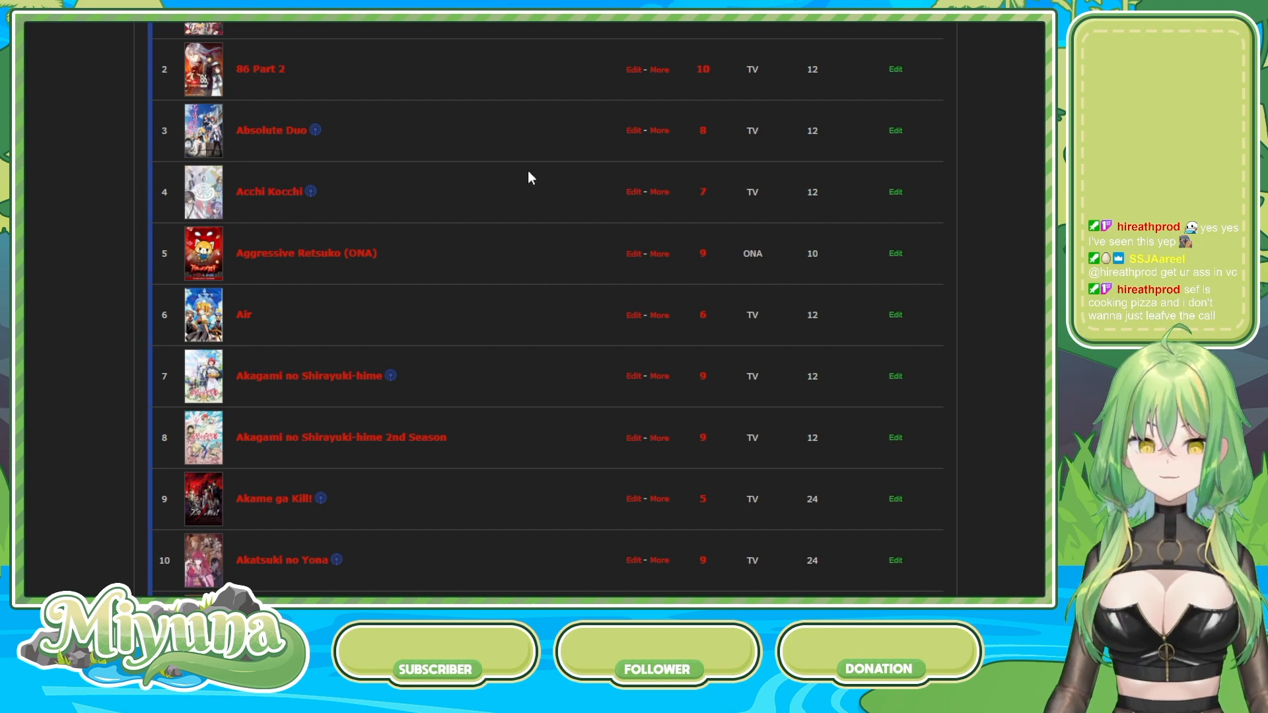
mouse_move(274, 194)
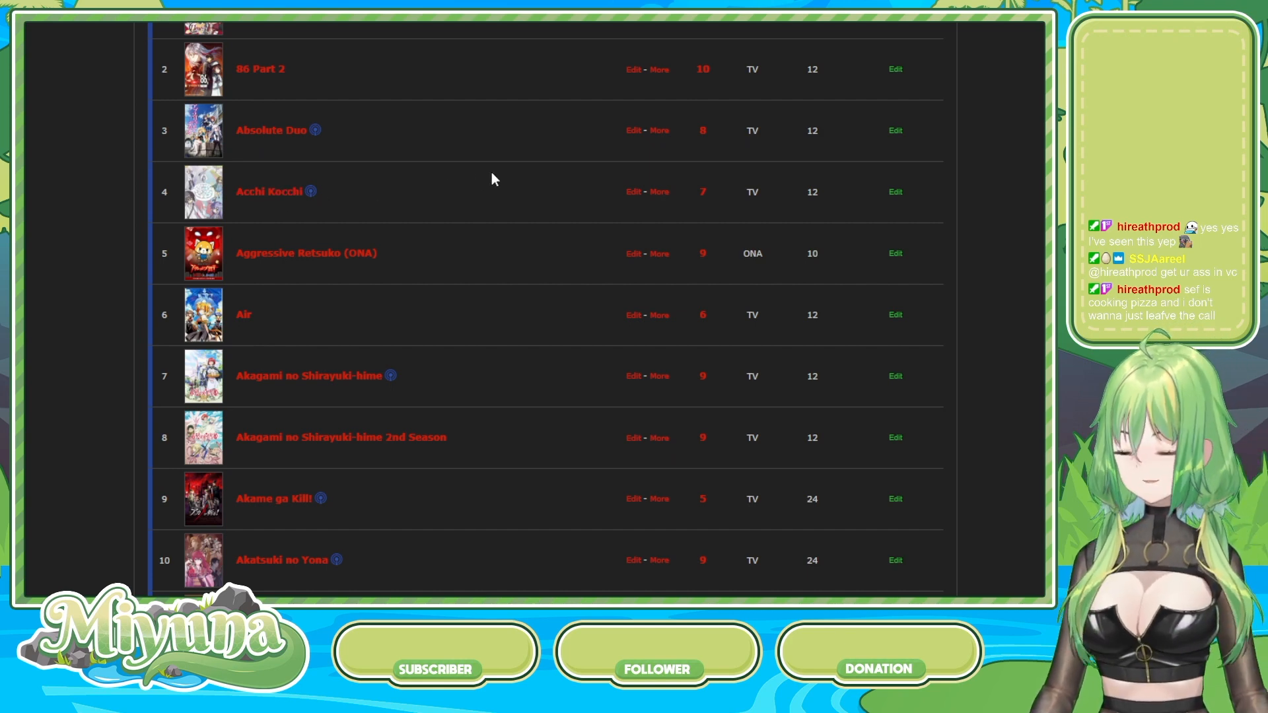
mouse_move(517, 151)
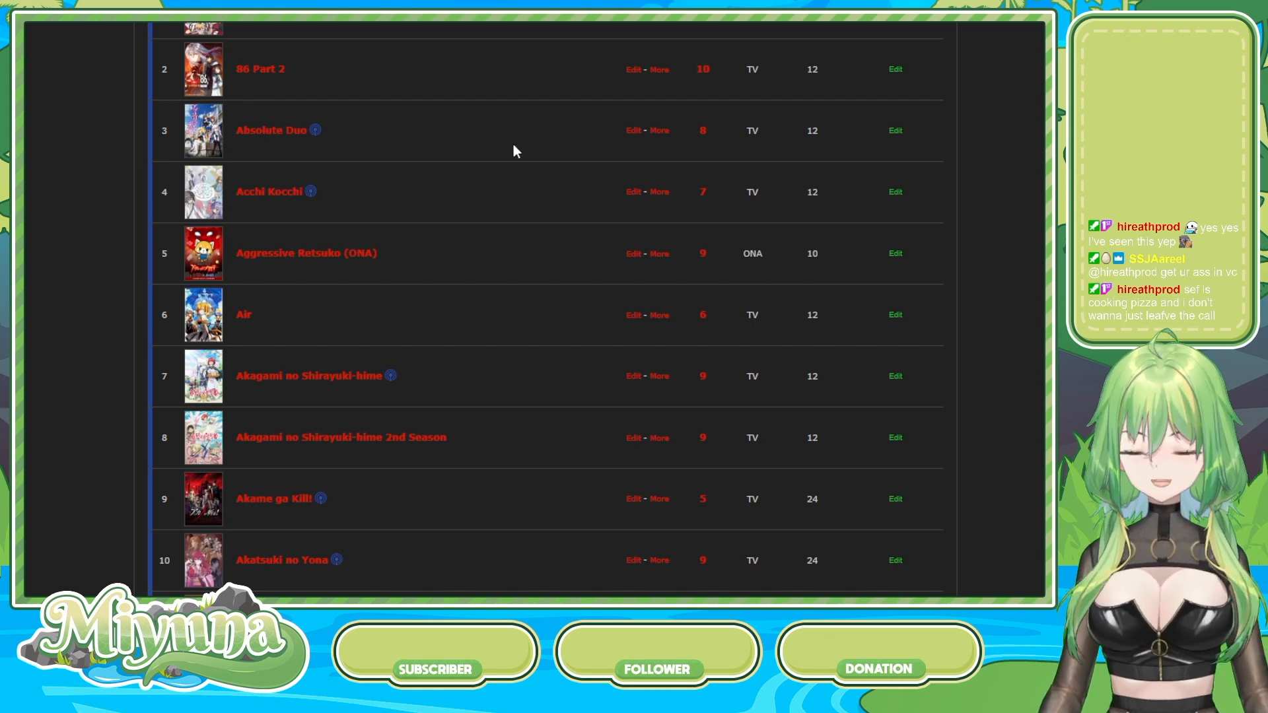
mouse_move(552, 153)
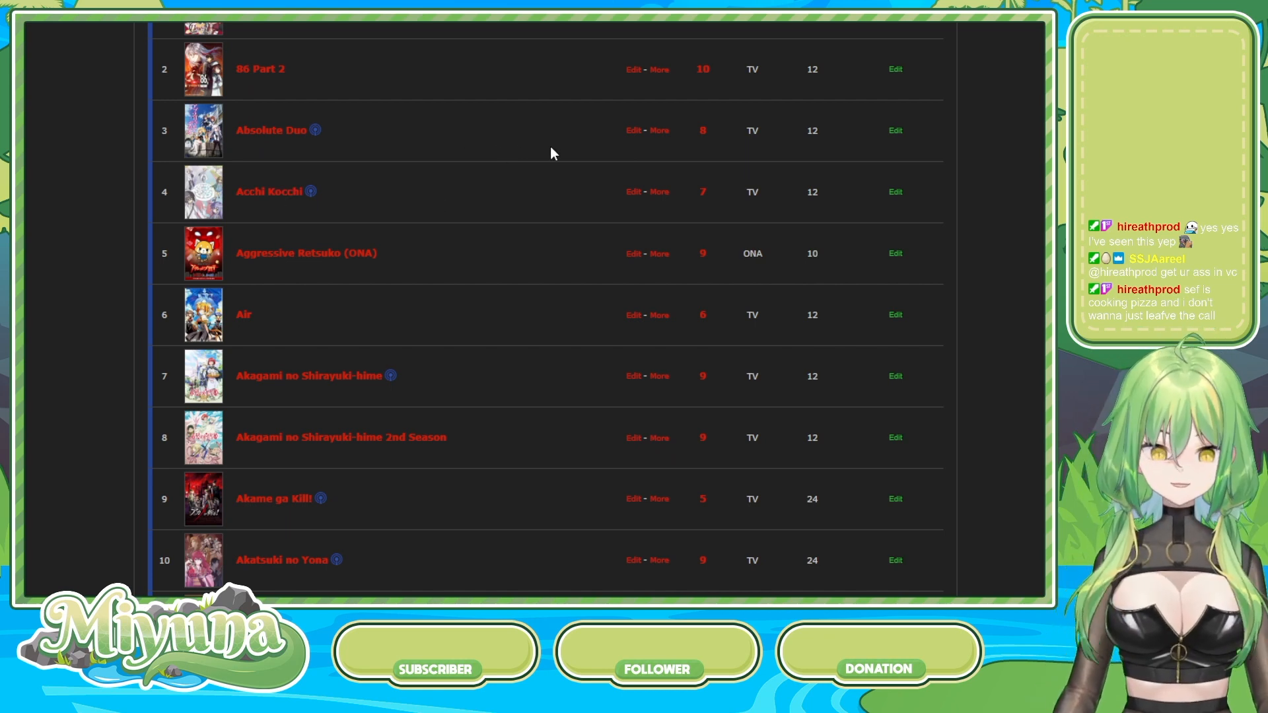
mouse_move(567, 110)
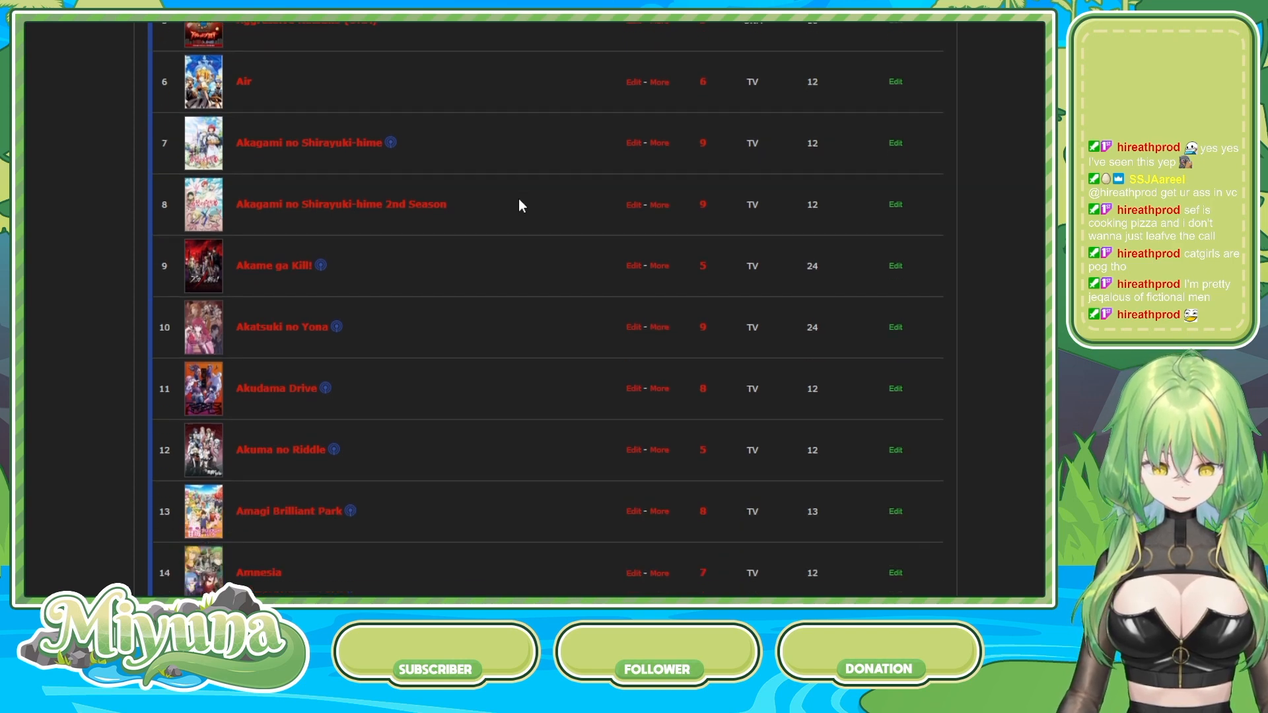
scroll("down", 3)
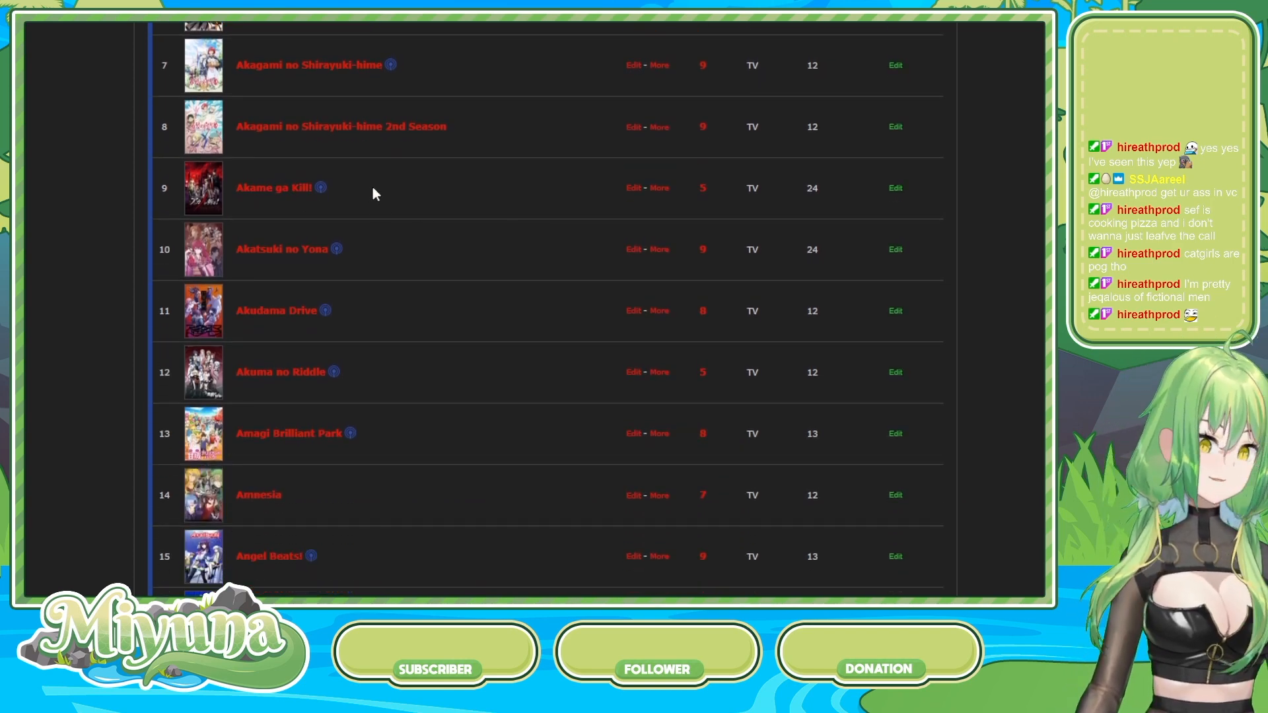
mouse_move(422, 186)
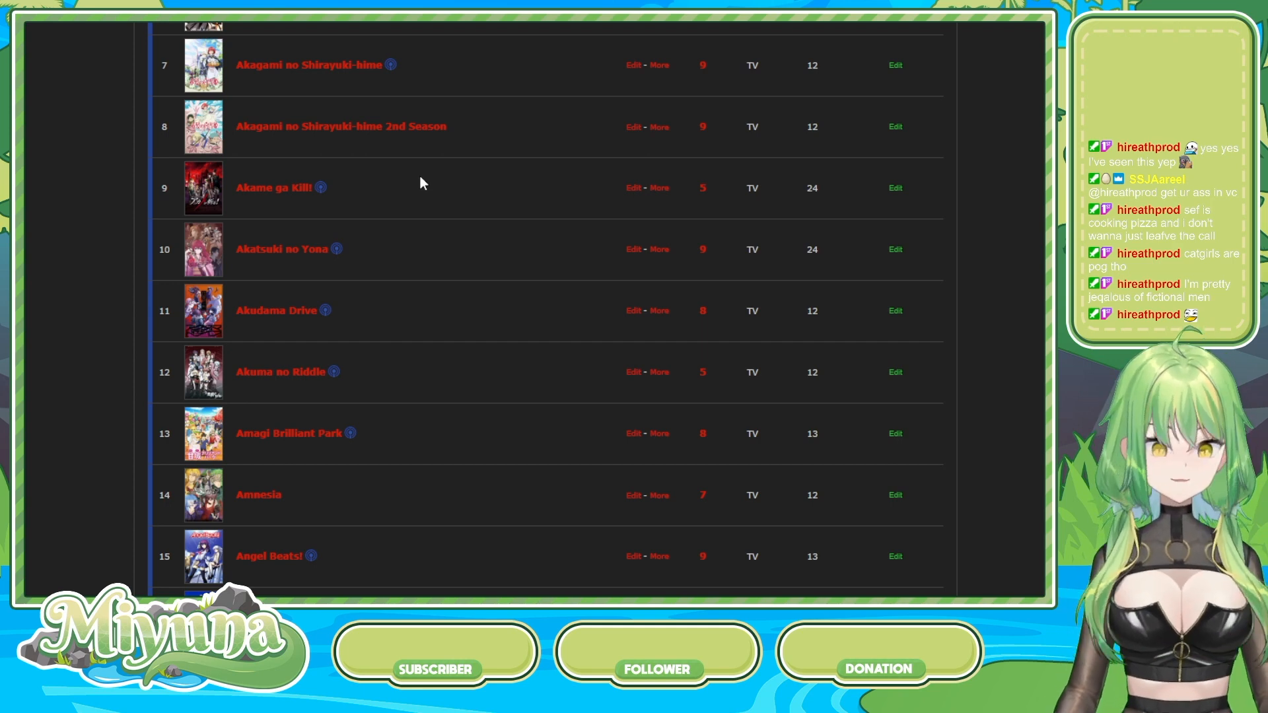
mouse_move(539, 176)
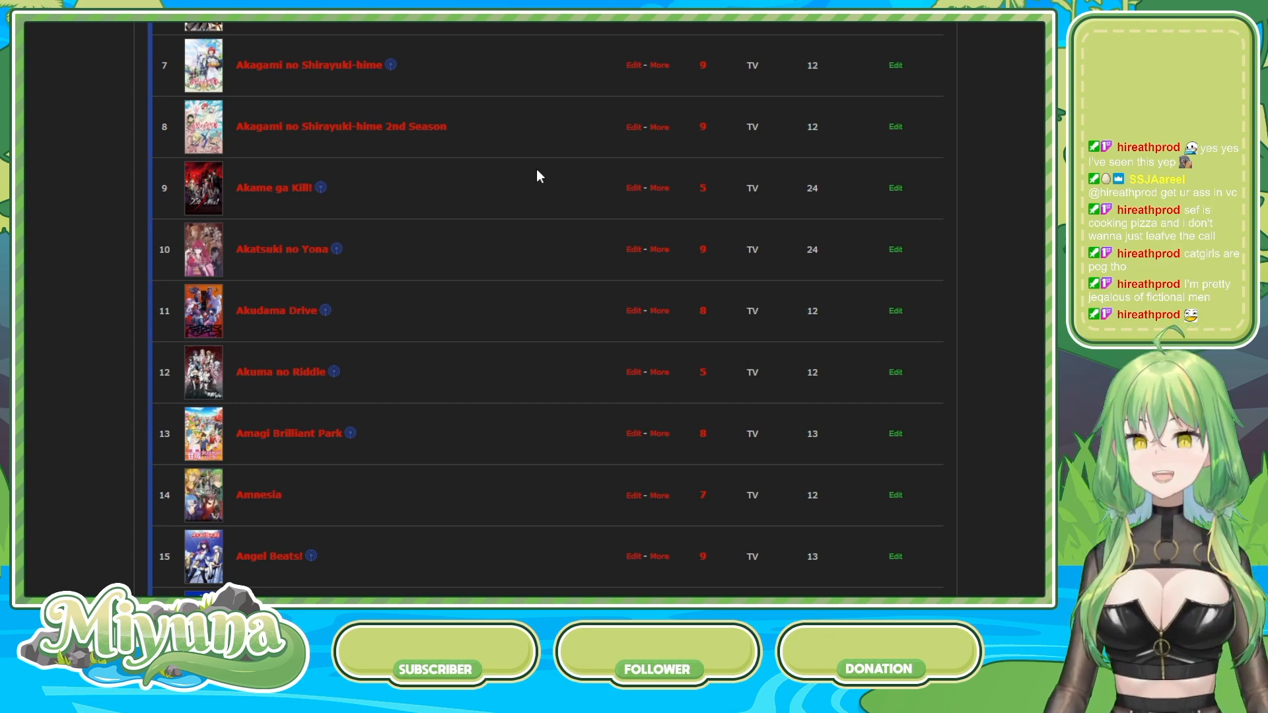
mouse_move(624, 215)
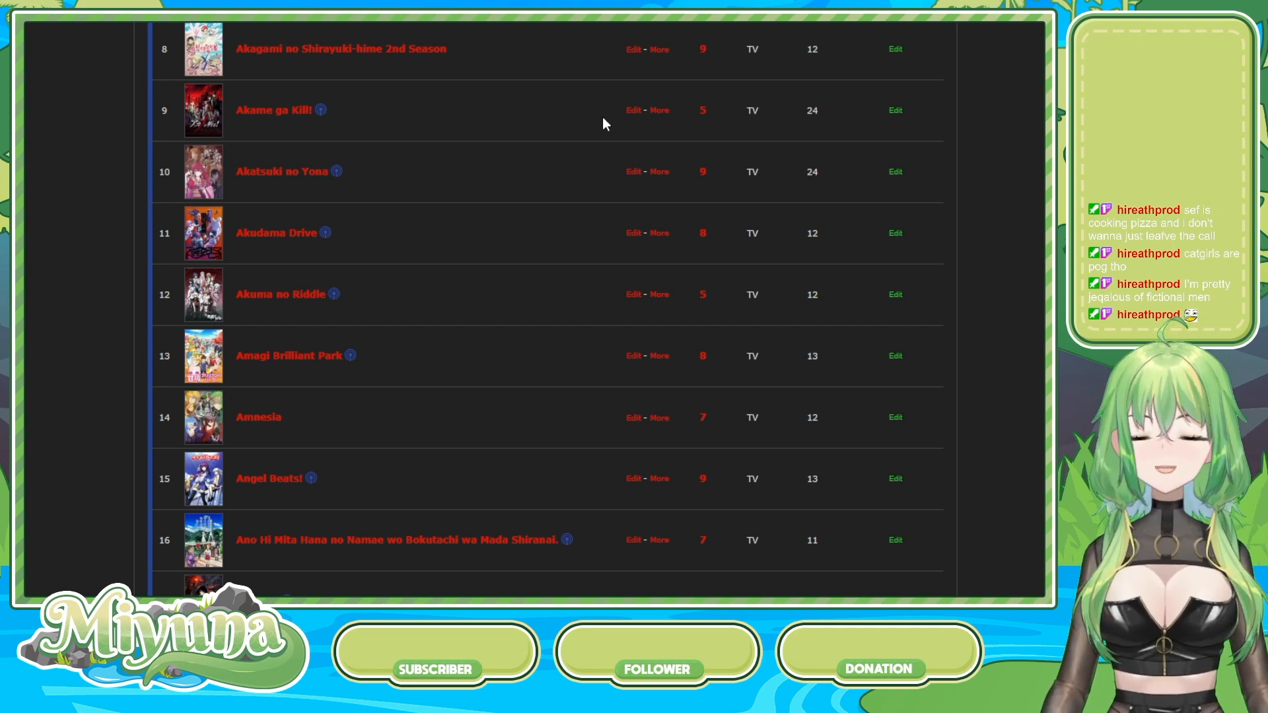
mouse_move(716, 107)
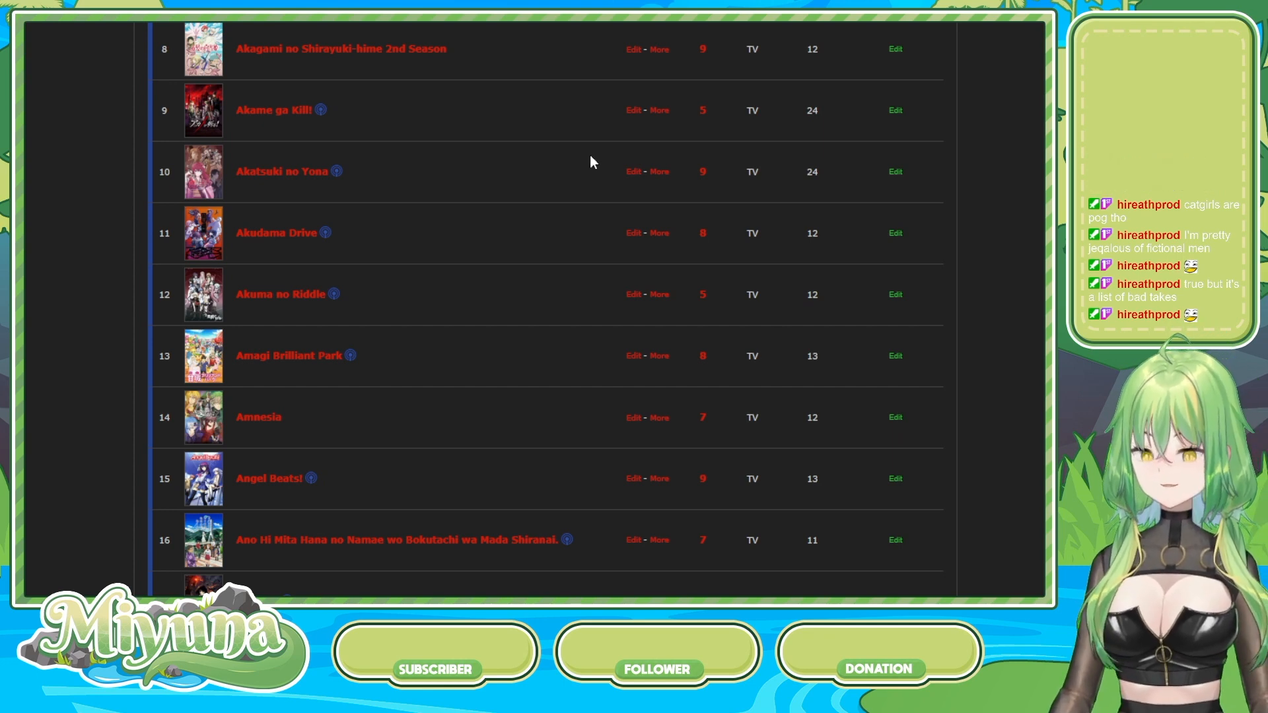
mouse_move(662, 162)
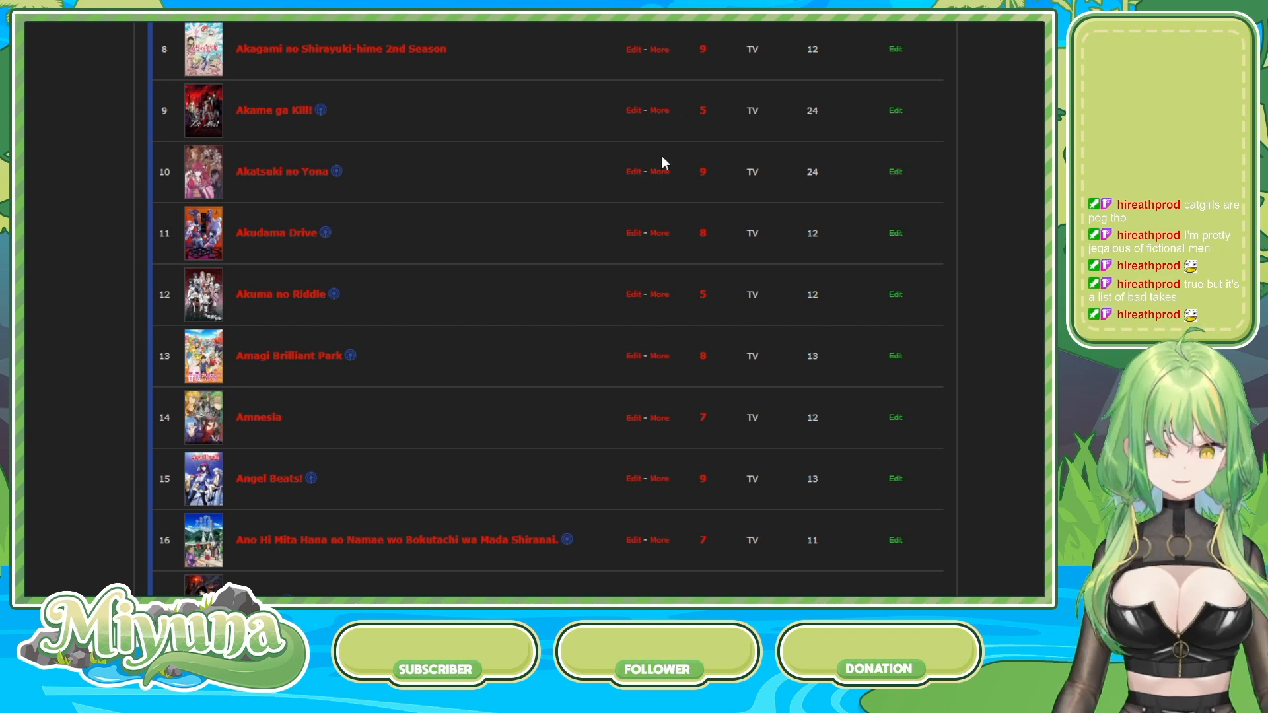
mouse_move(844, 132)
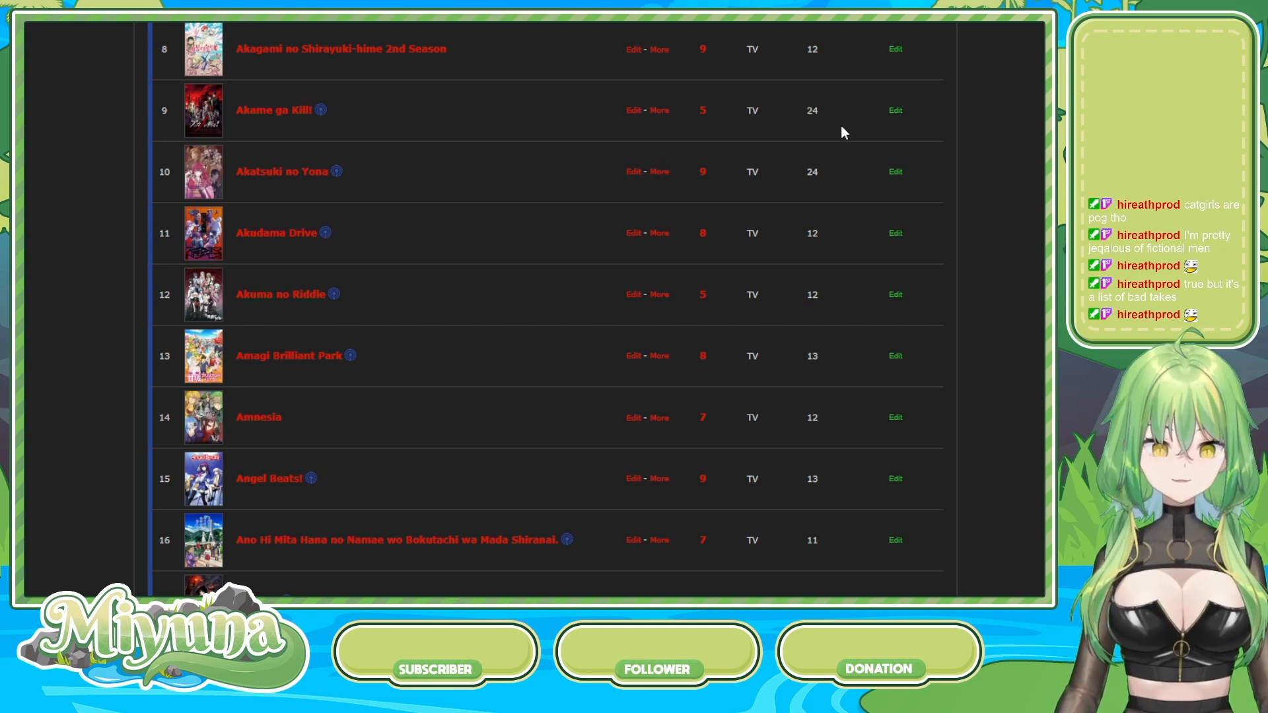
left_click(895, 109)
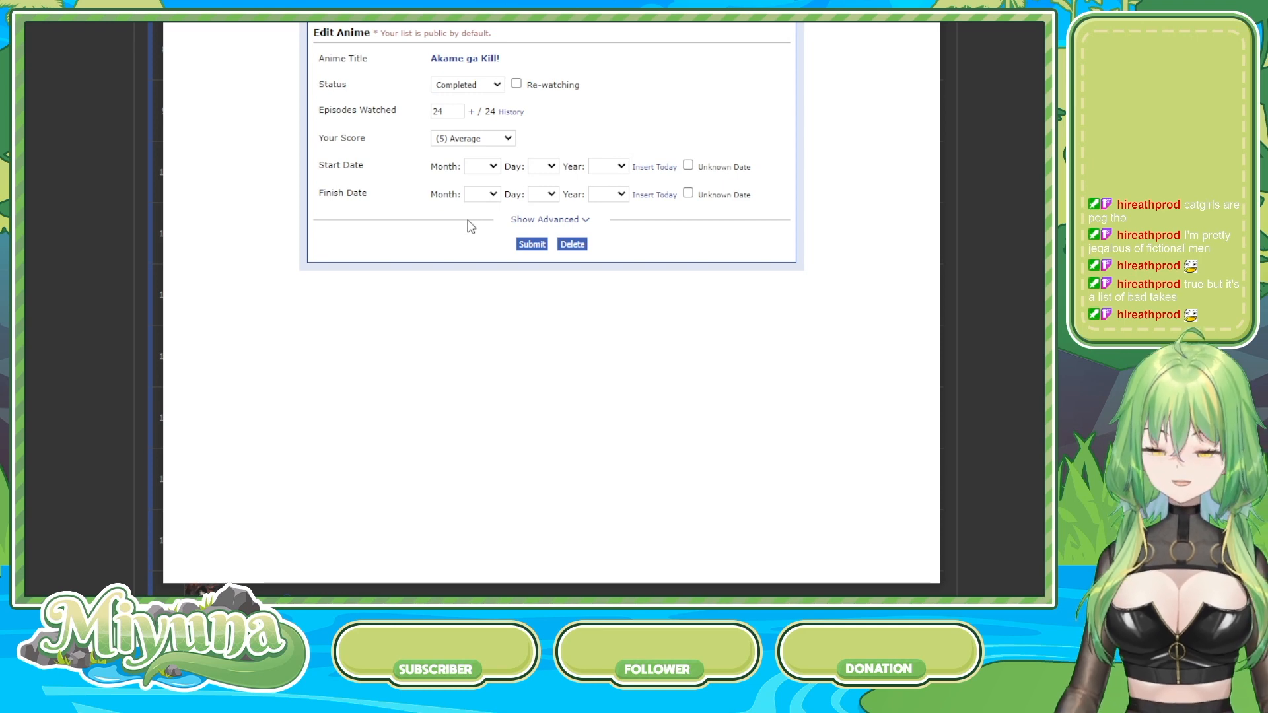
left_click(531, 243)
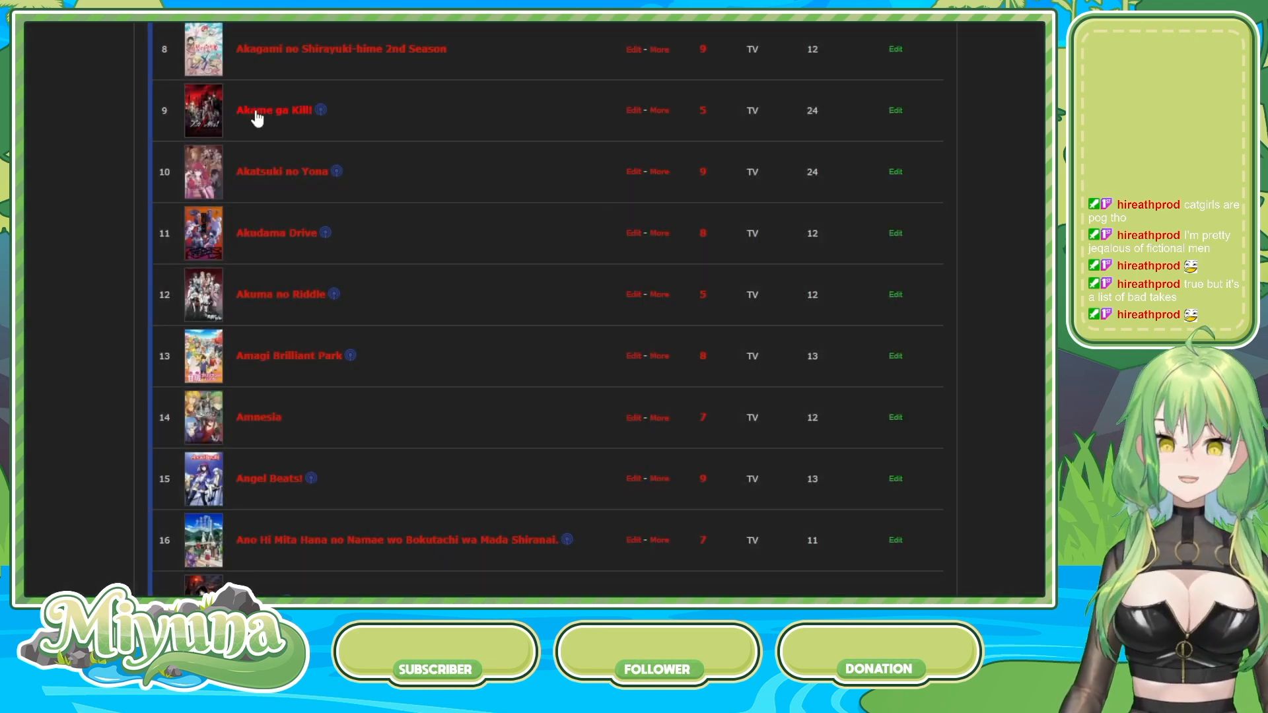
mouse_move(359, 90)
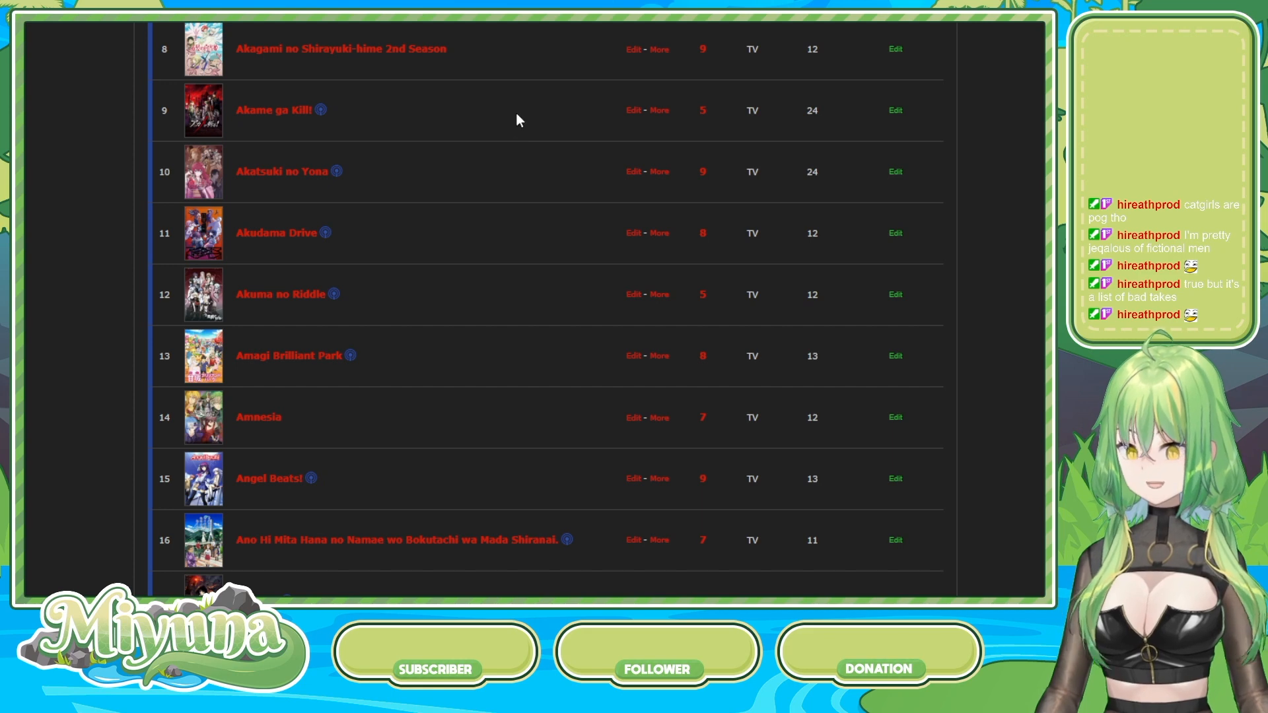
mouse_move(304, 119)
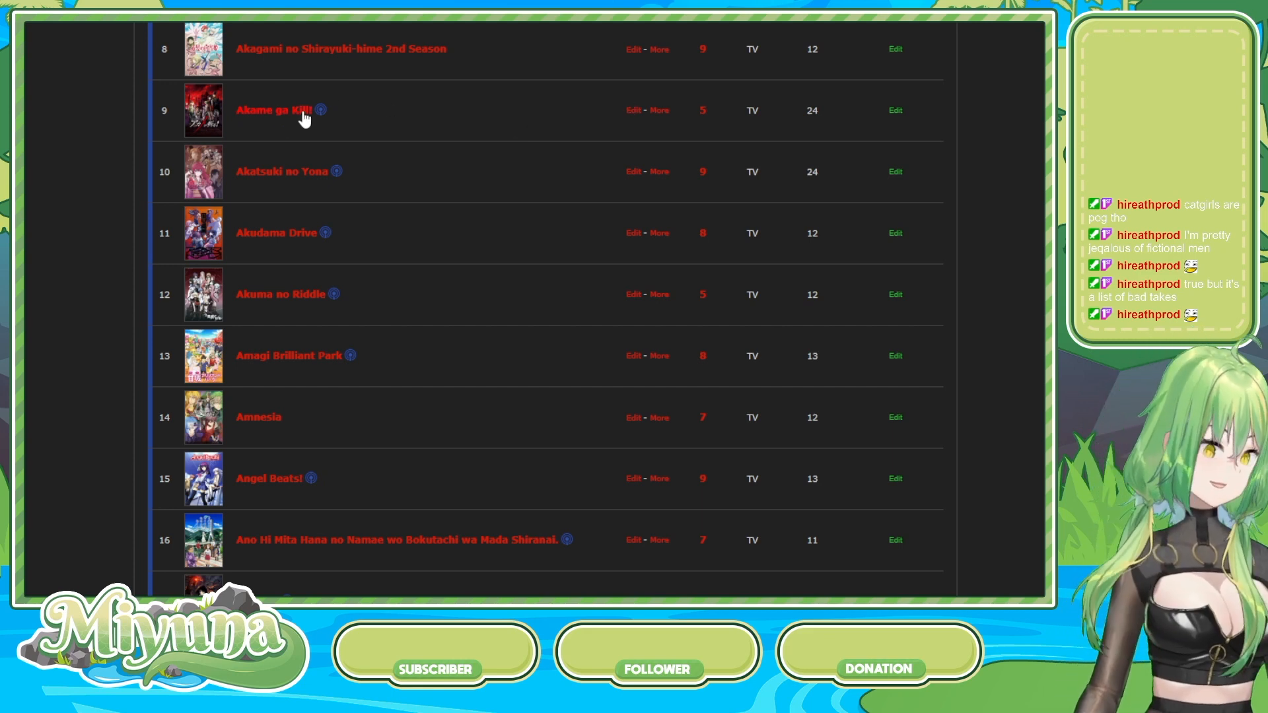
mouse_move(570, 187)
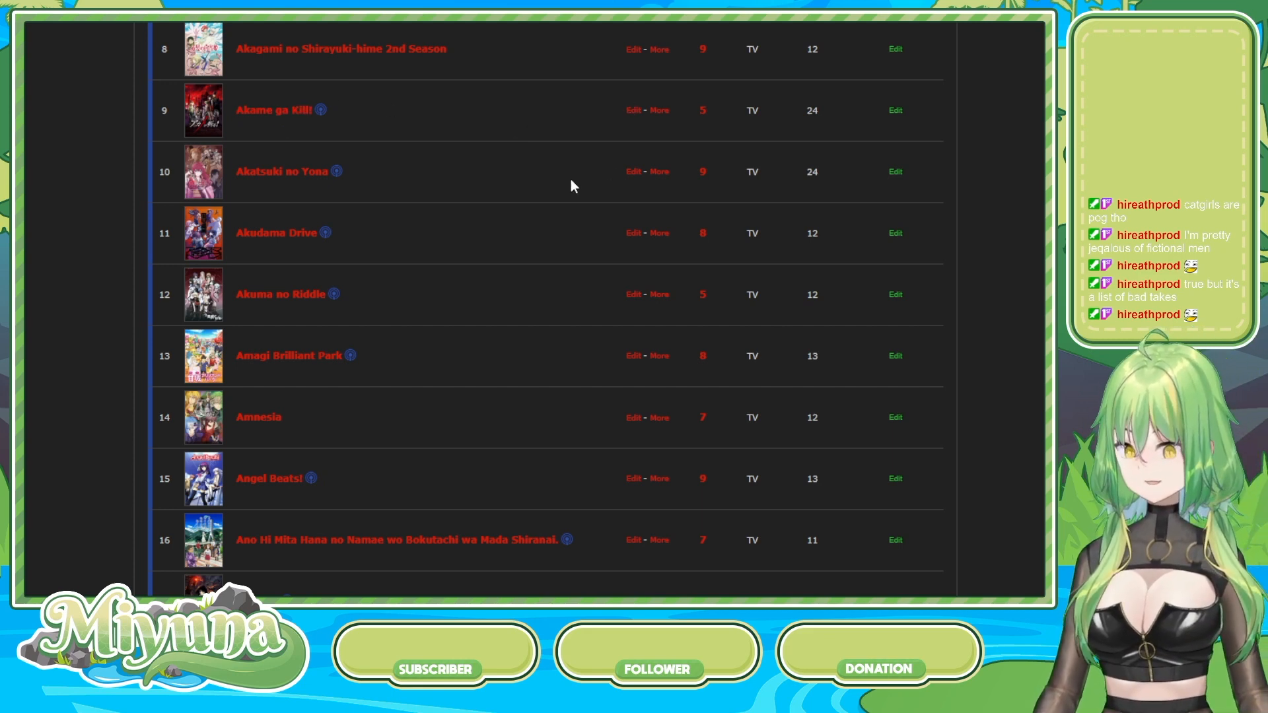
mouse_move(518, 155)
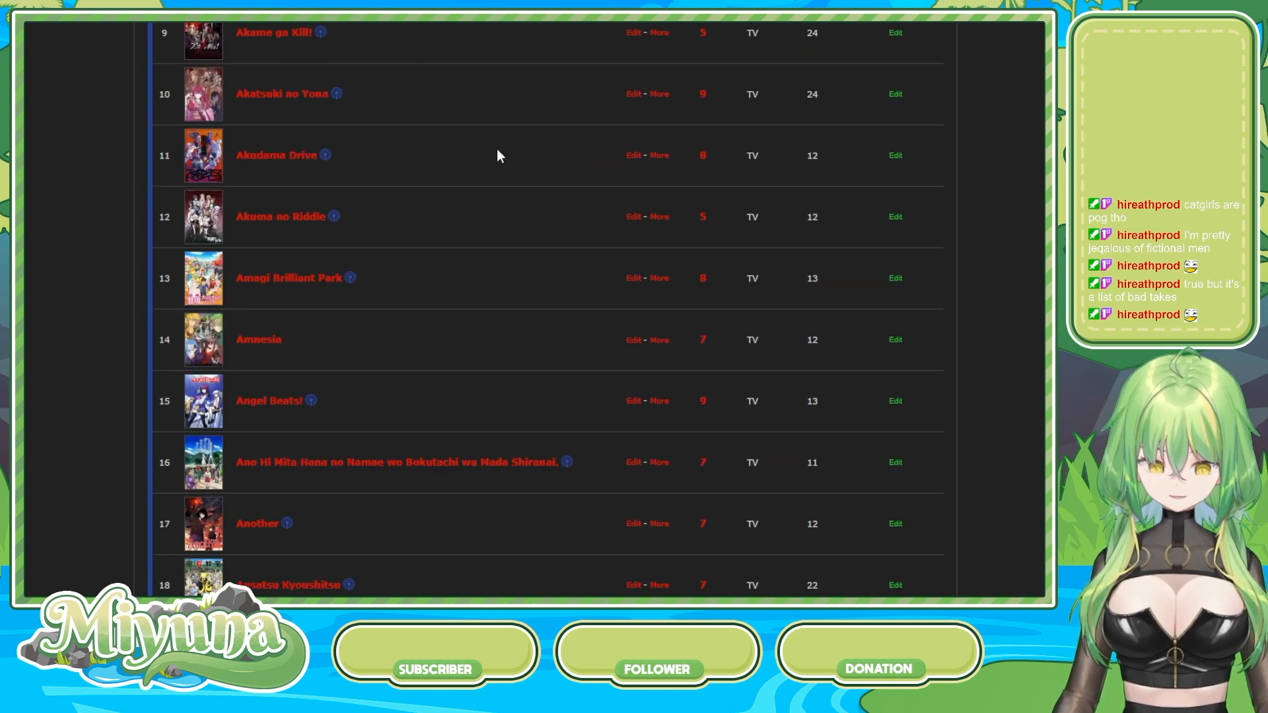
- Scroll down to entries 21–29, Aoharu x Kikanjuu through Baka to Test to Shoukanjuu
scroll("down", 3)
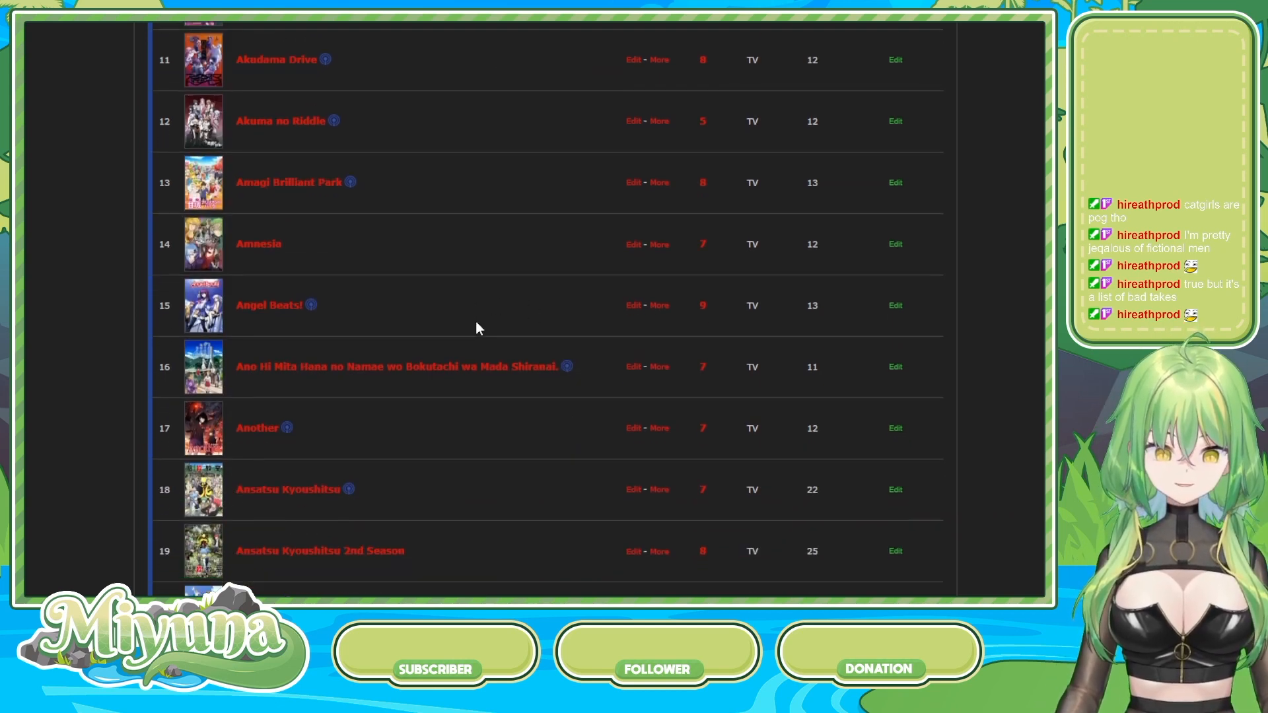
scroll("down", 3)
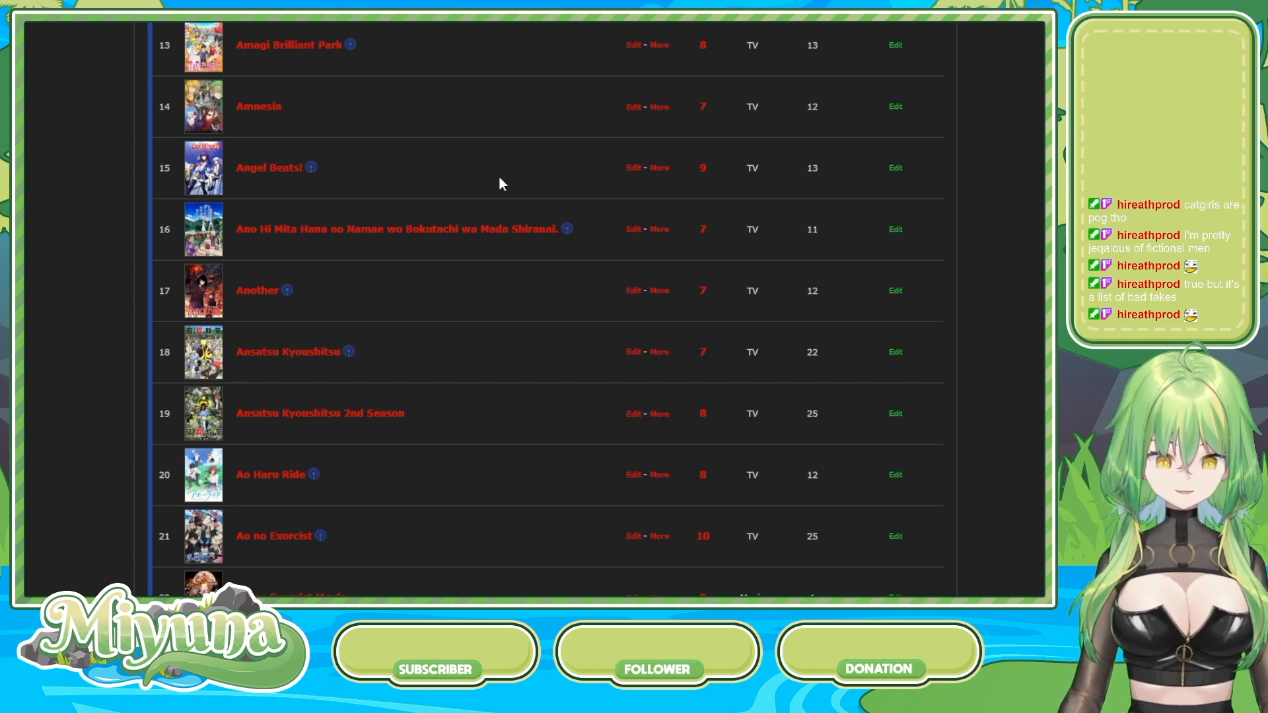
mouse_move(388, 146)
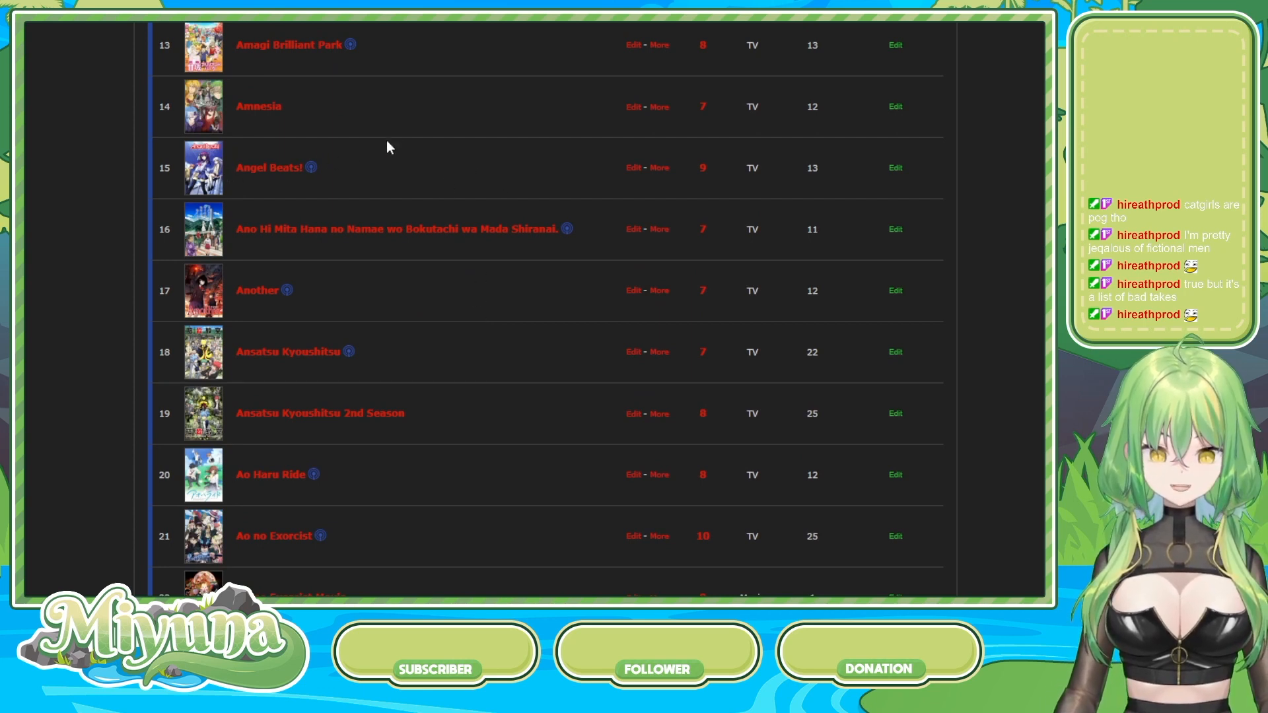
mouse_move(435, 98)
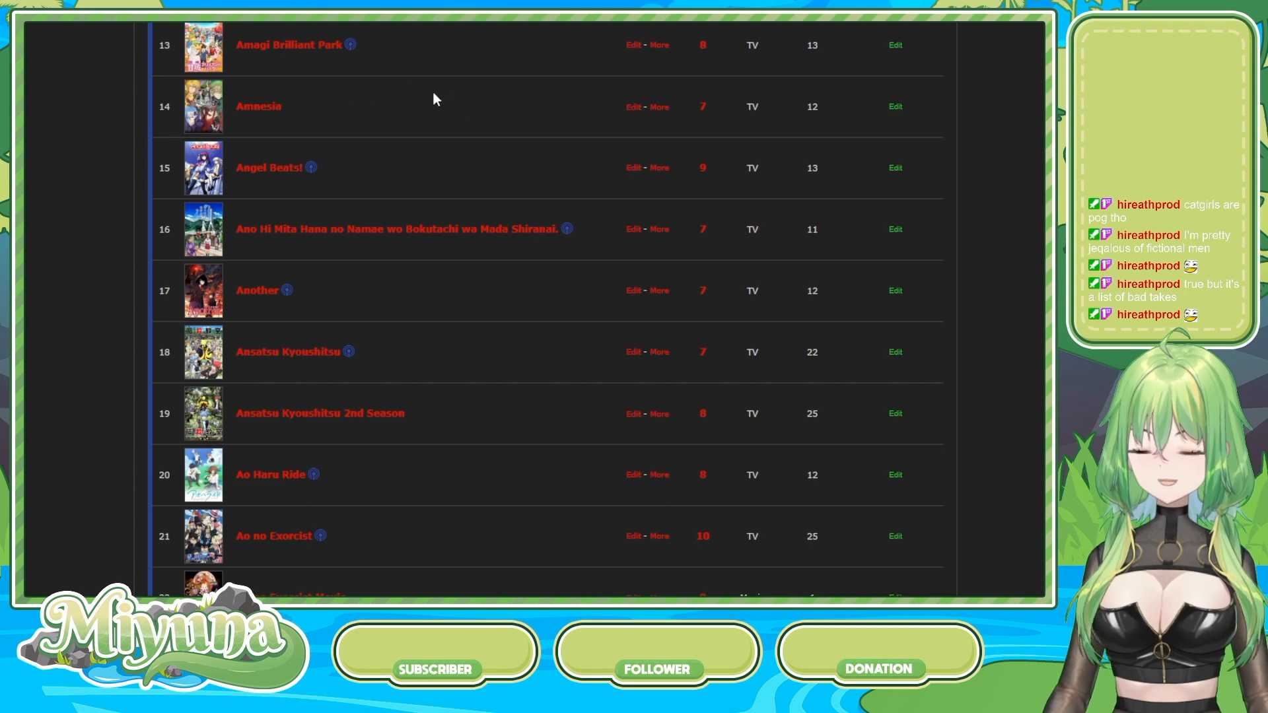
scroll("down", 3)
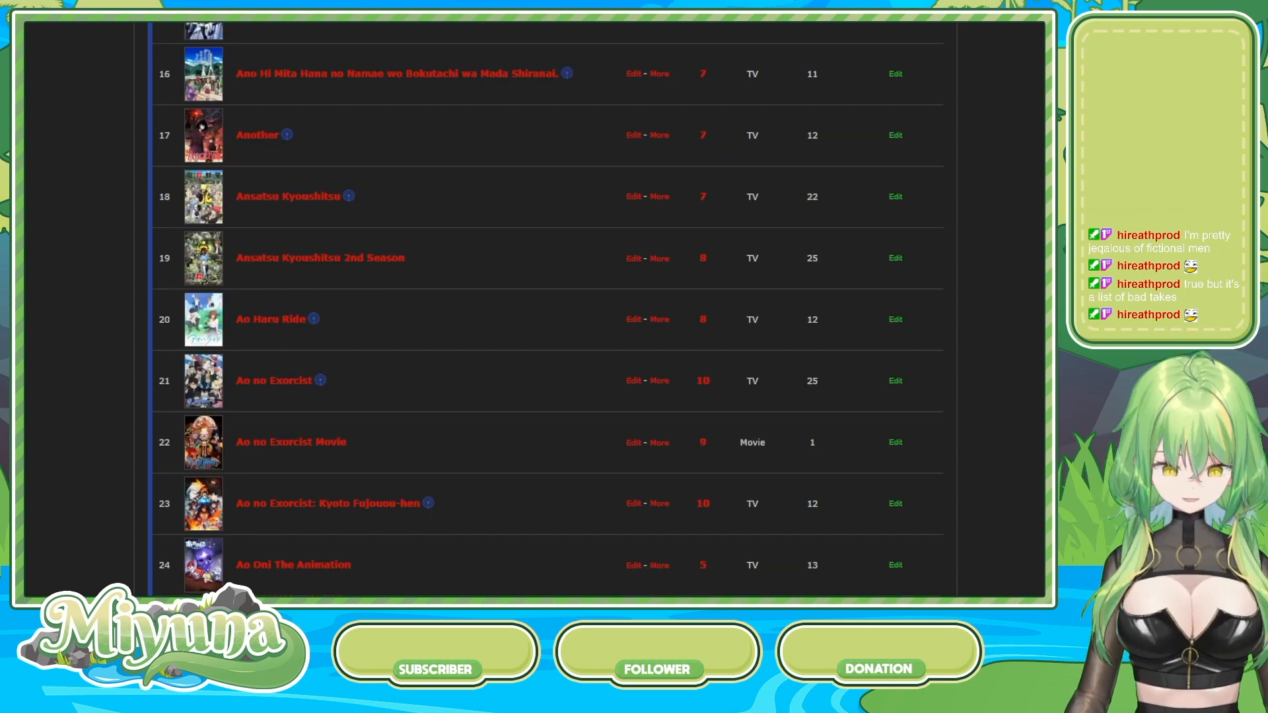
scroll("down", 3)
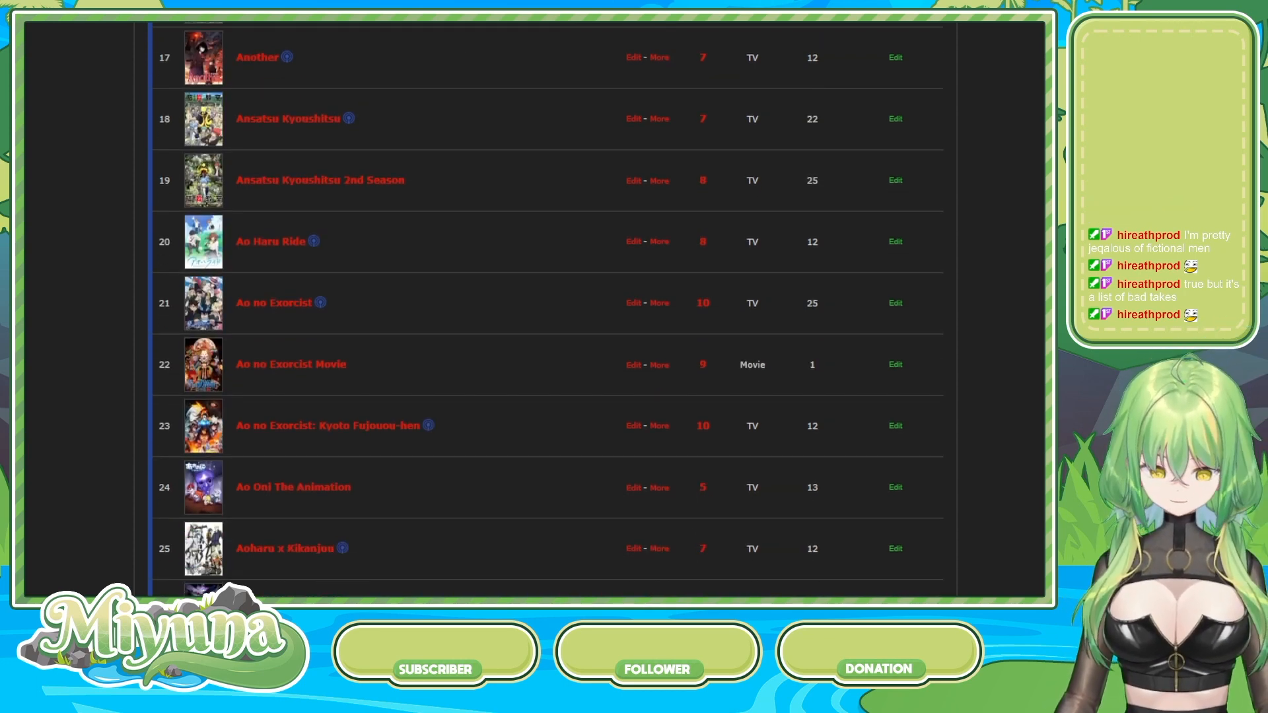
scroll("down", 3)
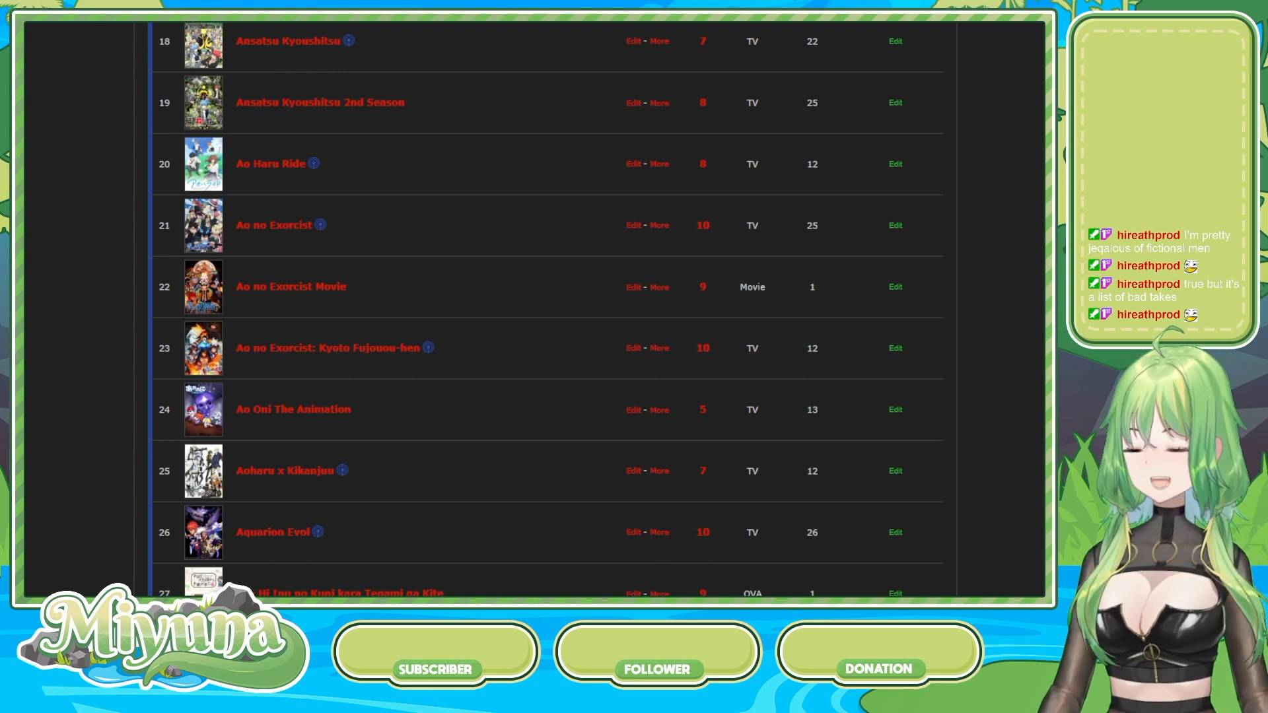
scroll("down", 3)
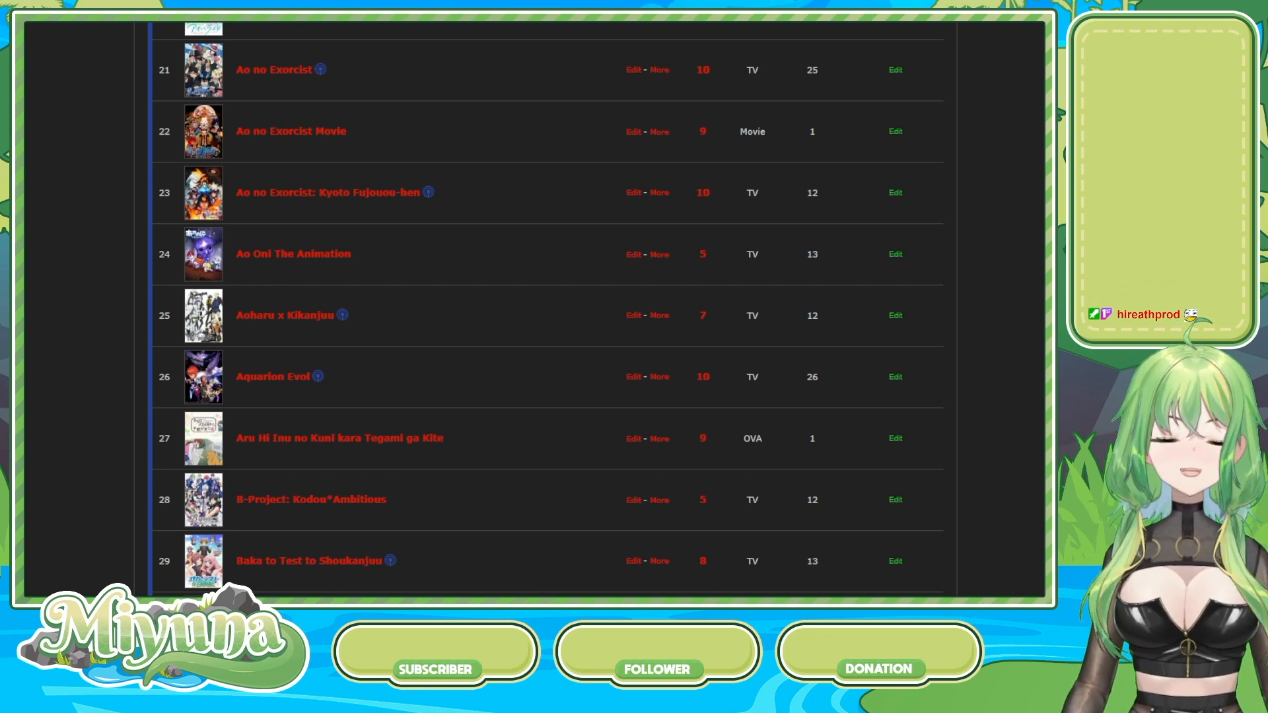
- Scroll to entry 33, showing Bakemono no Ko, Bakemonogatari and the Bakuman. seasons
scroll("down", 3)
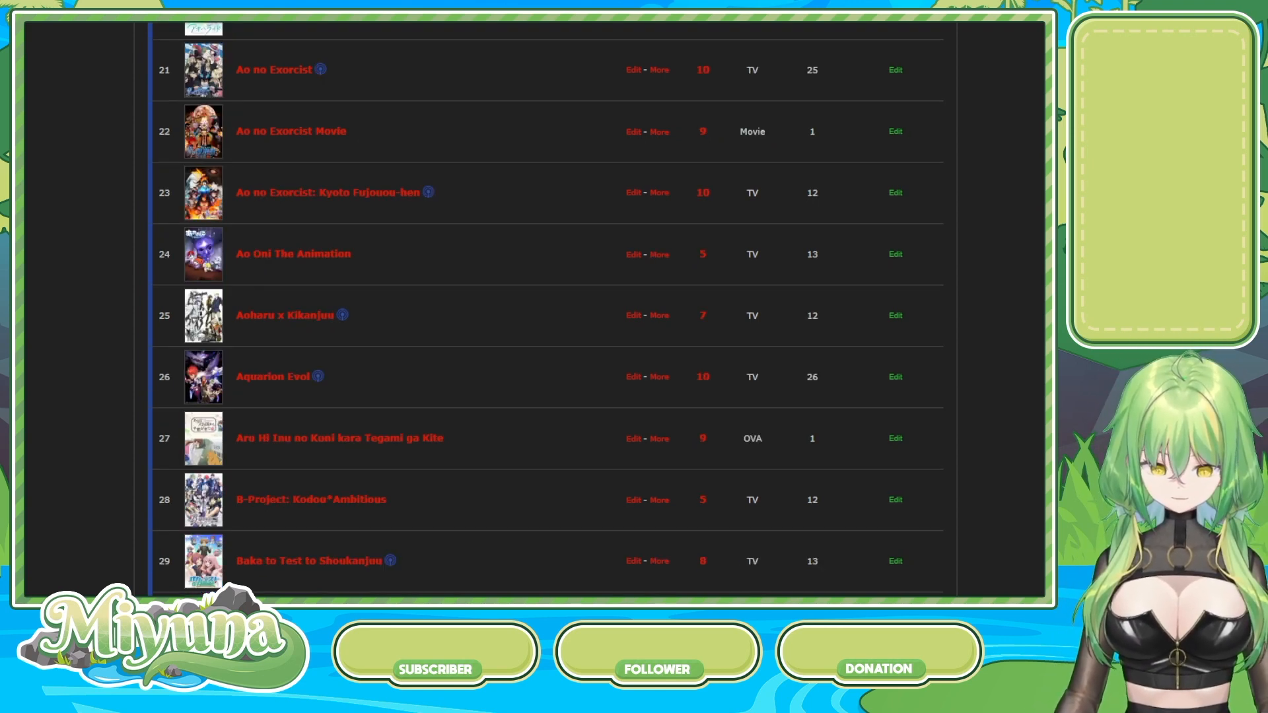
scroll("down", 3)
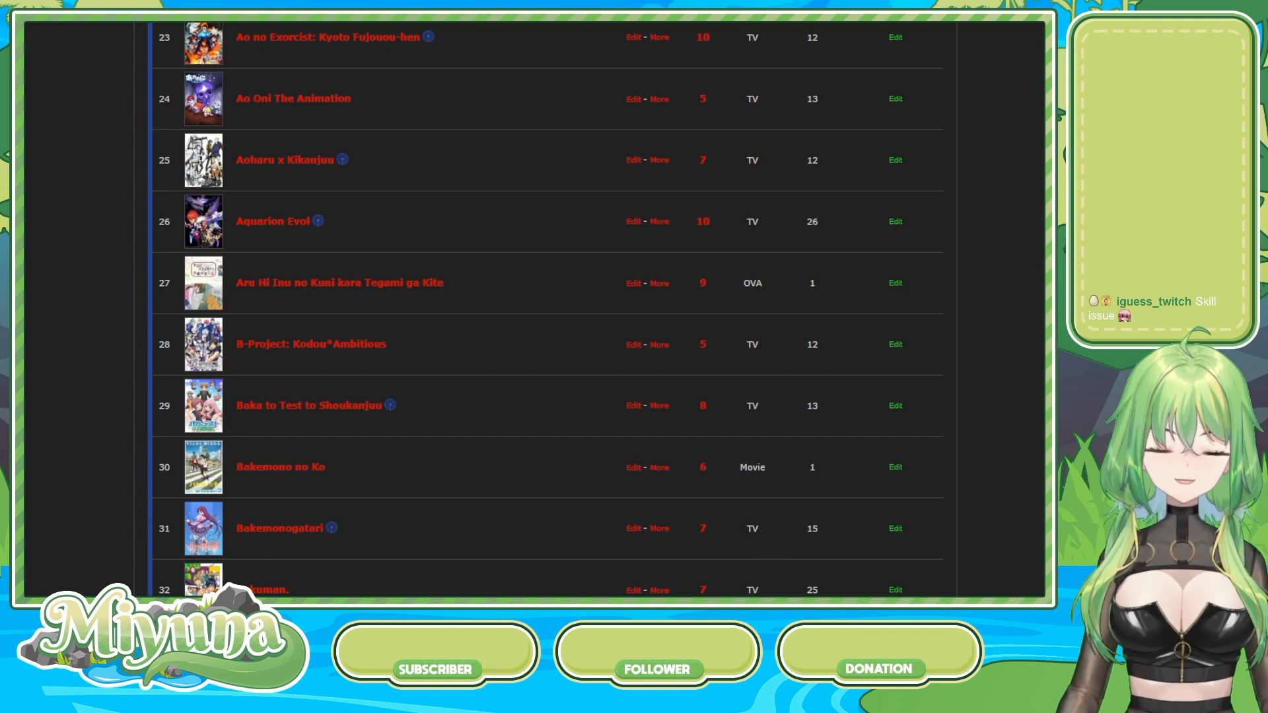
scroll("down", 3)
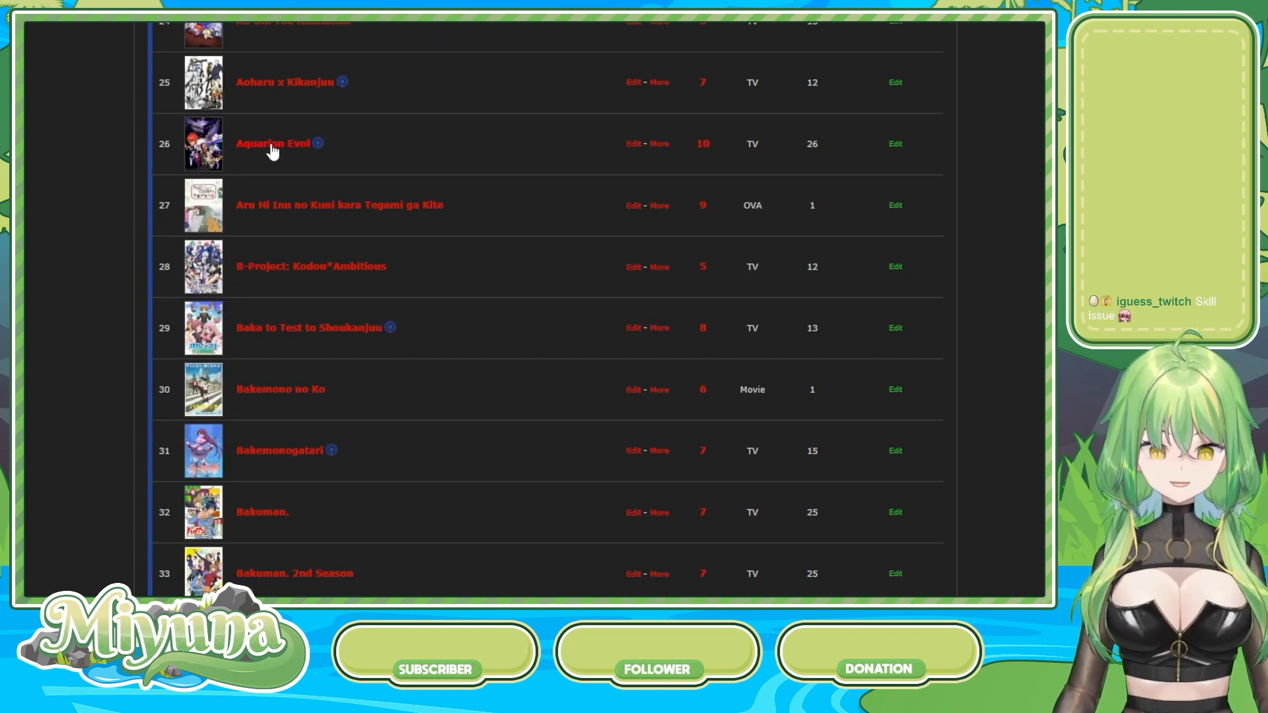
left_click(272, 142)
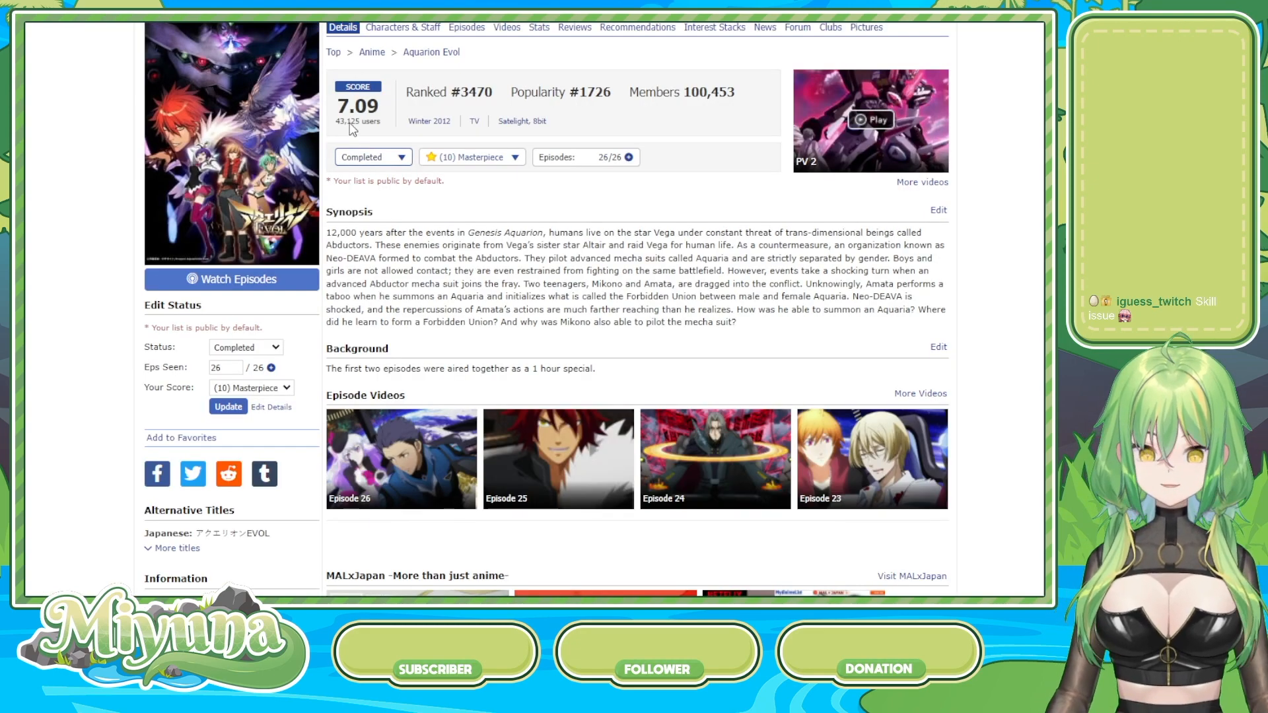
scroll("down", 3)
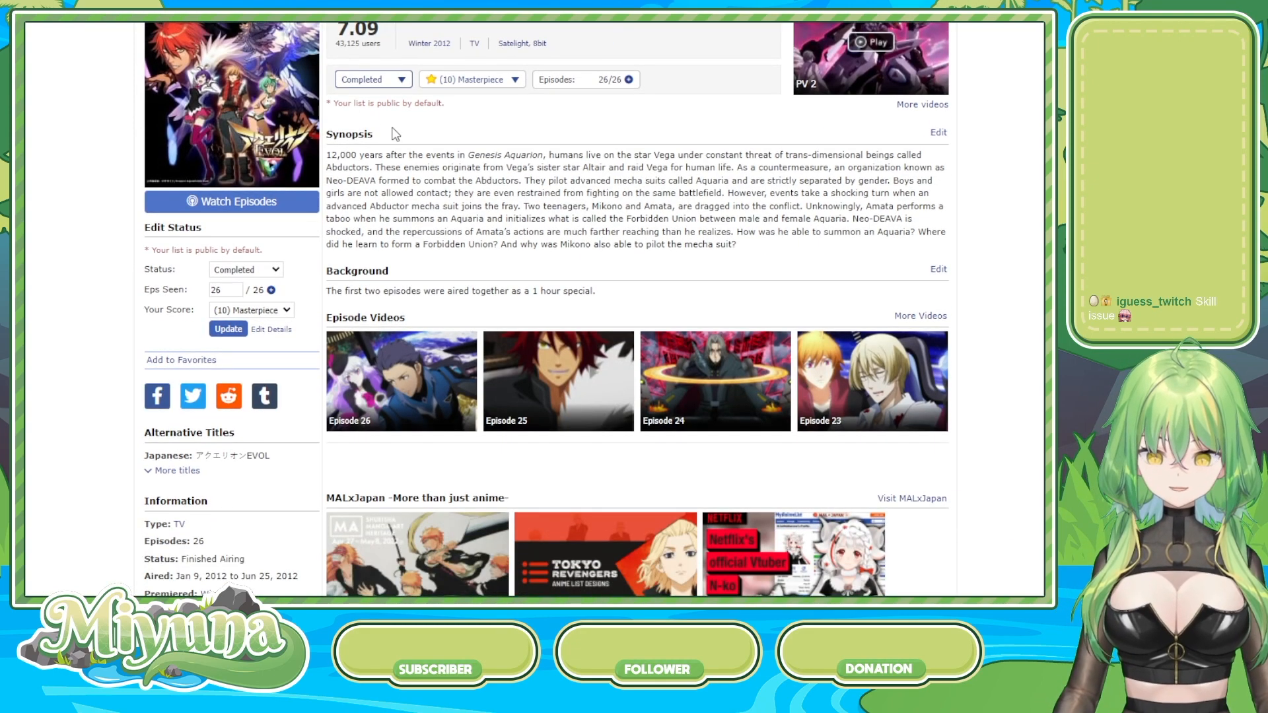
scroll("down", 3)
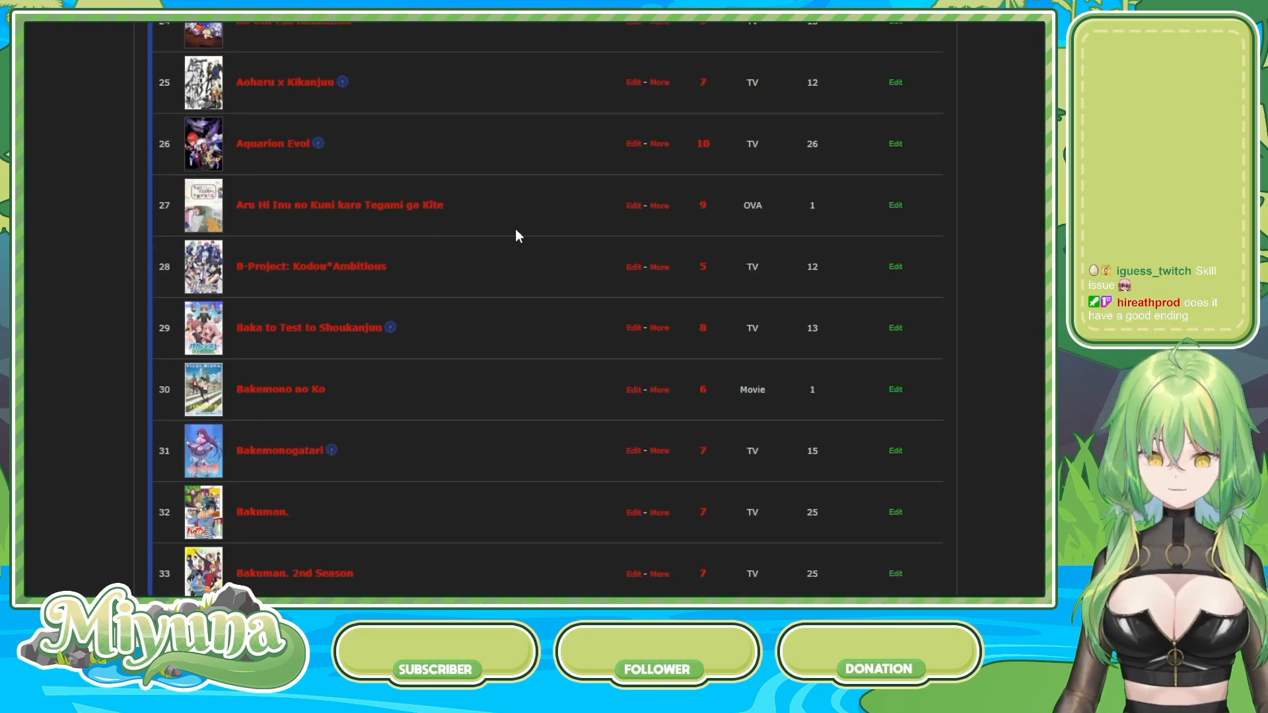
mouse_move(543, 227)
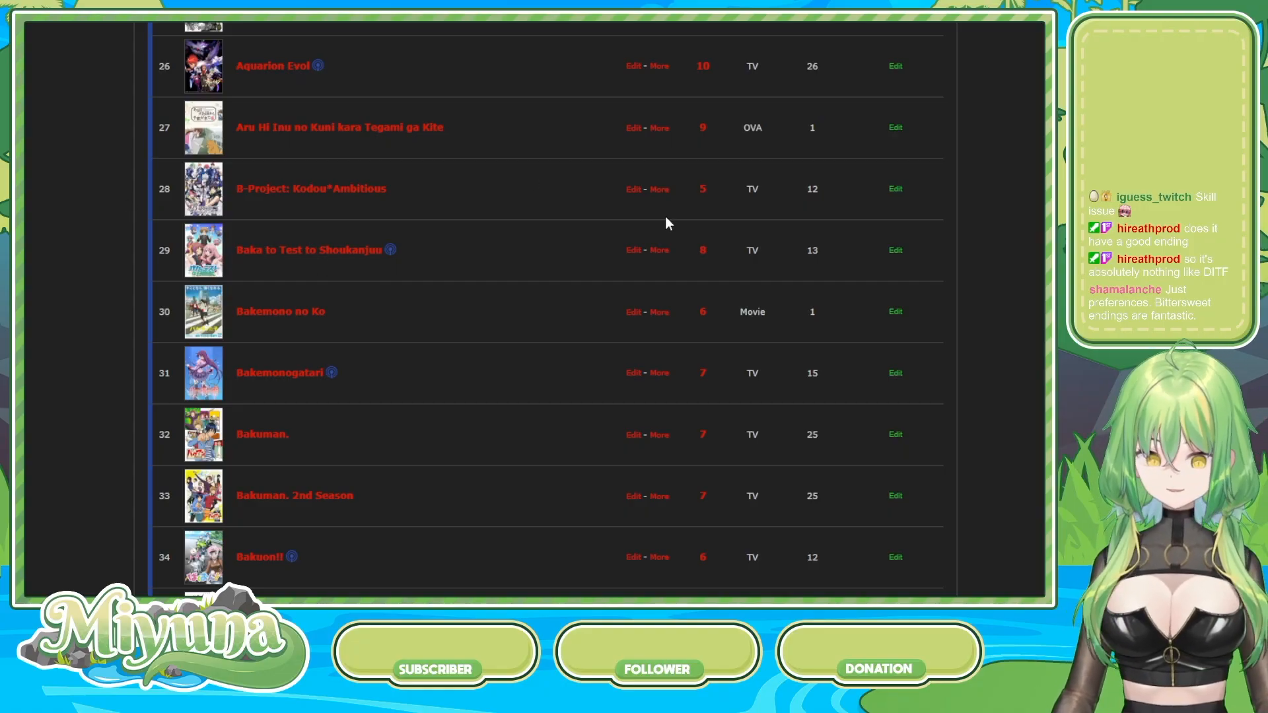
- Scroll to entries 36–47, Beastars through Boku no Hero Academia 3rd Season
scroll("down", 3)
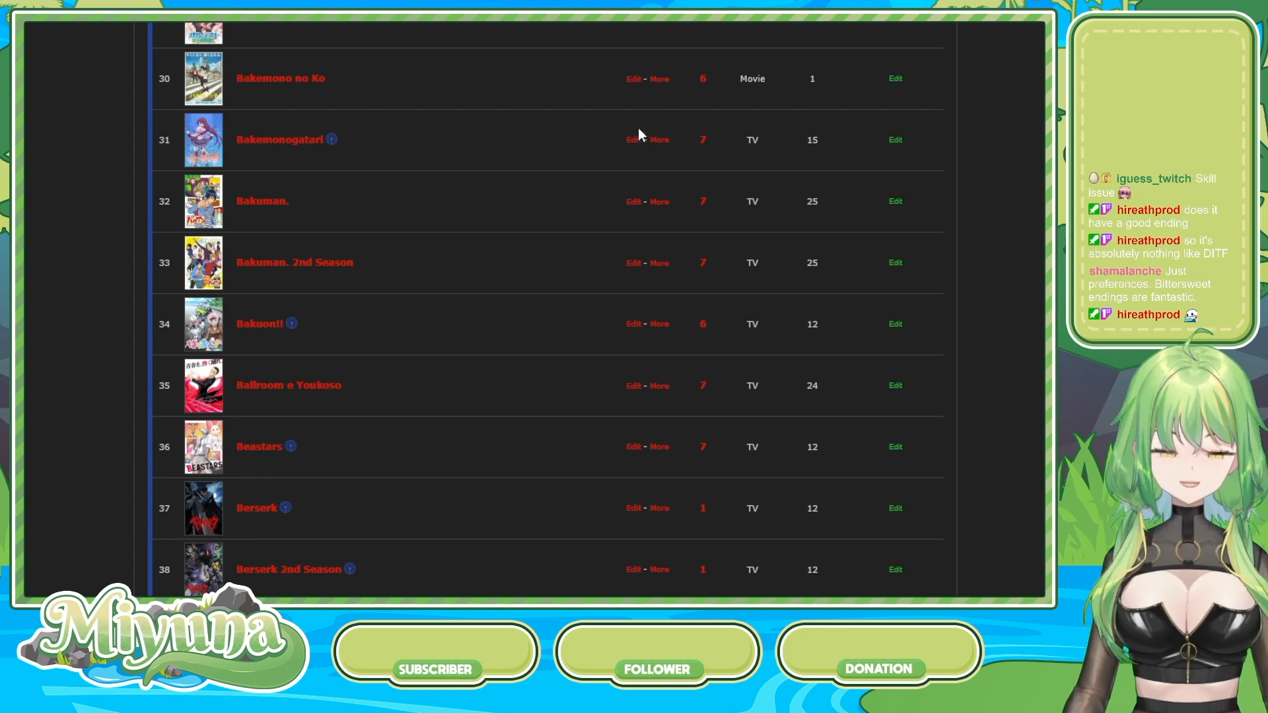
scroll("down", 3)
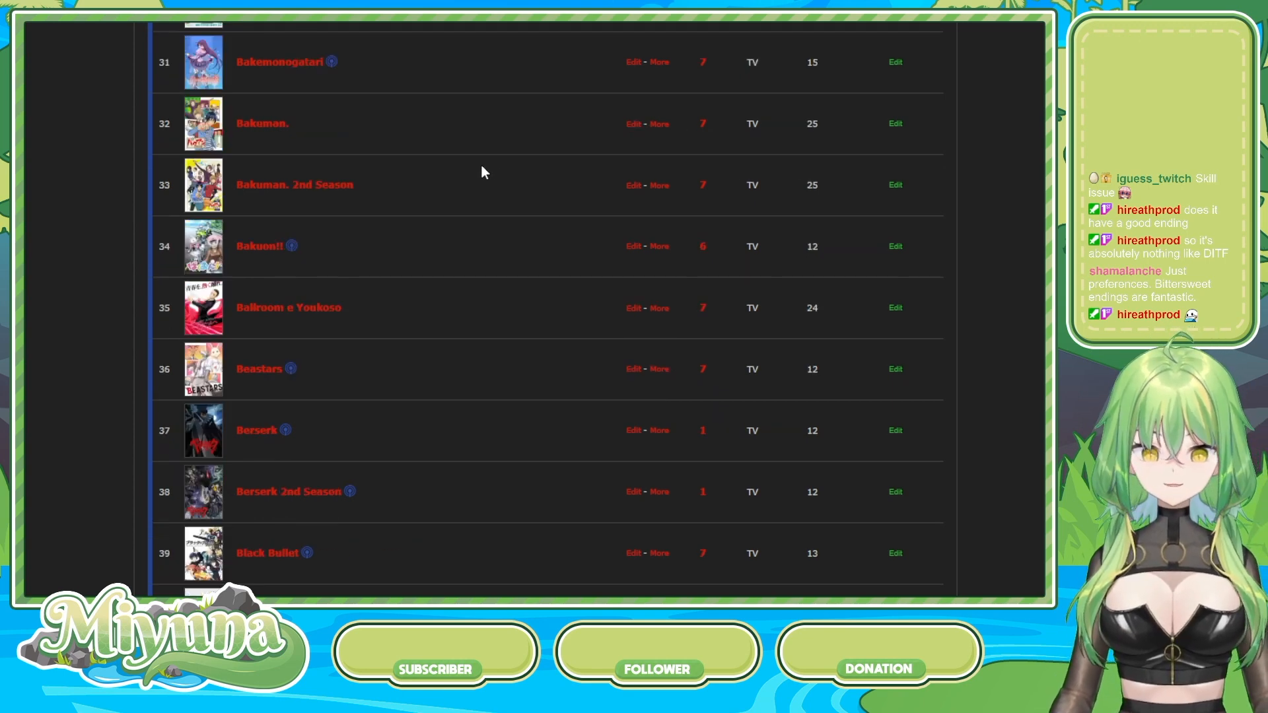
mouse_move(527, 158)
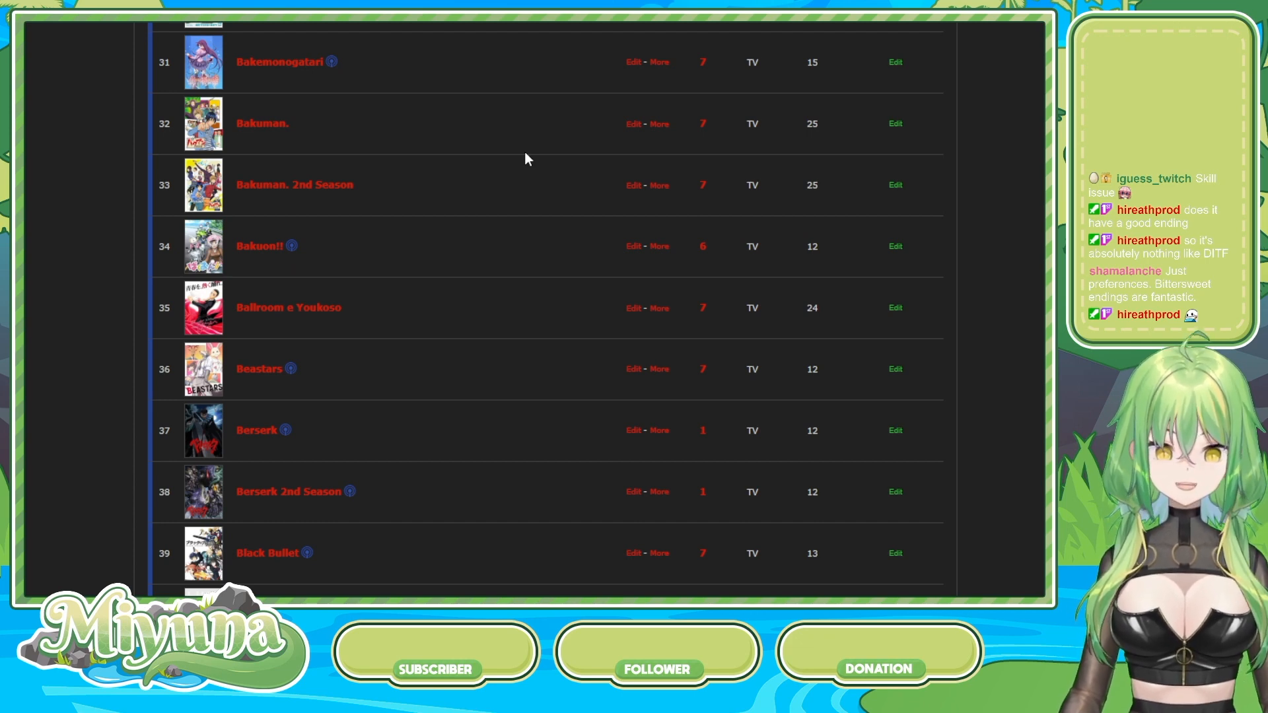
scroll("down", 3)
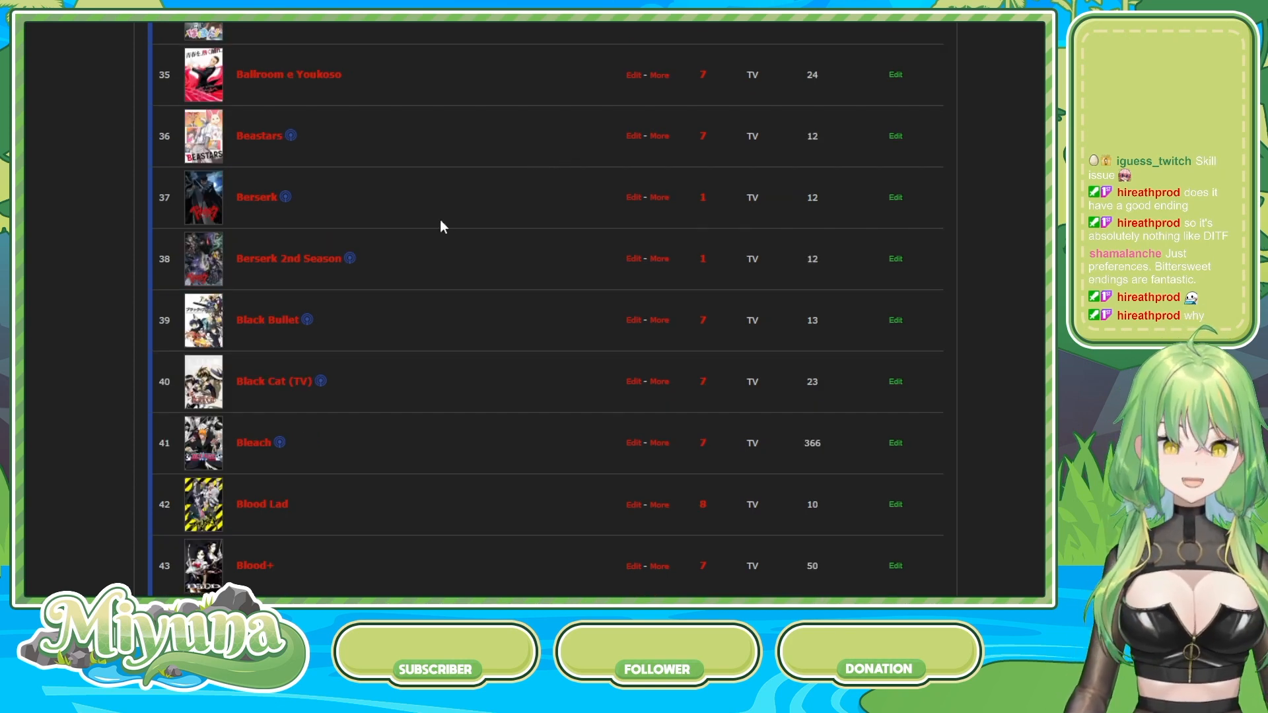
mouse_move(445, 201)
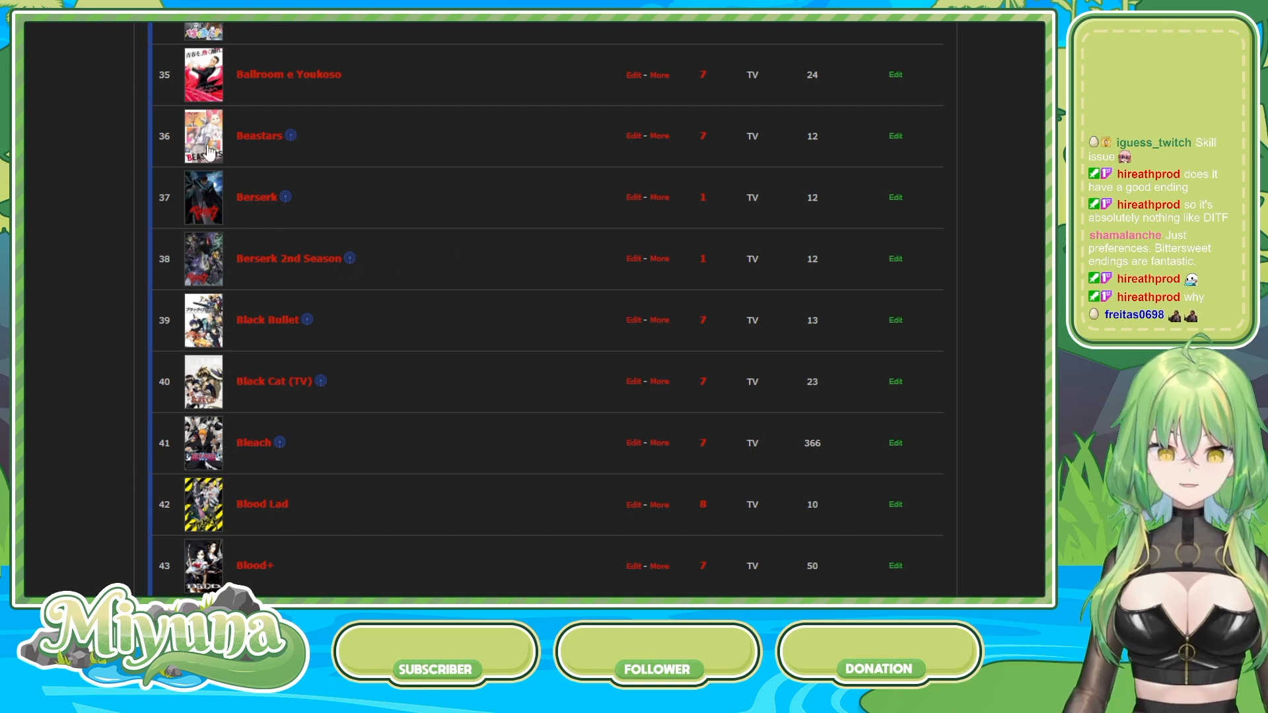
mouse_move(479, 216)
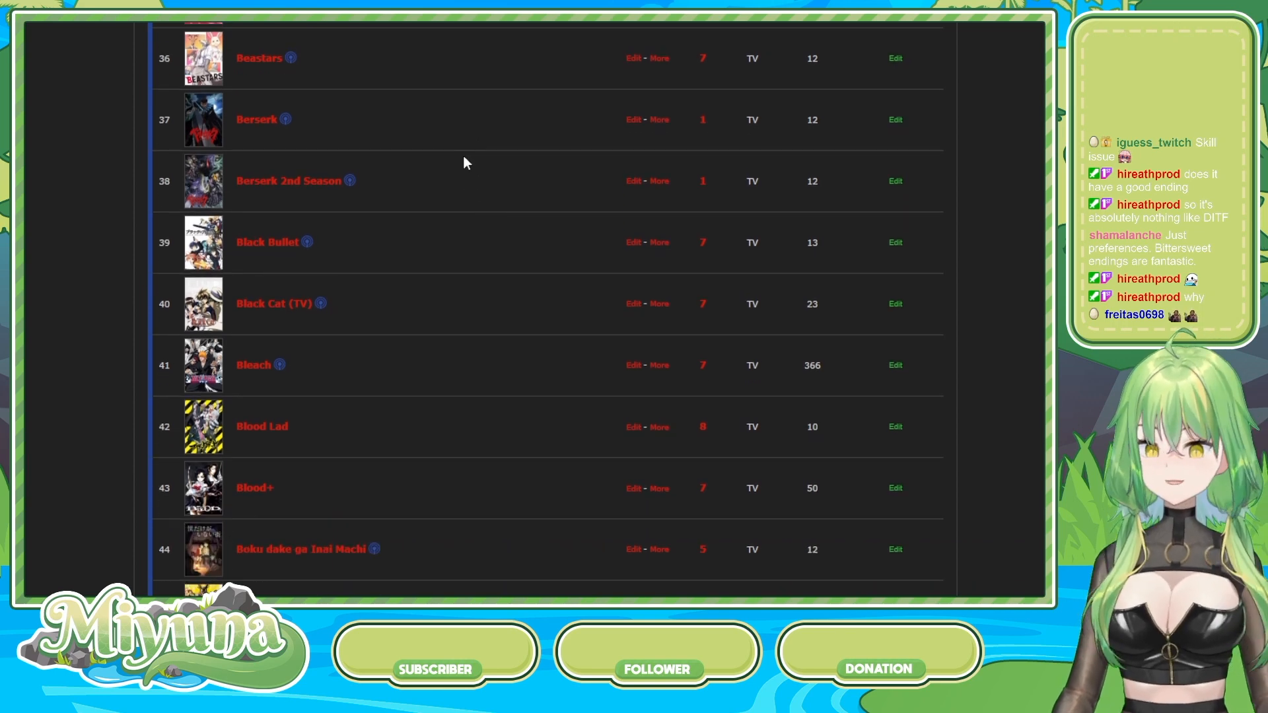
mouse_move(539, 157)
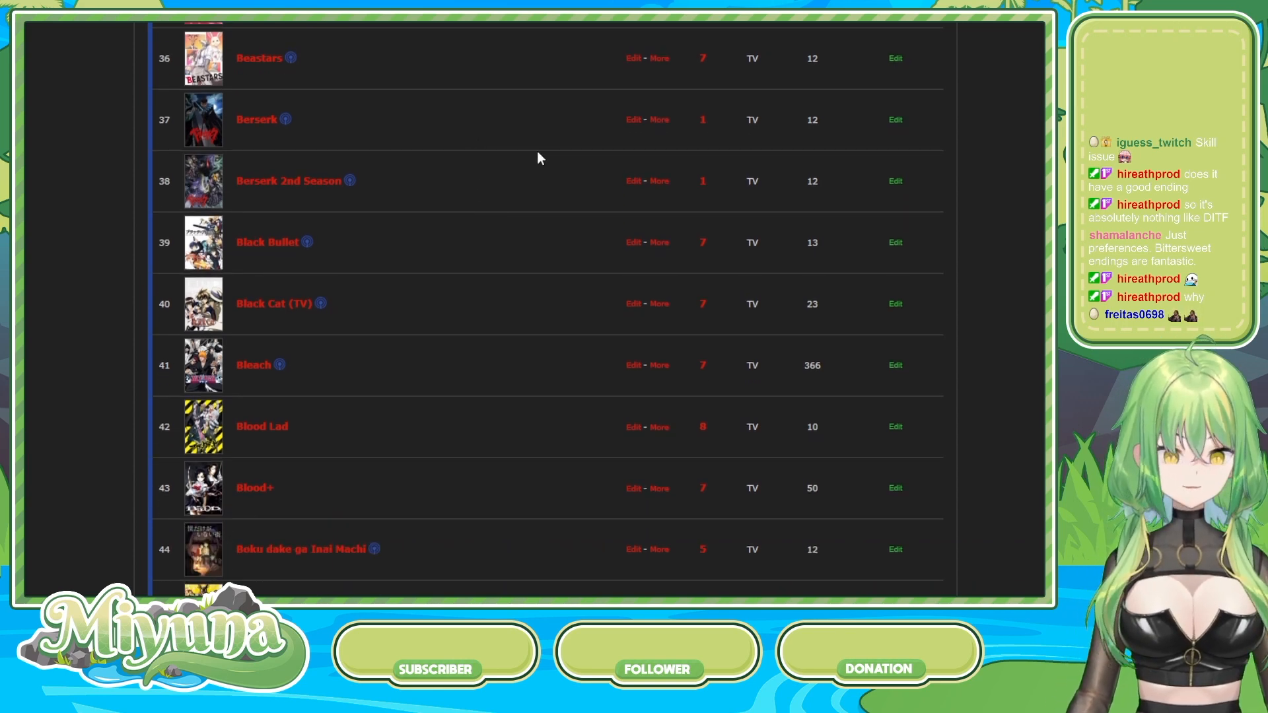
mouse_move(336, 122)
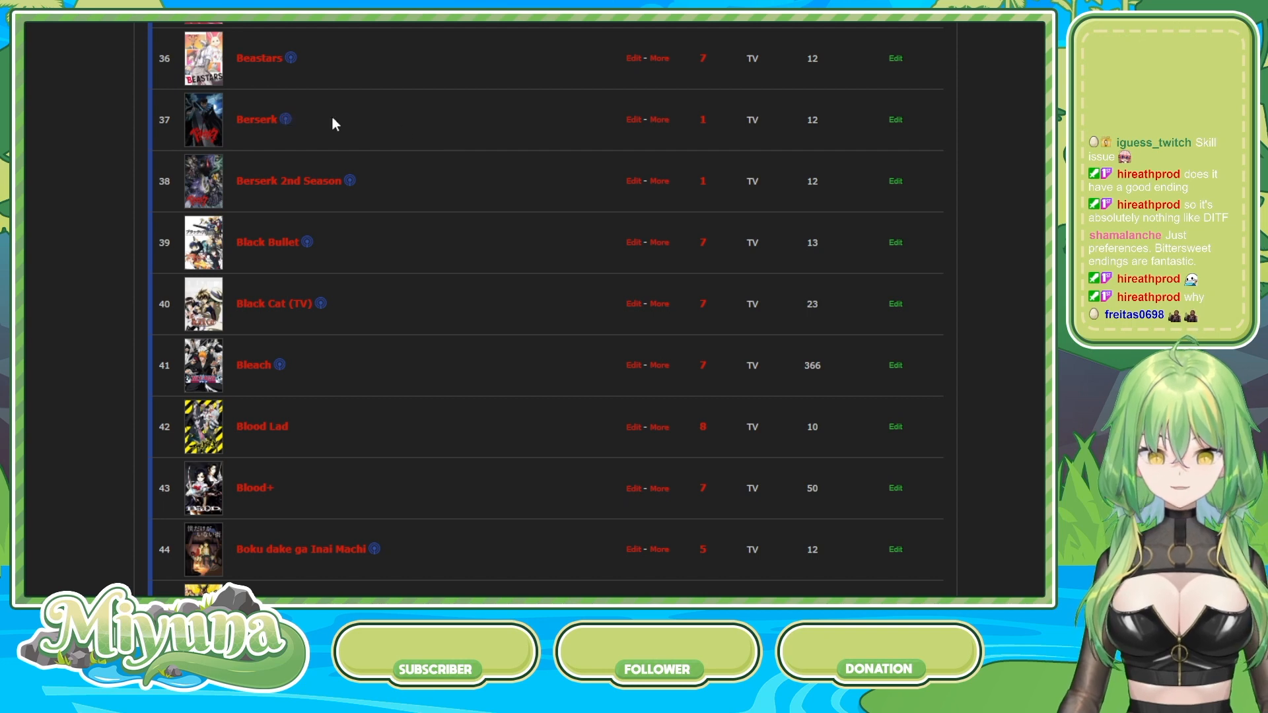
mouse_move(407, 127)
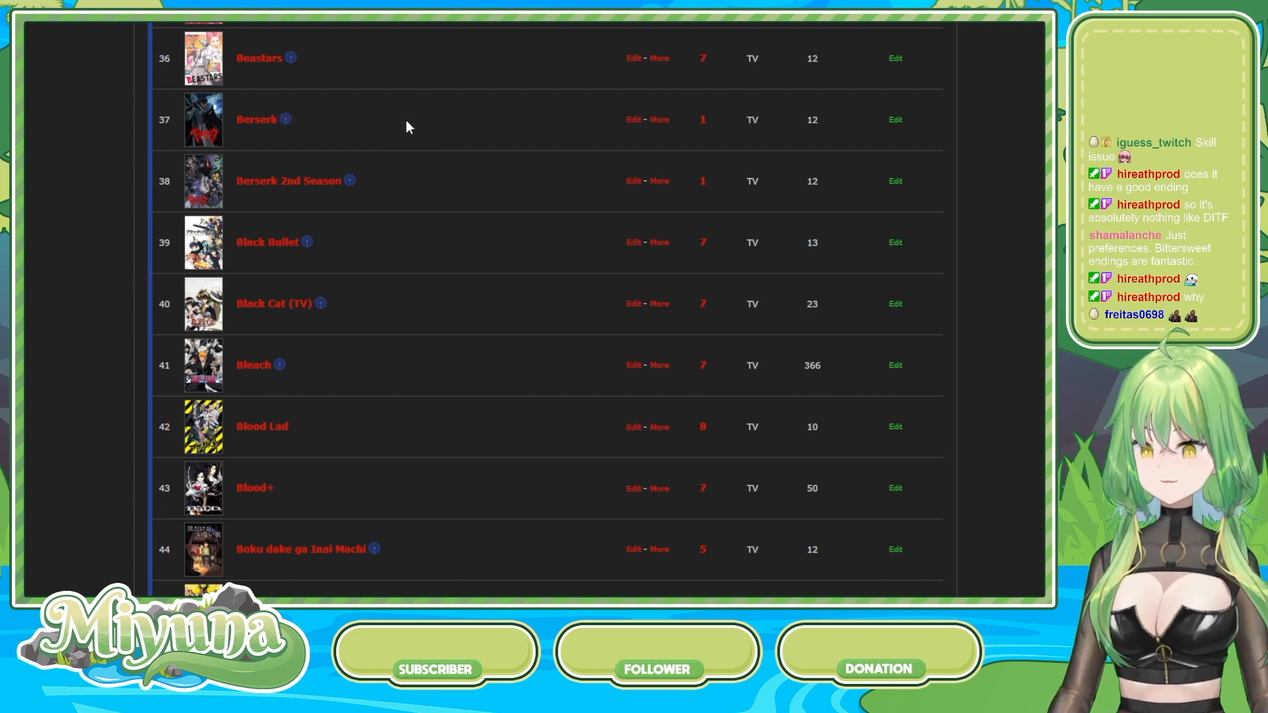
mouse_move(306, 37)
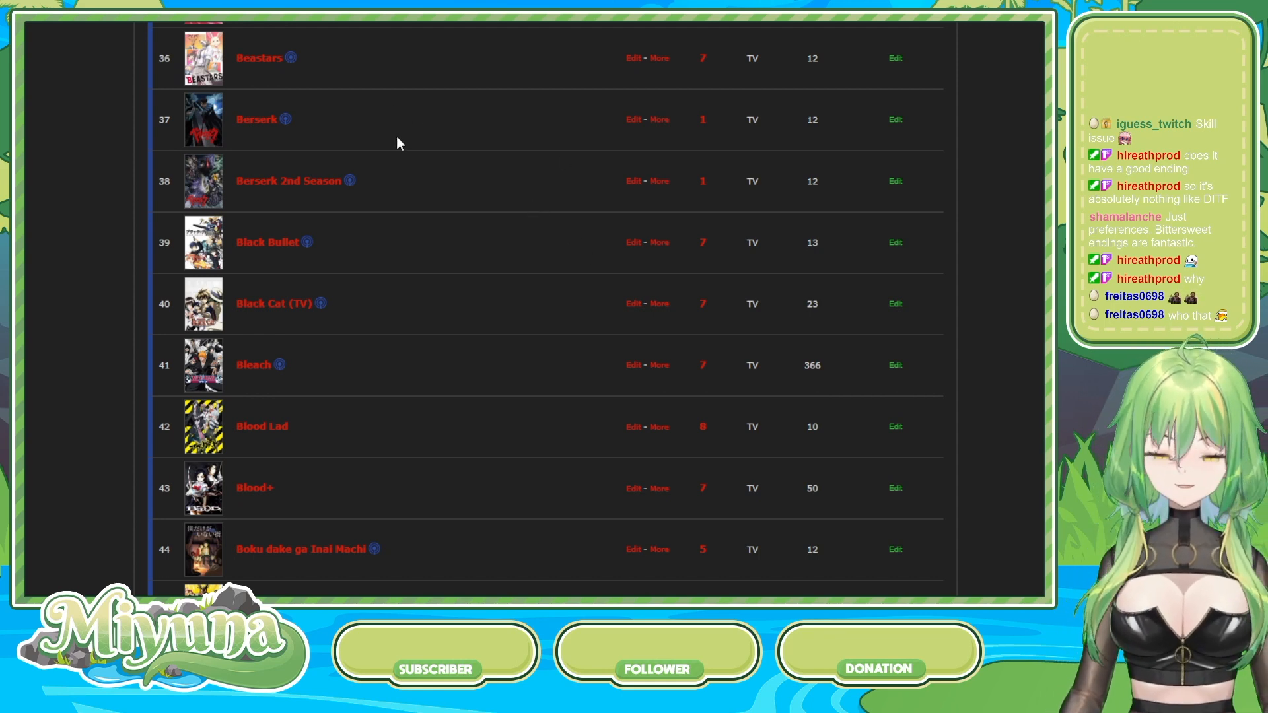
mouse_move(615, 210)
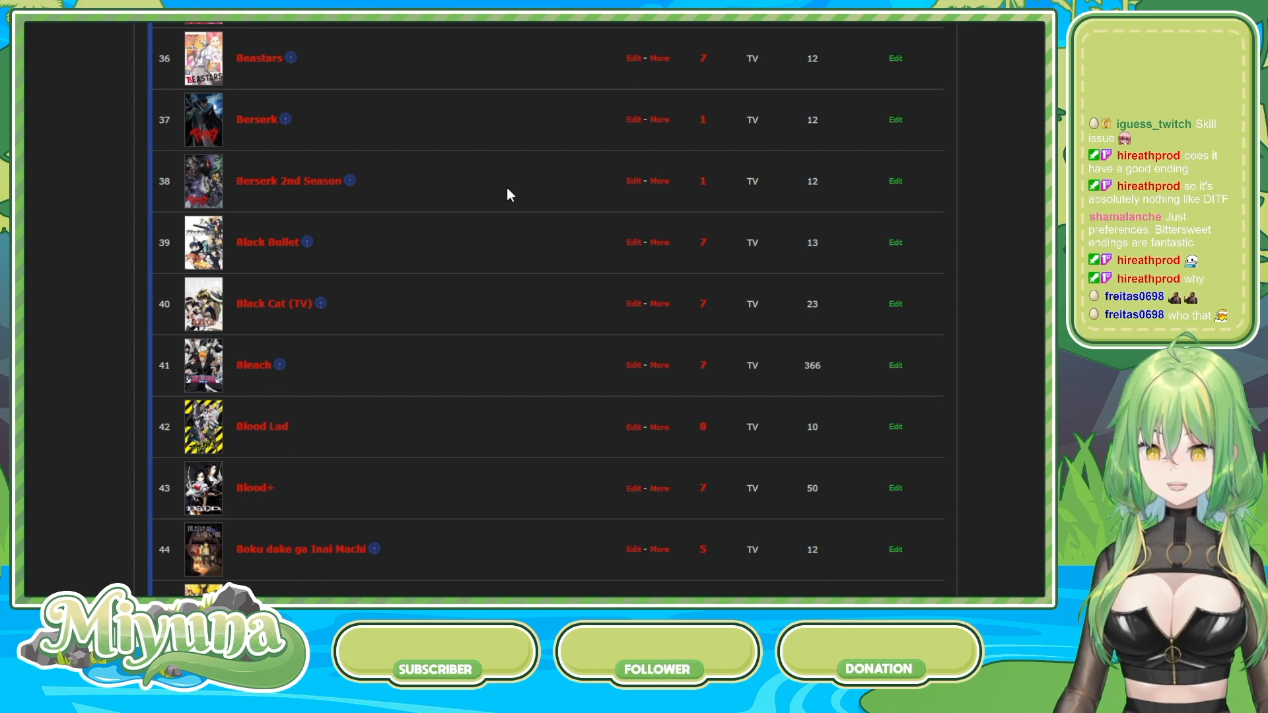
mouse_move(523, 292)
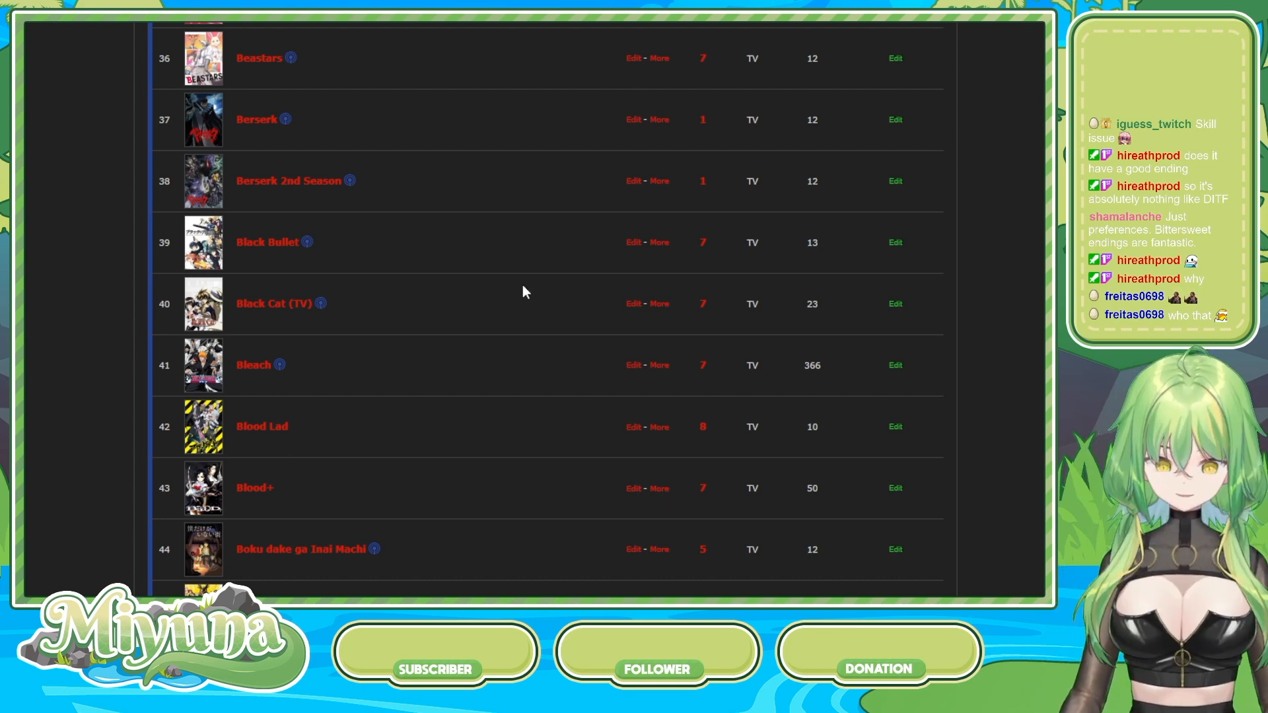
scroll("down", 3)
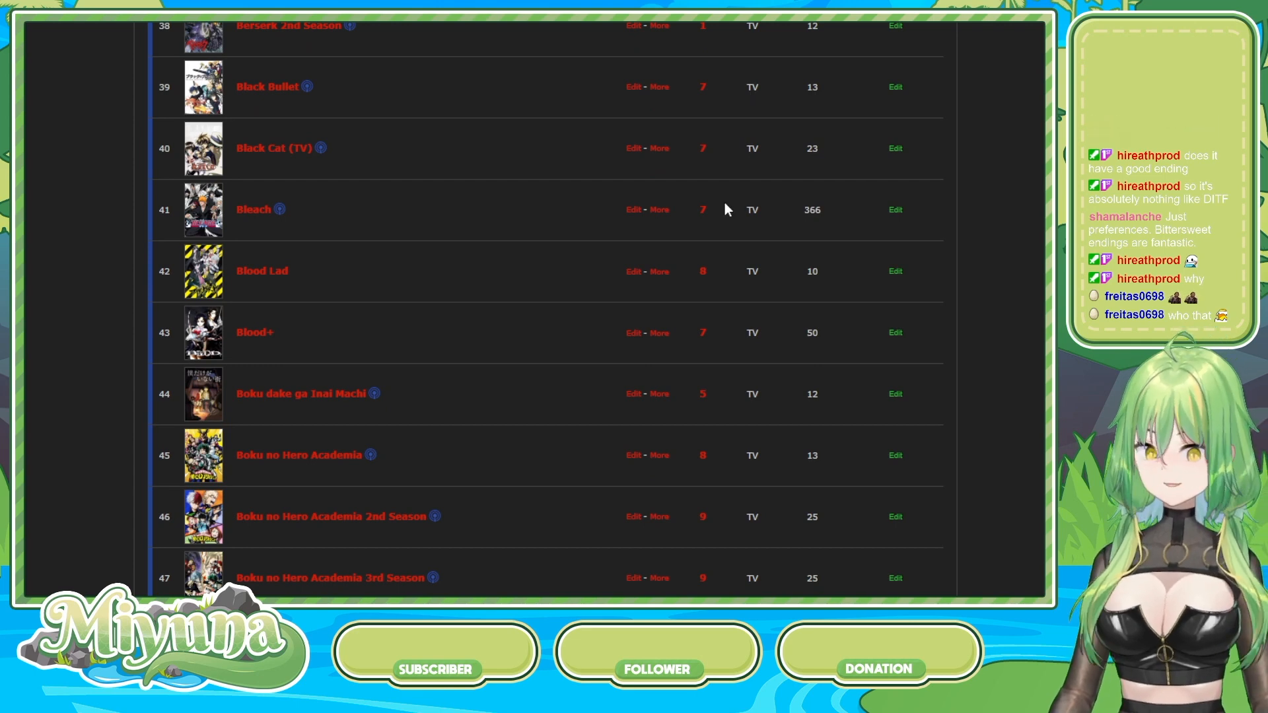
mouse_move(737, 224)
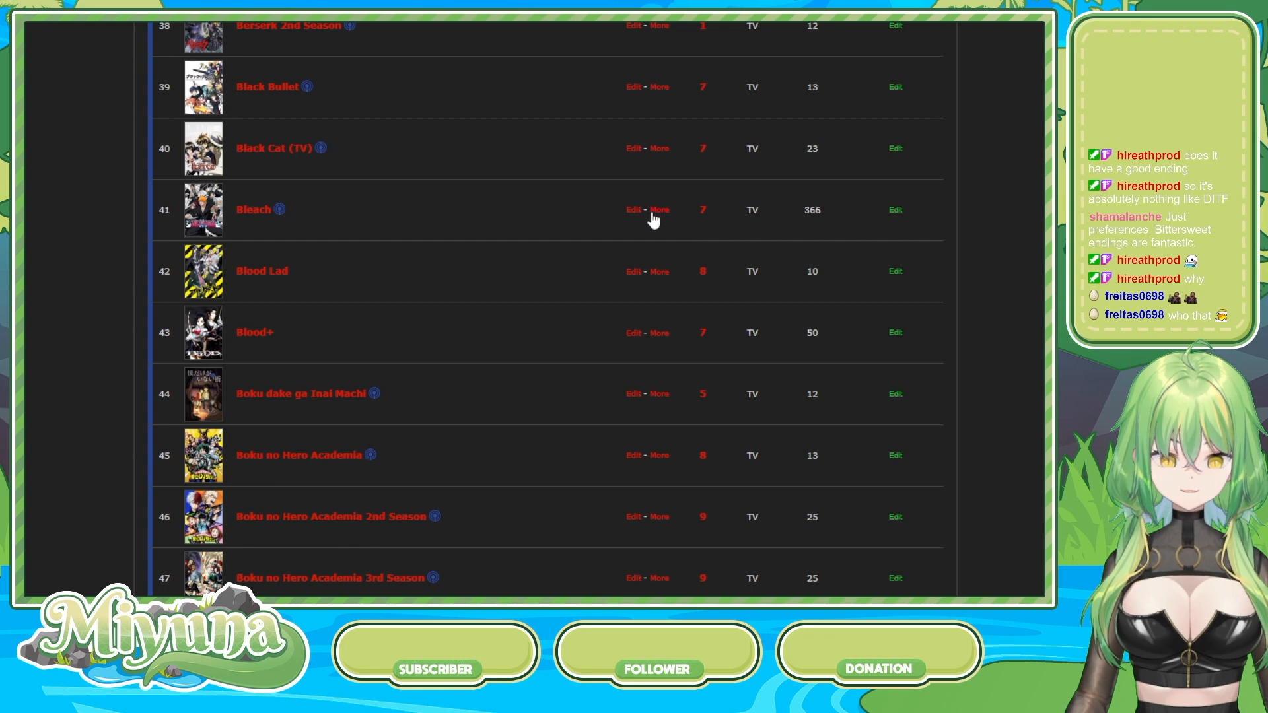
mouse_move(526, 167)
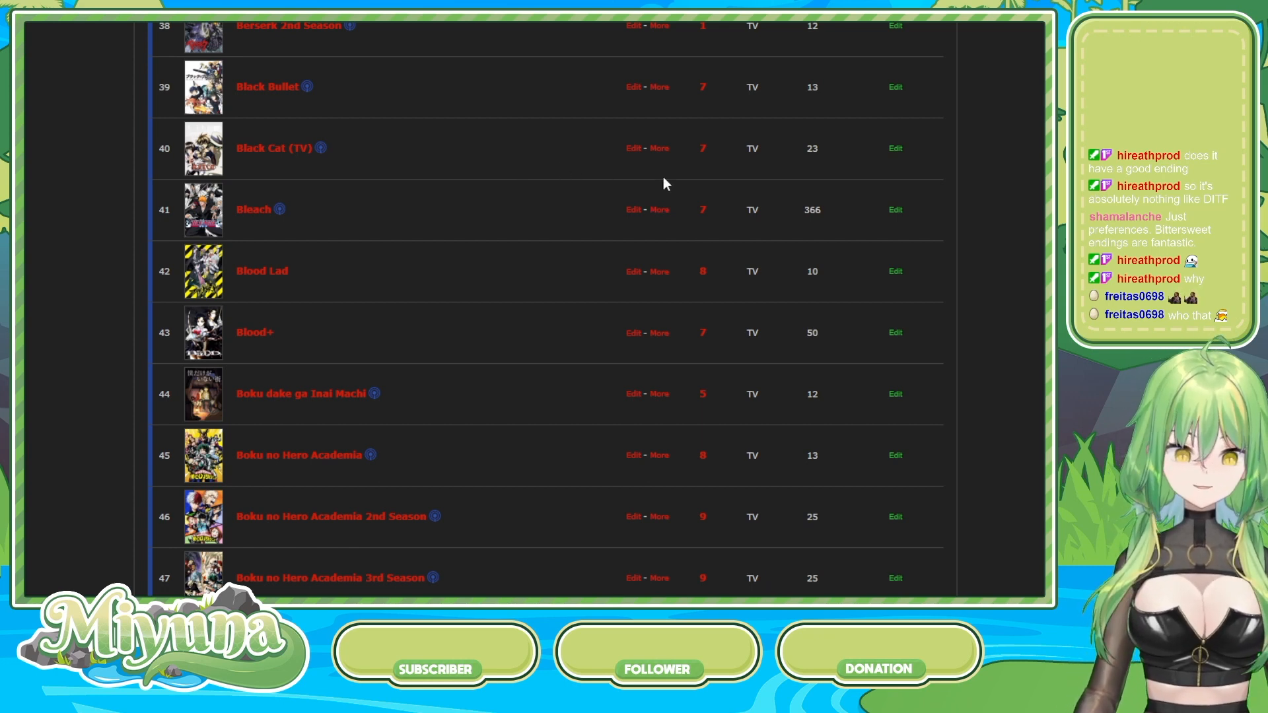
mouse_move(669, 225)
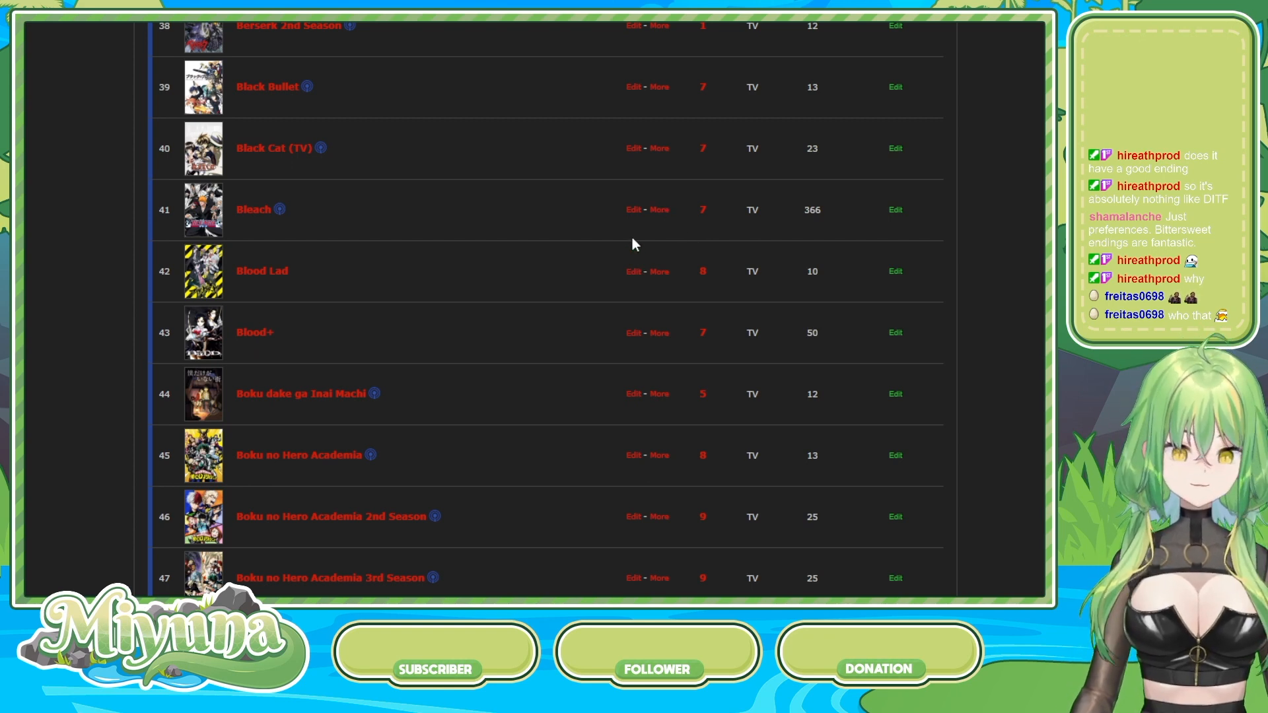
mouse_move(755, 215)
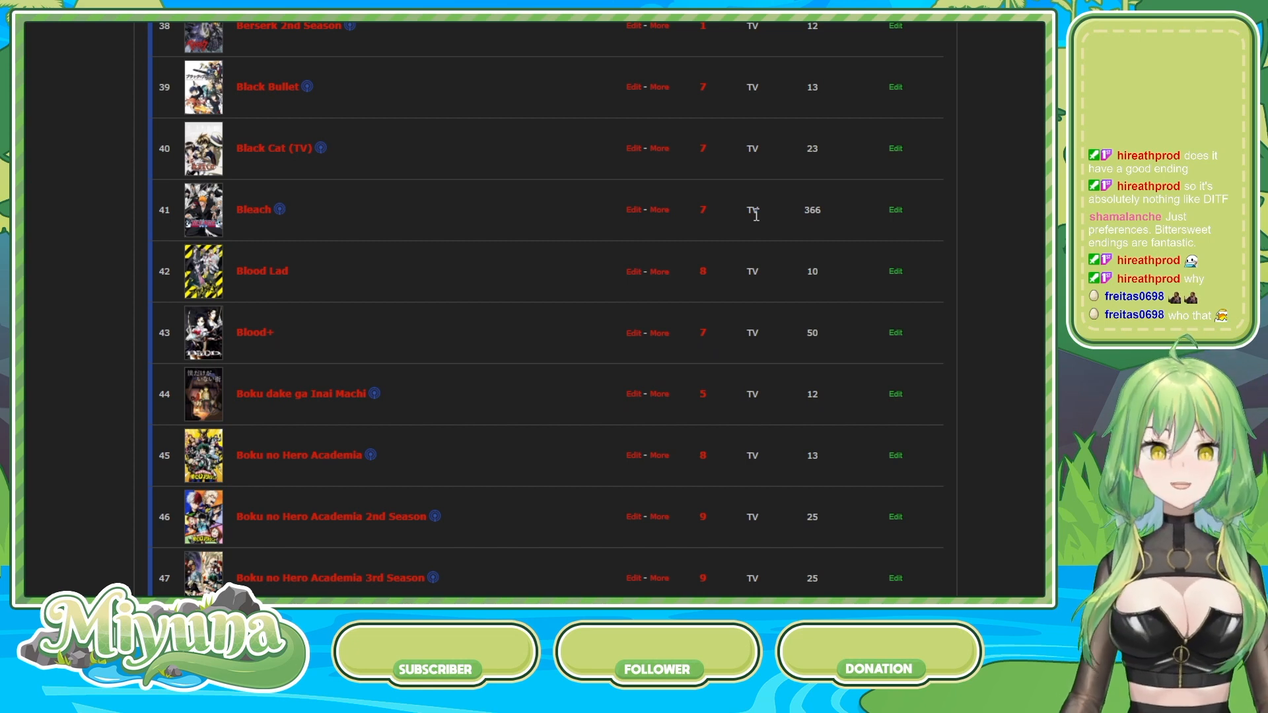
- Scroll to rows 42–52, Blood Lad through Bungou Stray Dogs
scroll("down", 3)
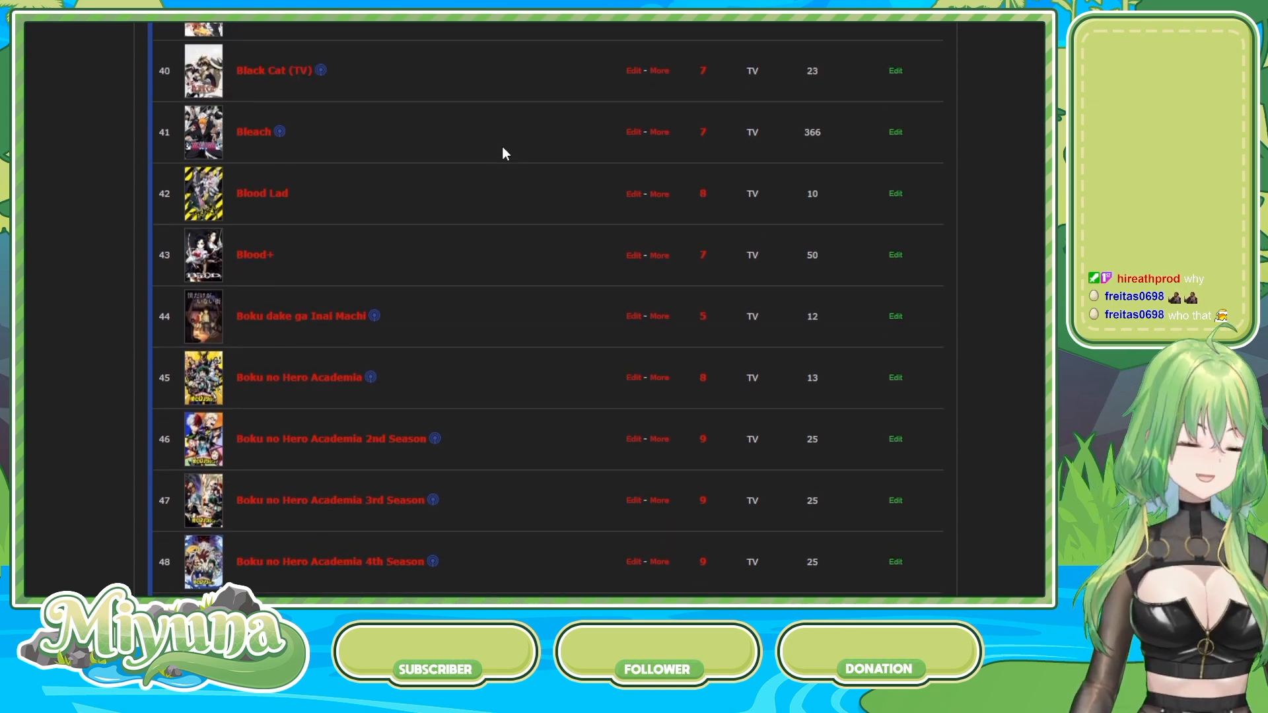
mouse_move(498, 164)
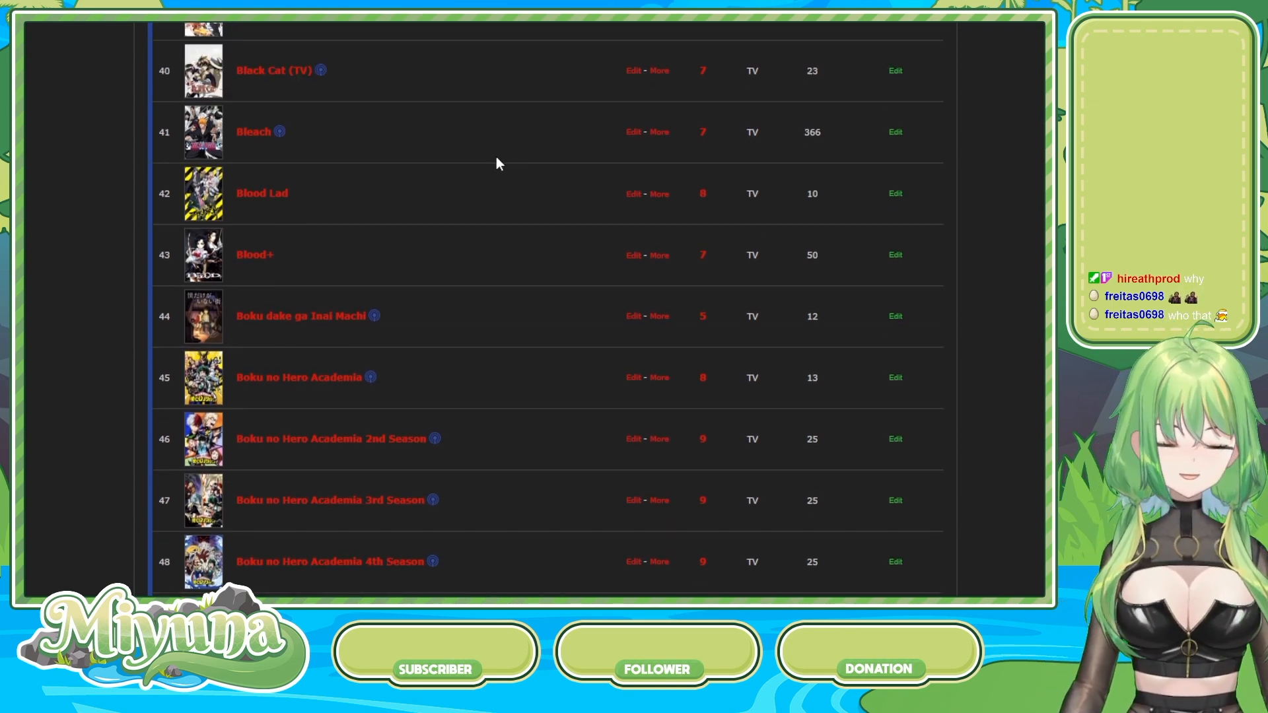
mouse_move(585, 225)
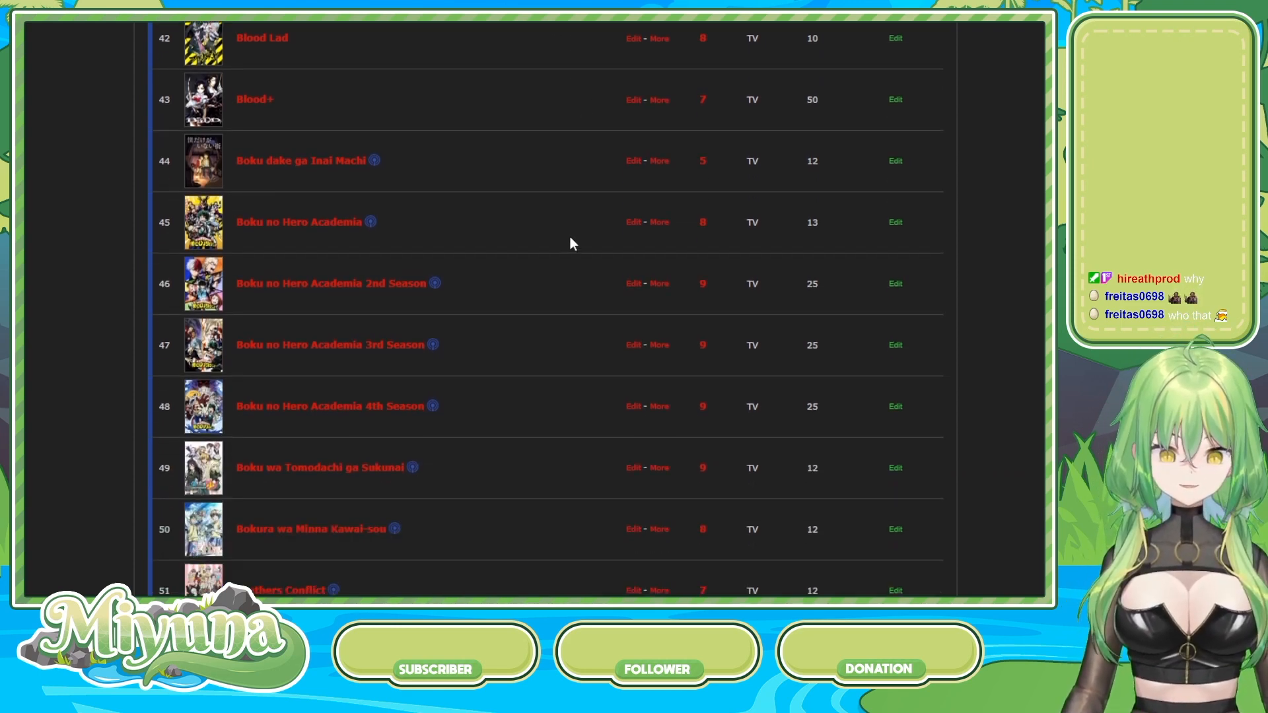
scroll("down", 3)
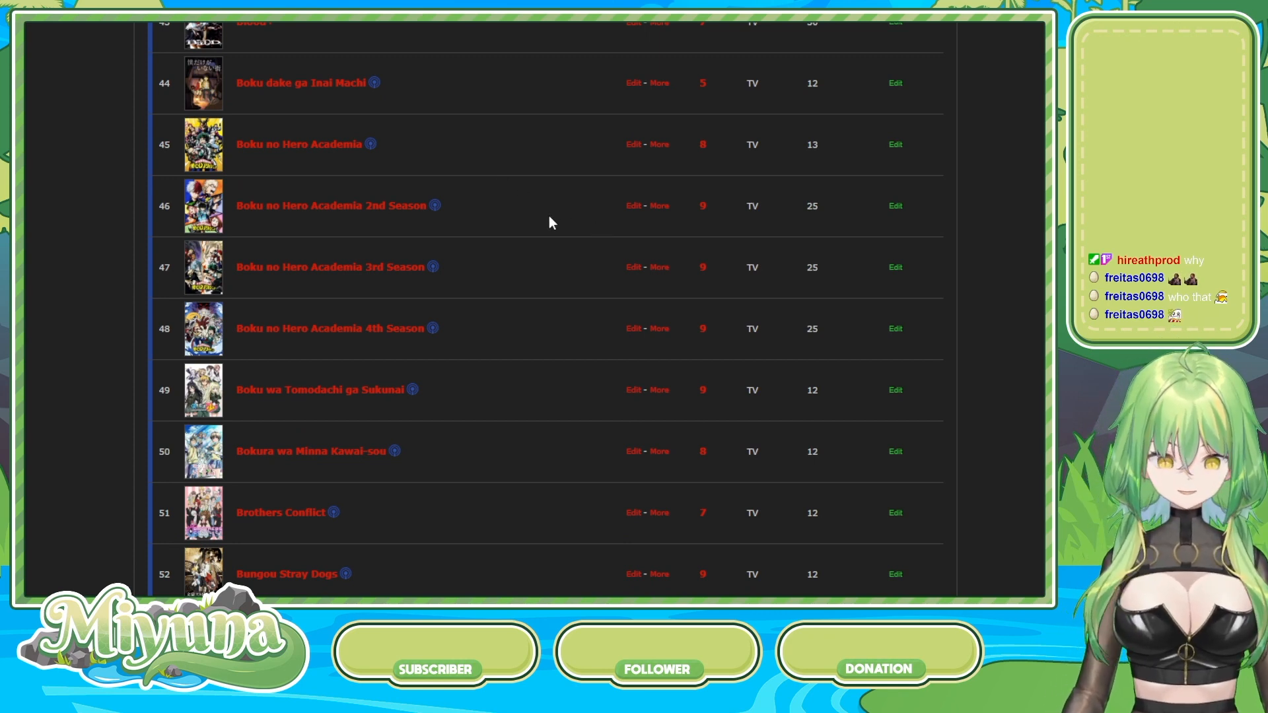
mouse_move(566, 214)
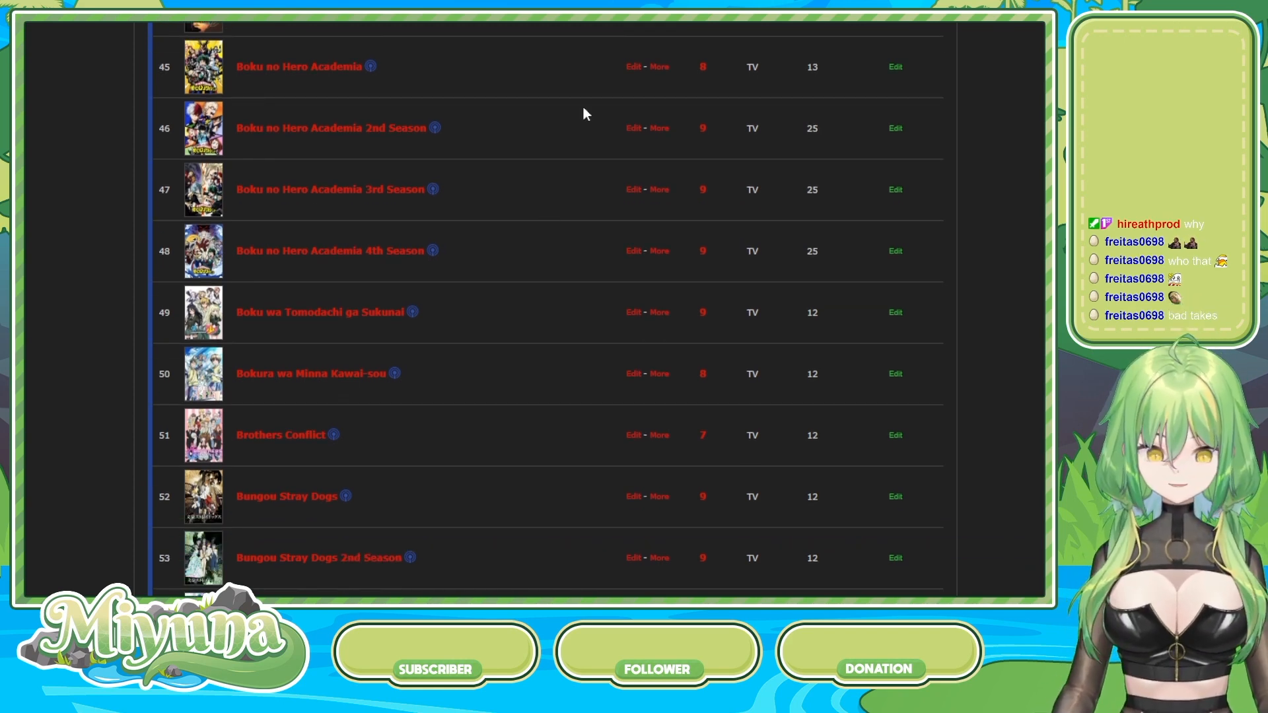
mouse_move(510, 134)
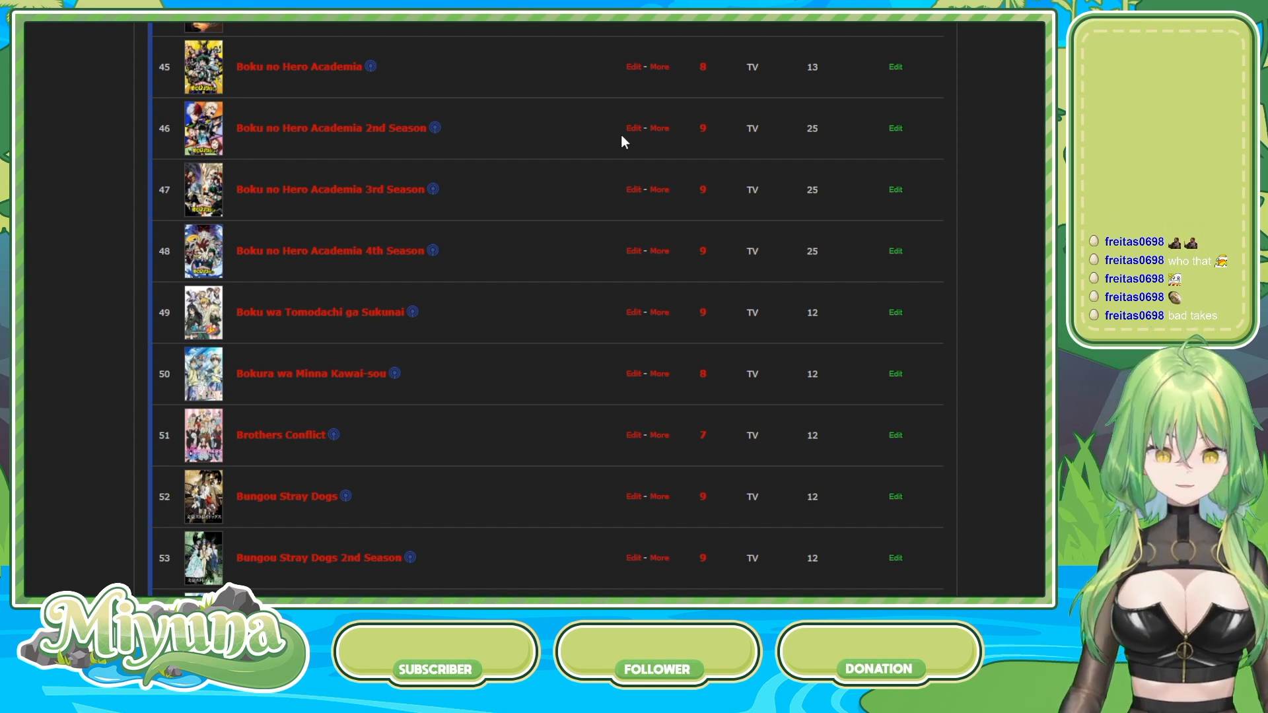
mouse_move(550, 217)
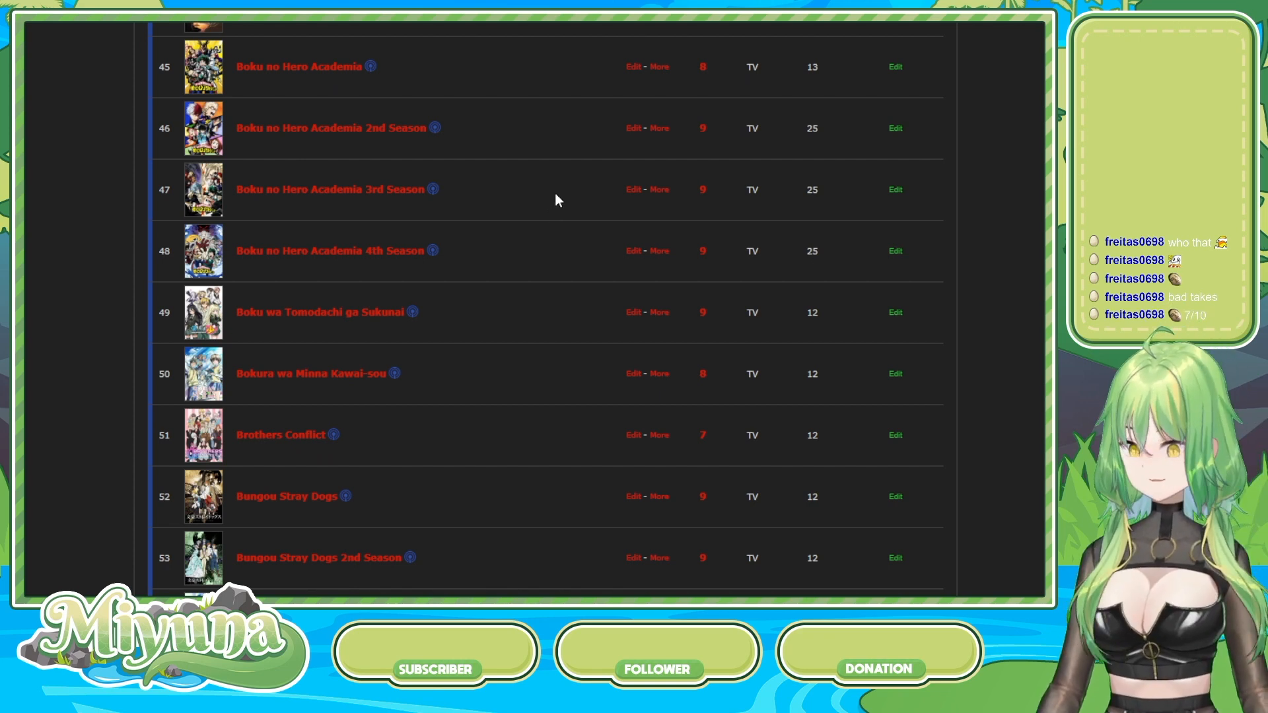
- Scroll to rows 53–57, Bungou Stray Dogs 2nd Season through Charlotte
scroll("down", 3)
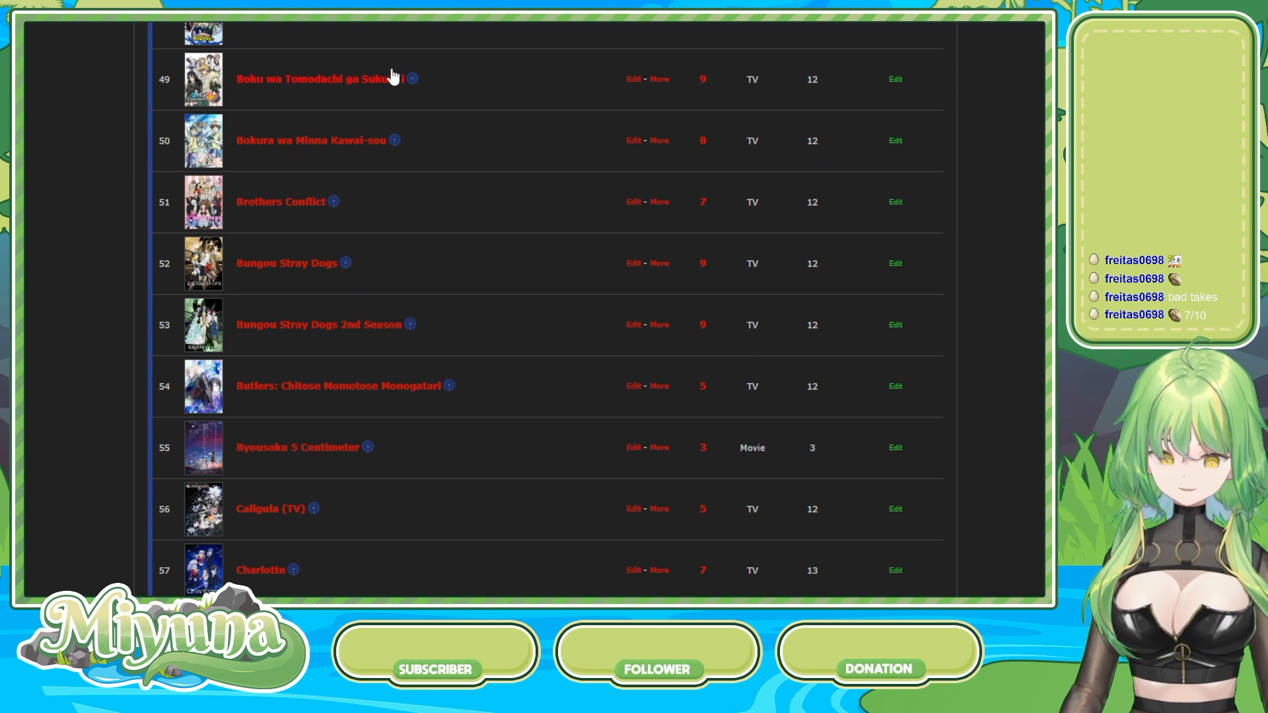
mouse_move(511, 111)
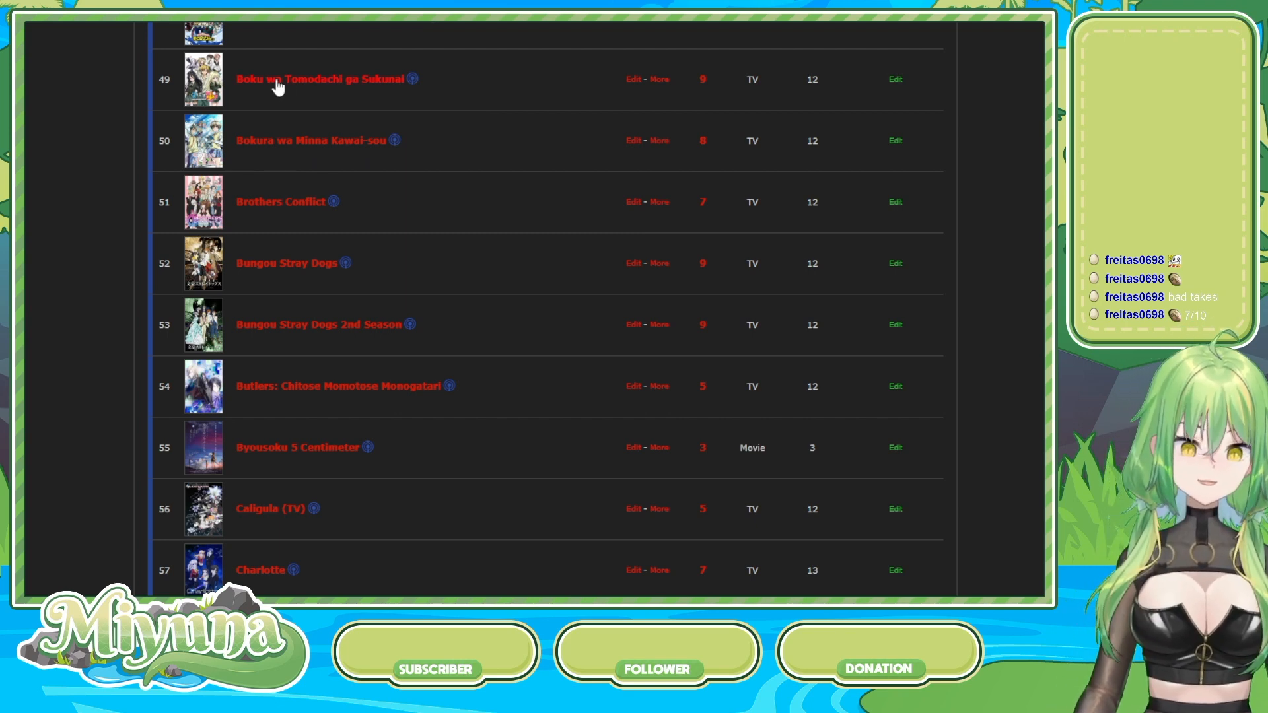
mouse_move(654, 142)
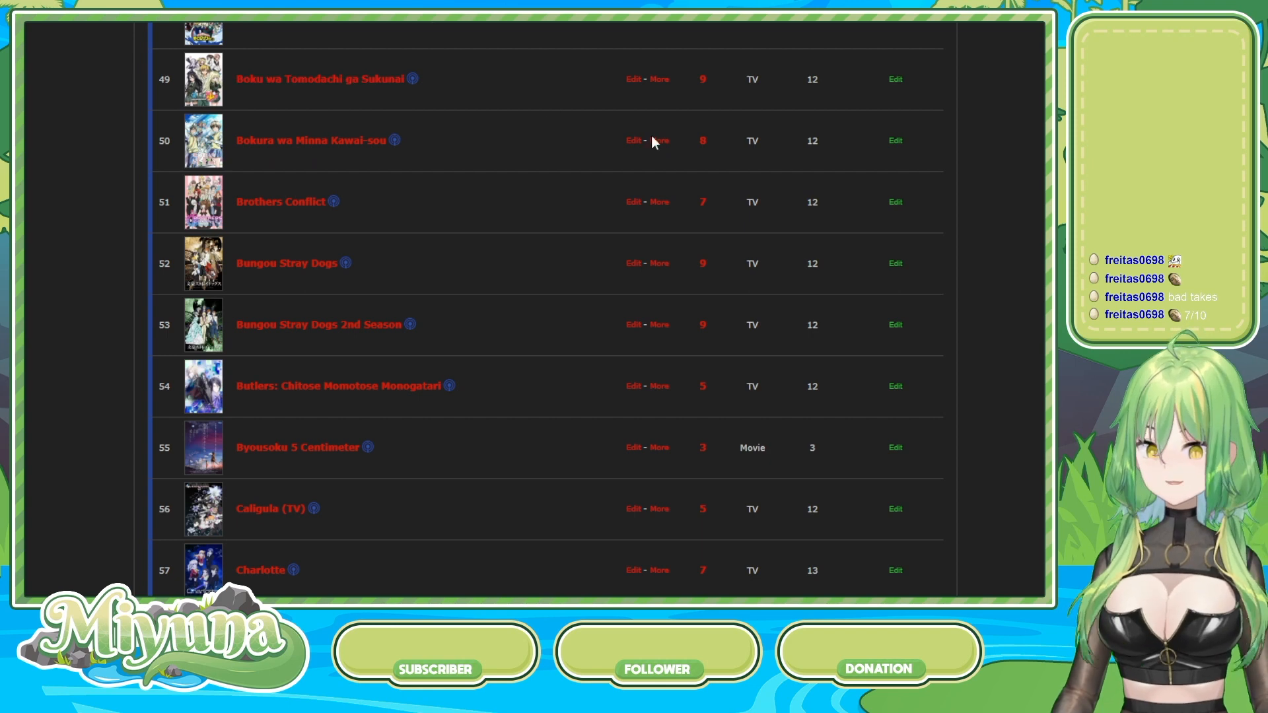
mouse_move(335, 87)
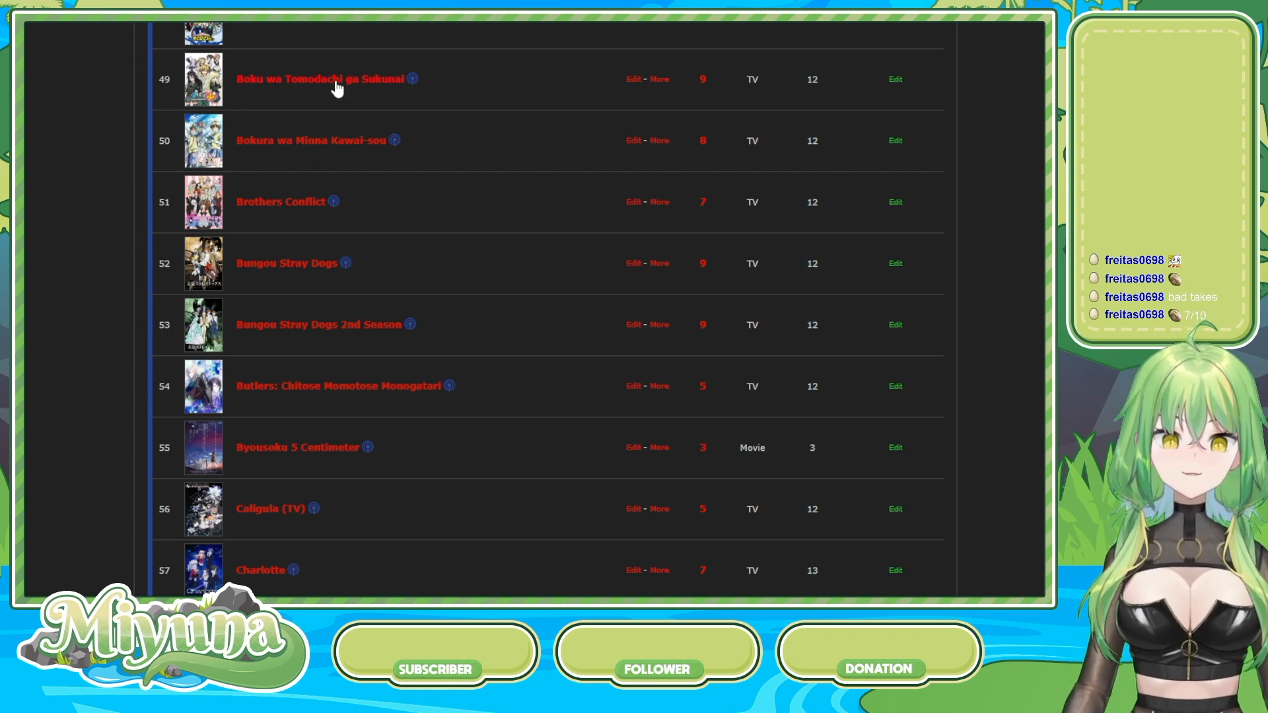
- Reveal entries 58 and 59, Cheer Danshi!! scored 6 and Chobits scored 8
left_click(323, 78)
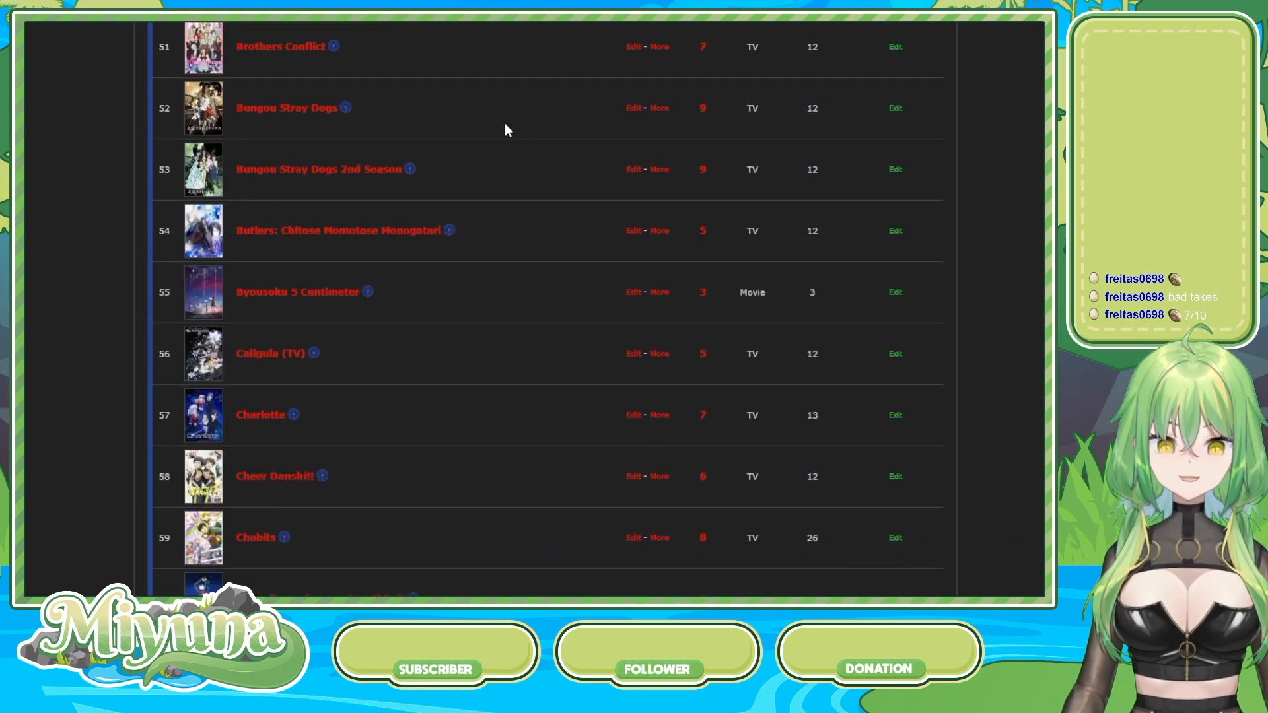
mouse_move(358, 112)
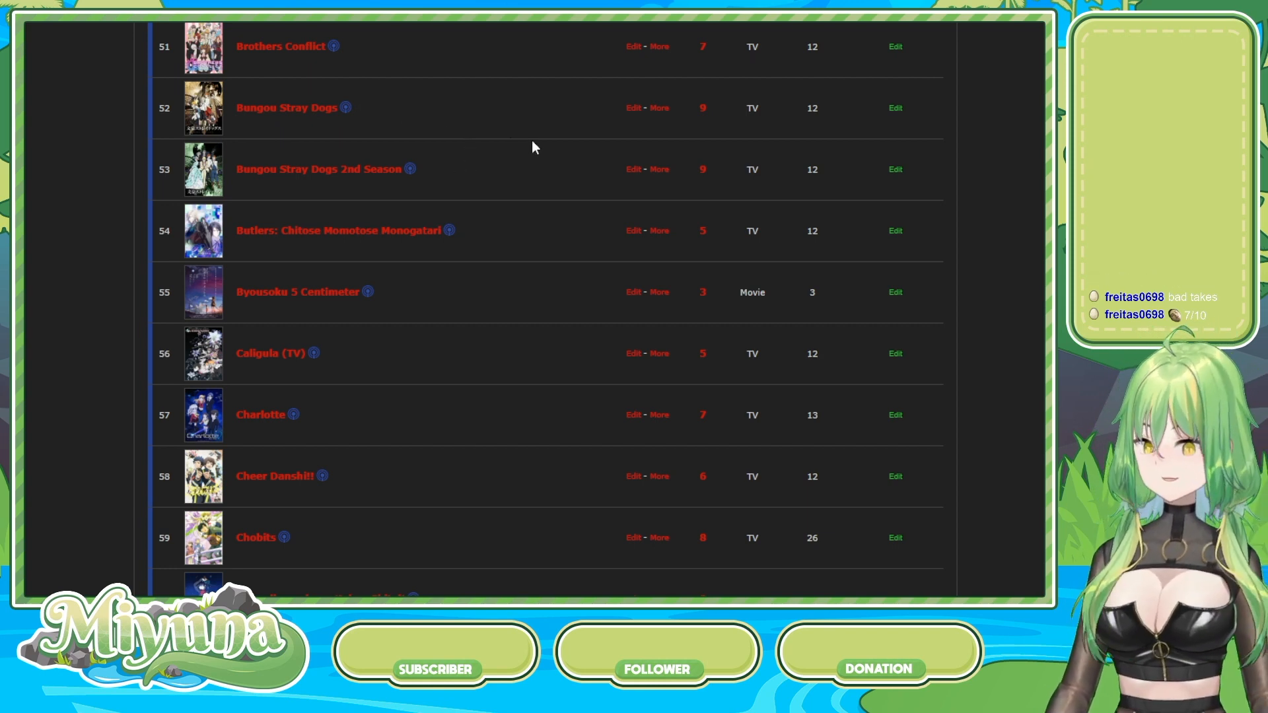
mouse_move(538, 141)
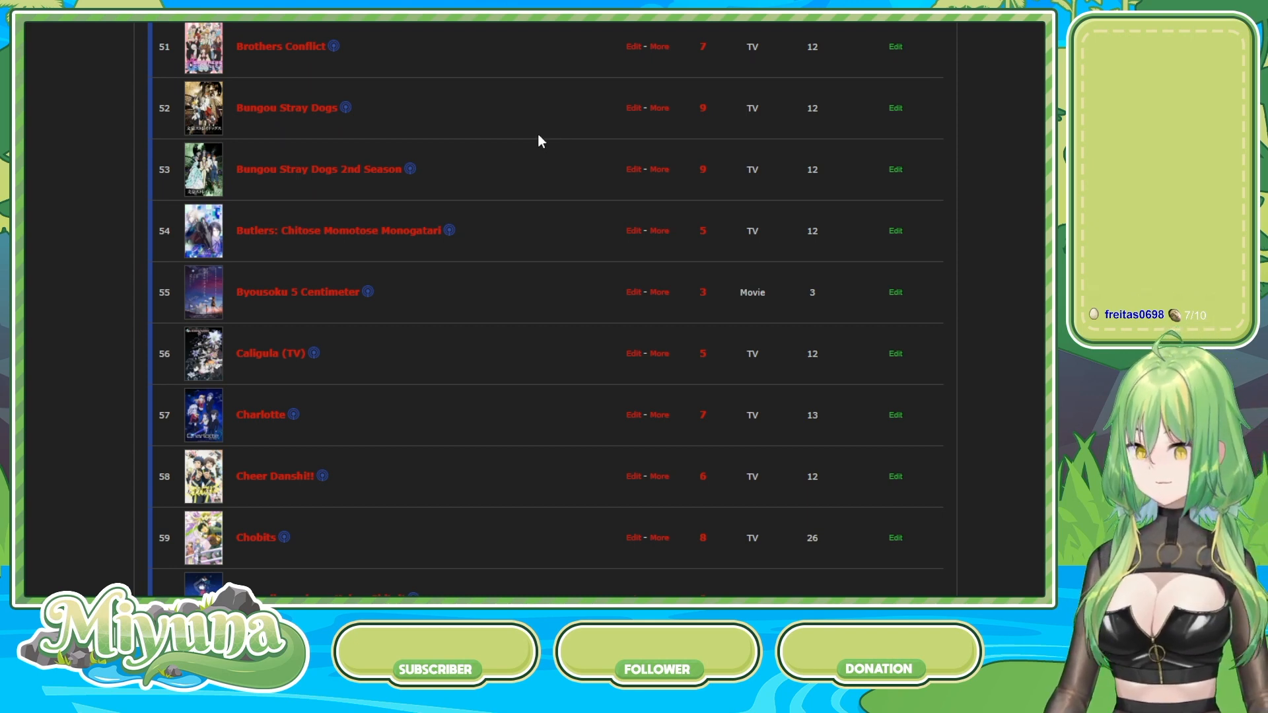
mouse_move(445, 117)
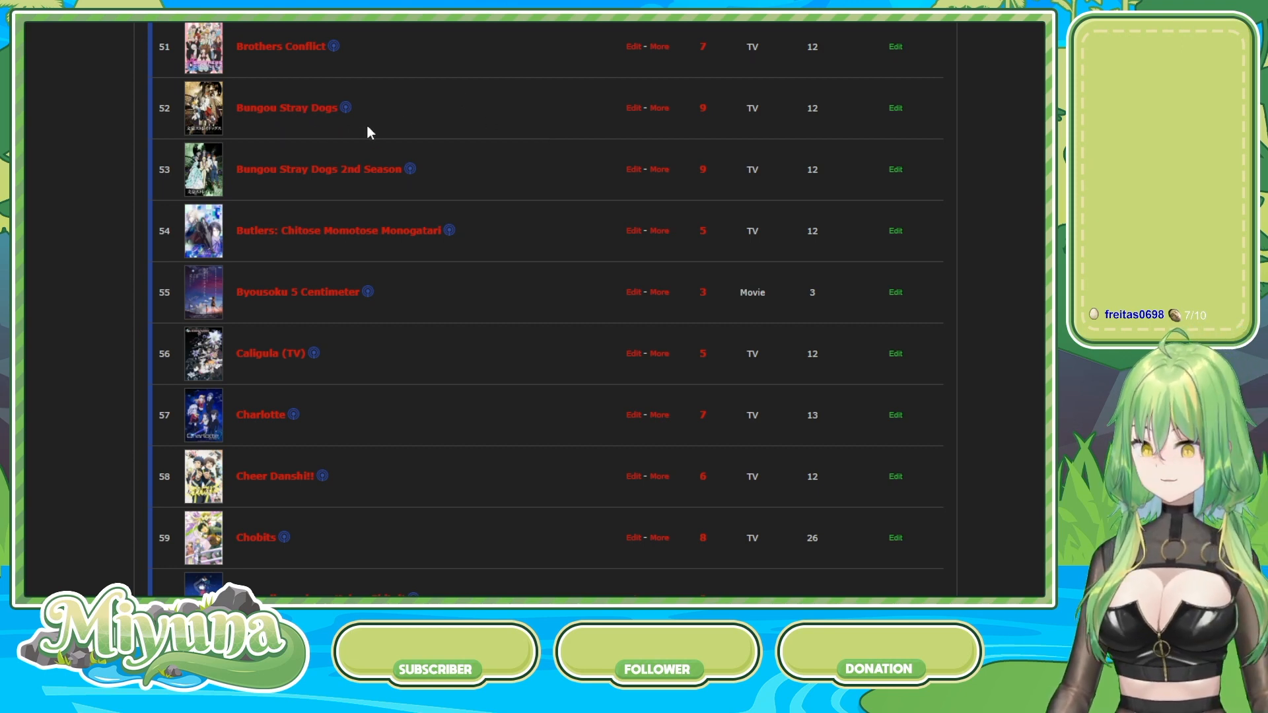
mouse_move(554, 87)
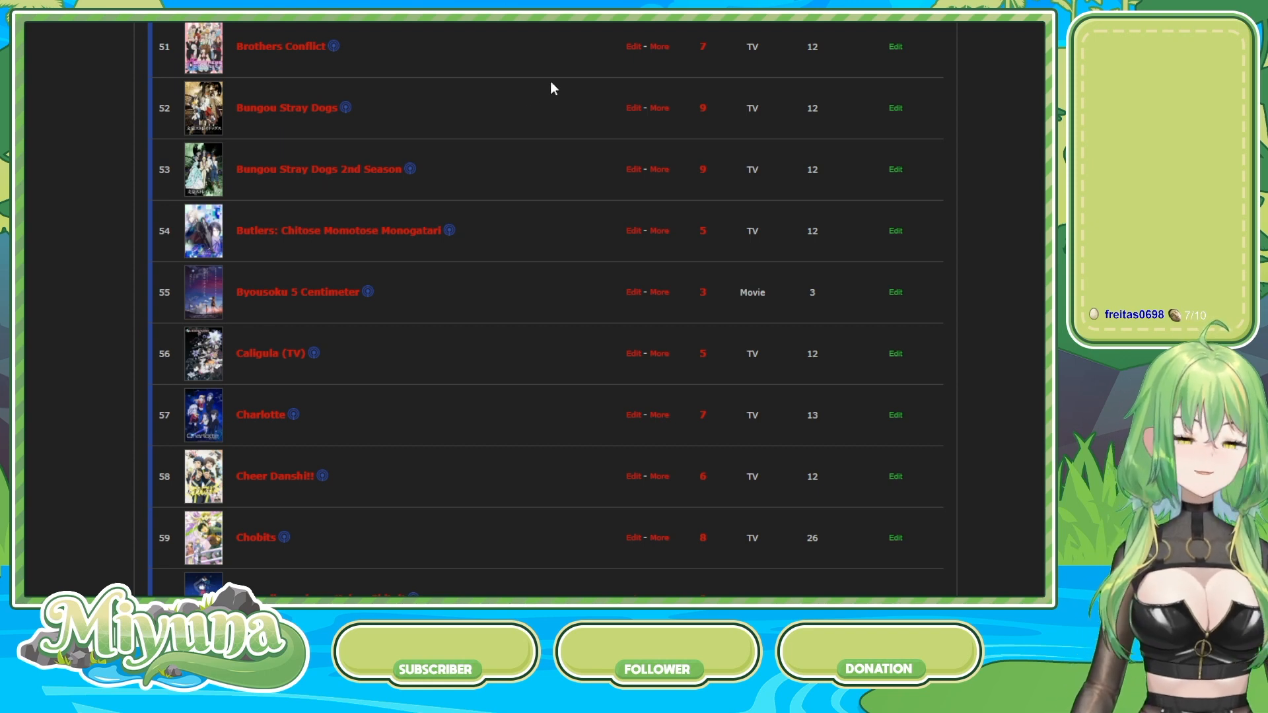
mouse_move(477, 113)
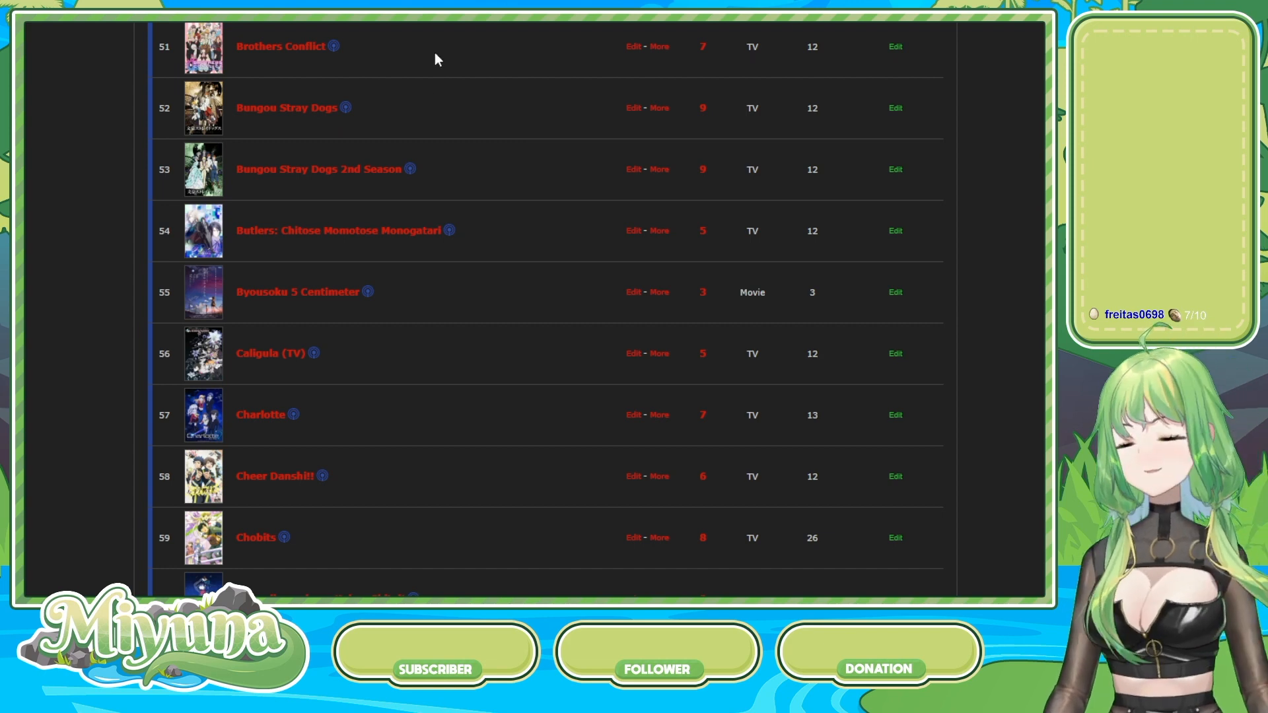
- Scroll to rows 61–70, Citrus, the Clannad titles and the Code Geass movies
scroll("down", 3)
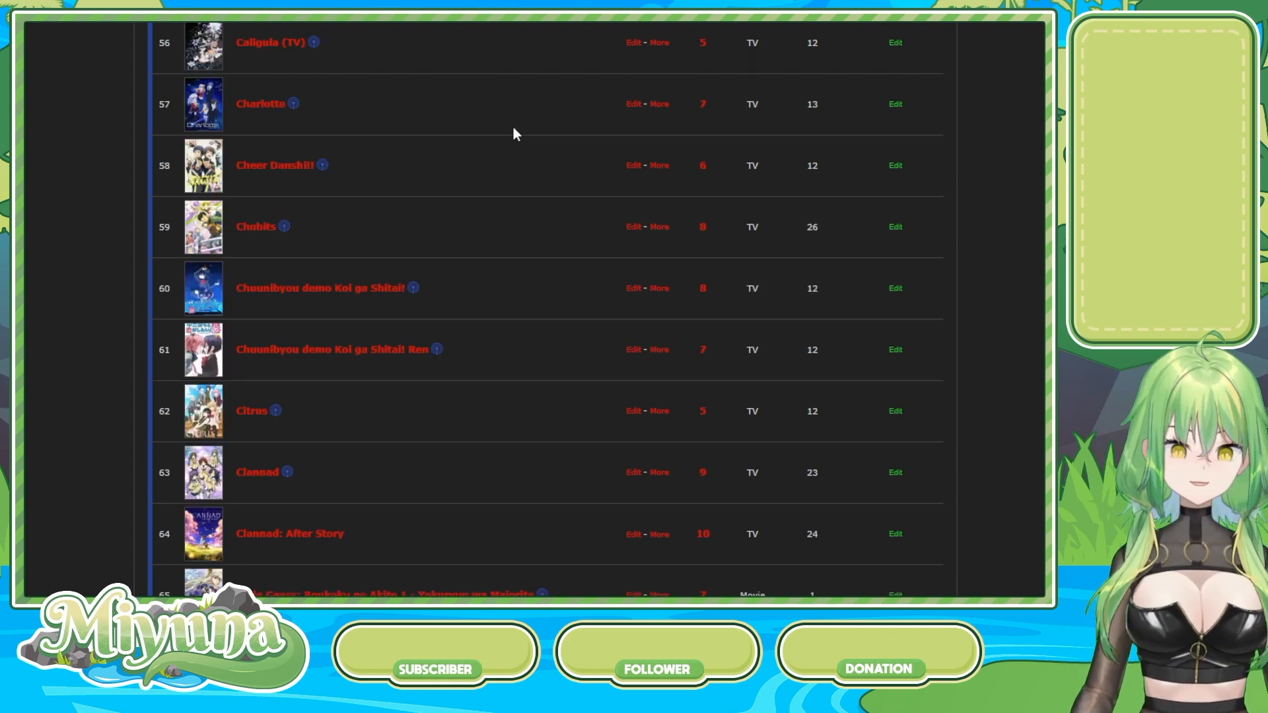
mouse_move(323, 289)
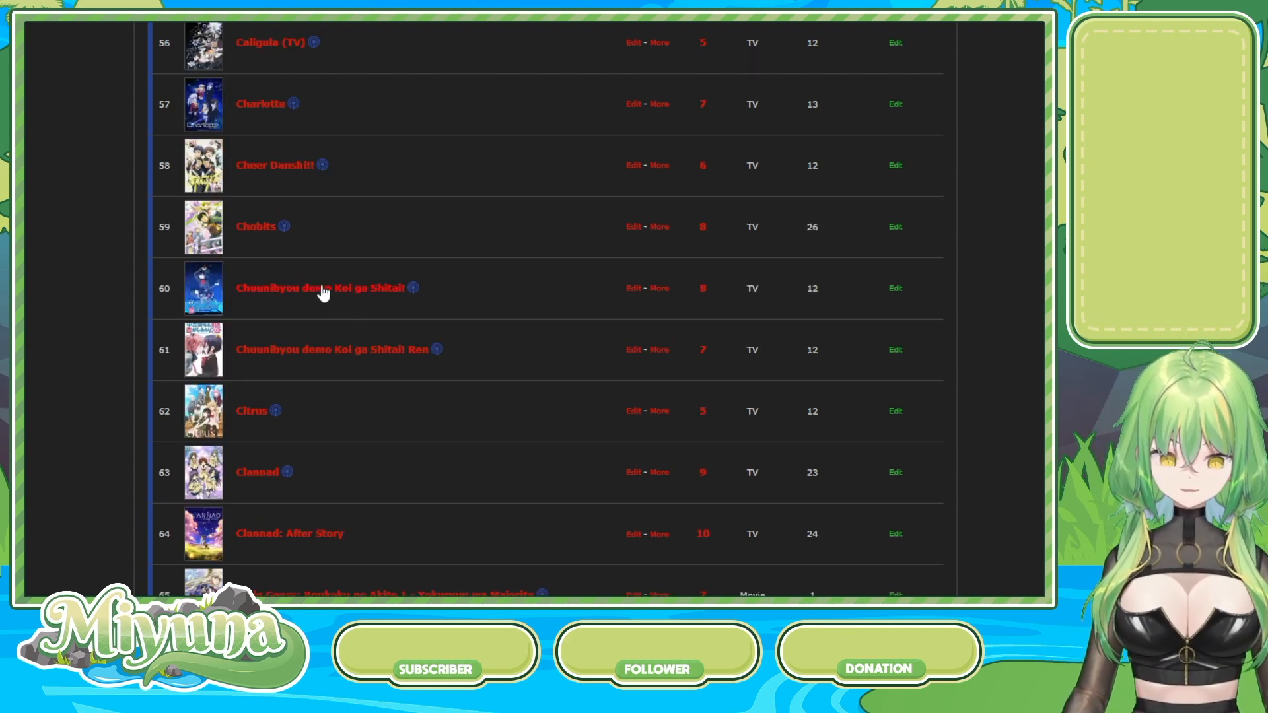
mouse_move(524, 214)
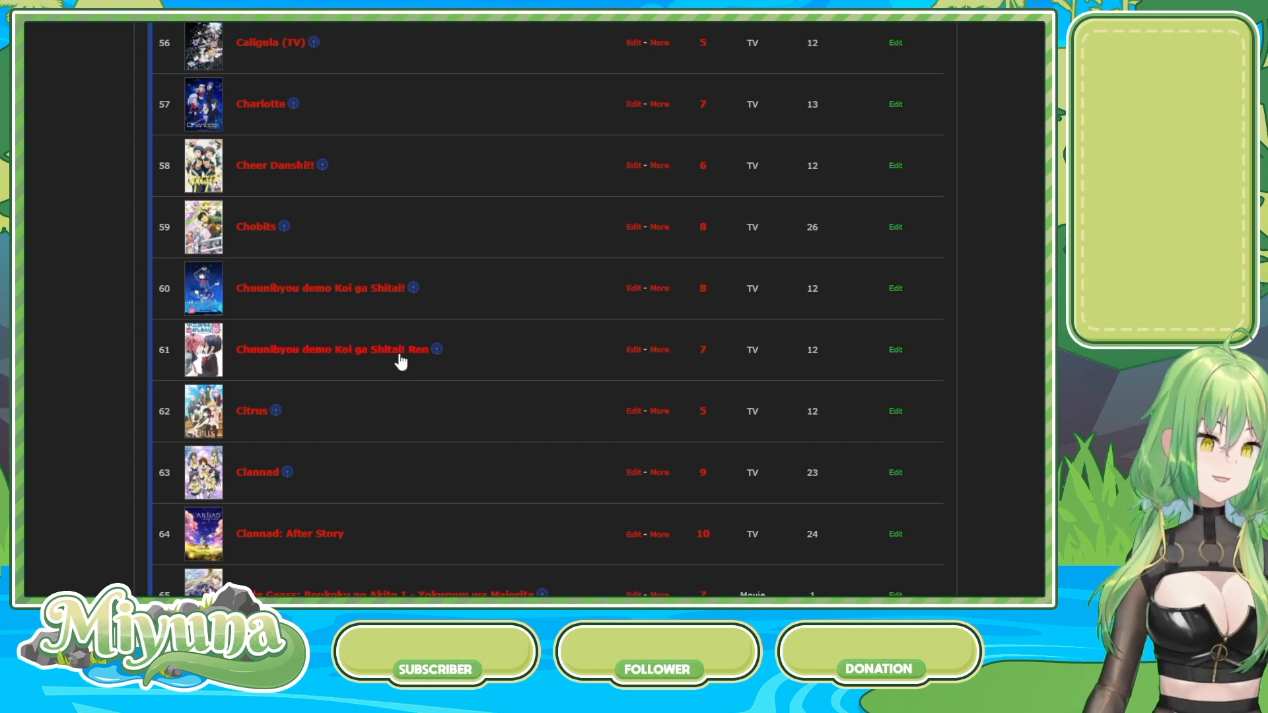
mouse_move(520, 298)
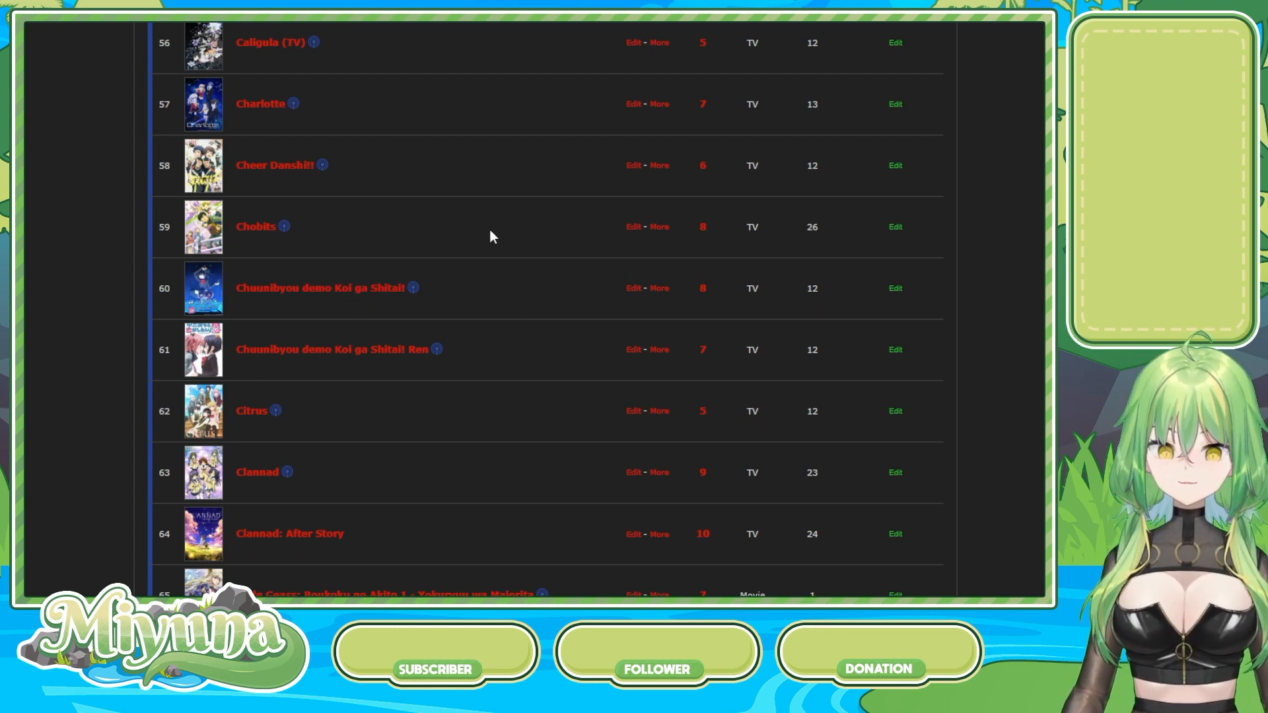
mouse_move(499, 234)
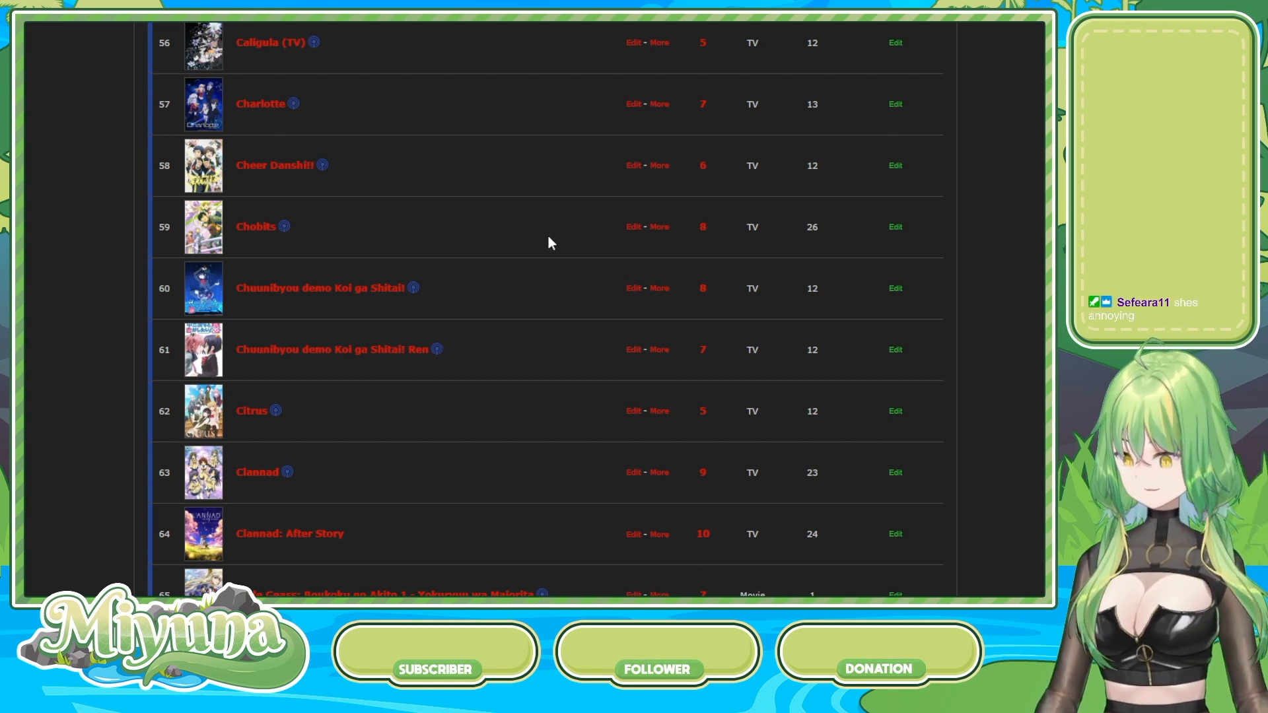
scroll("down", 3)
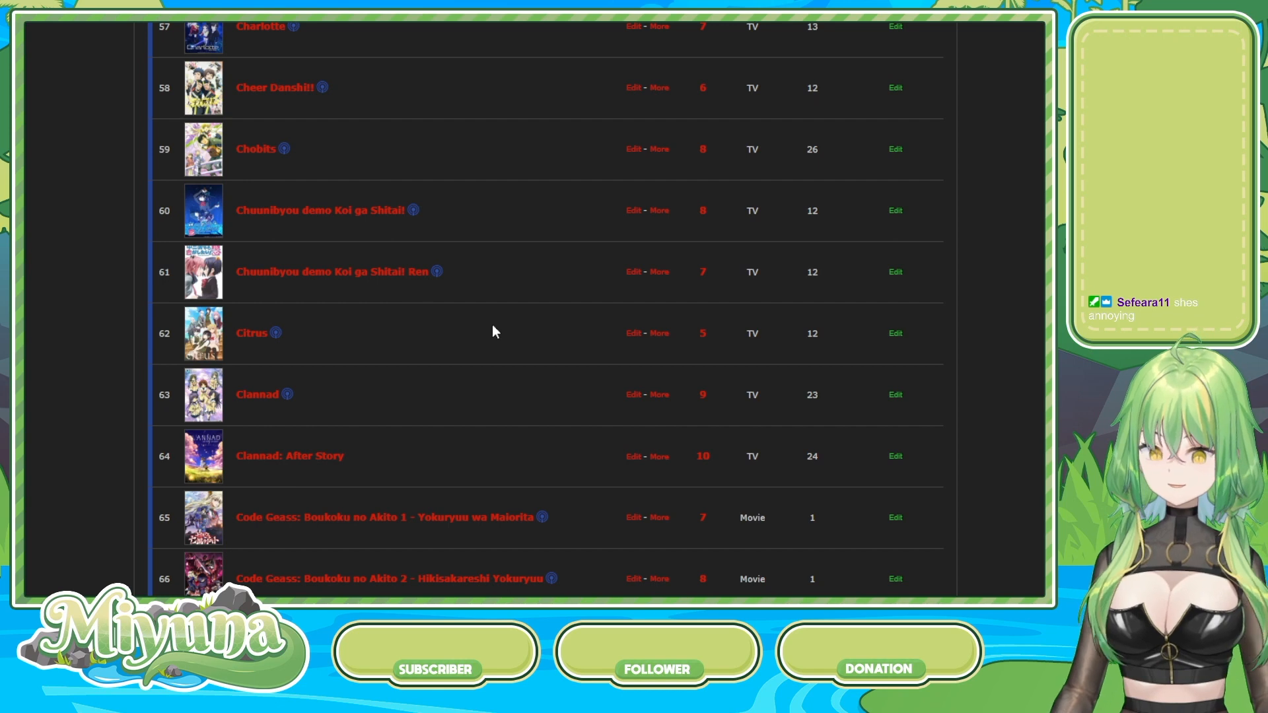
scroll("up", 3)
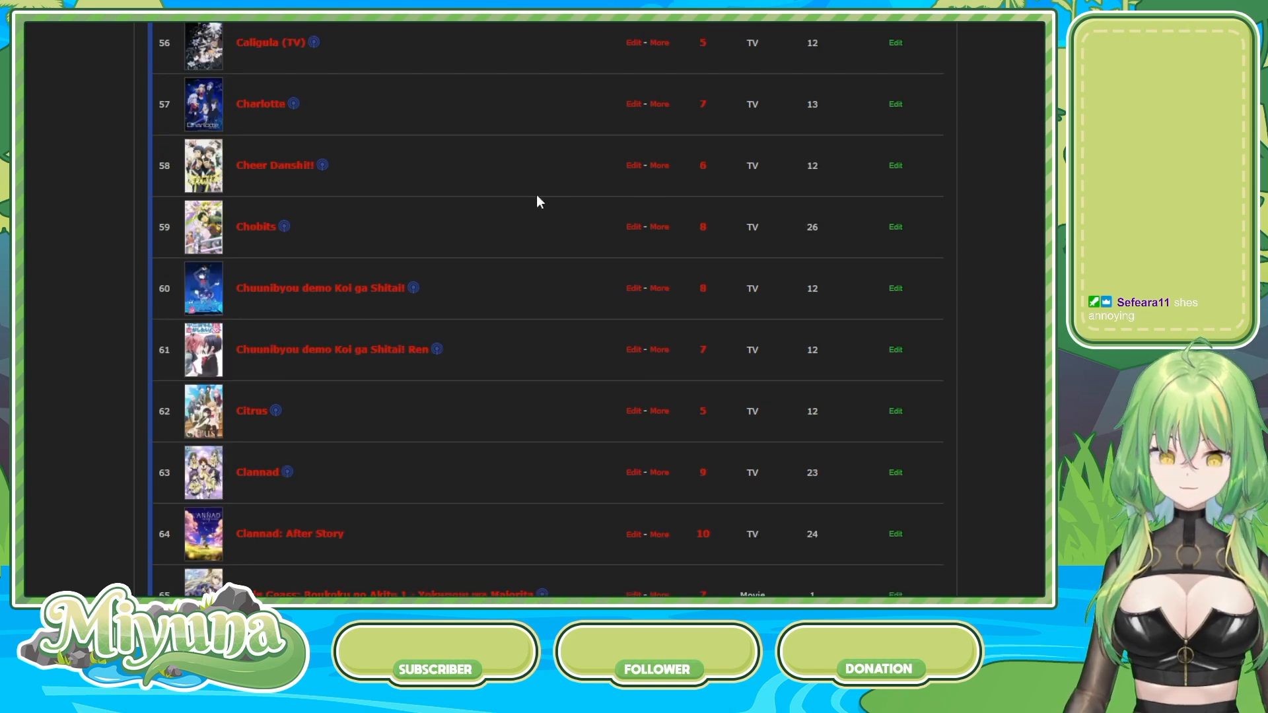
scroll("down", 3)
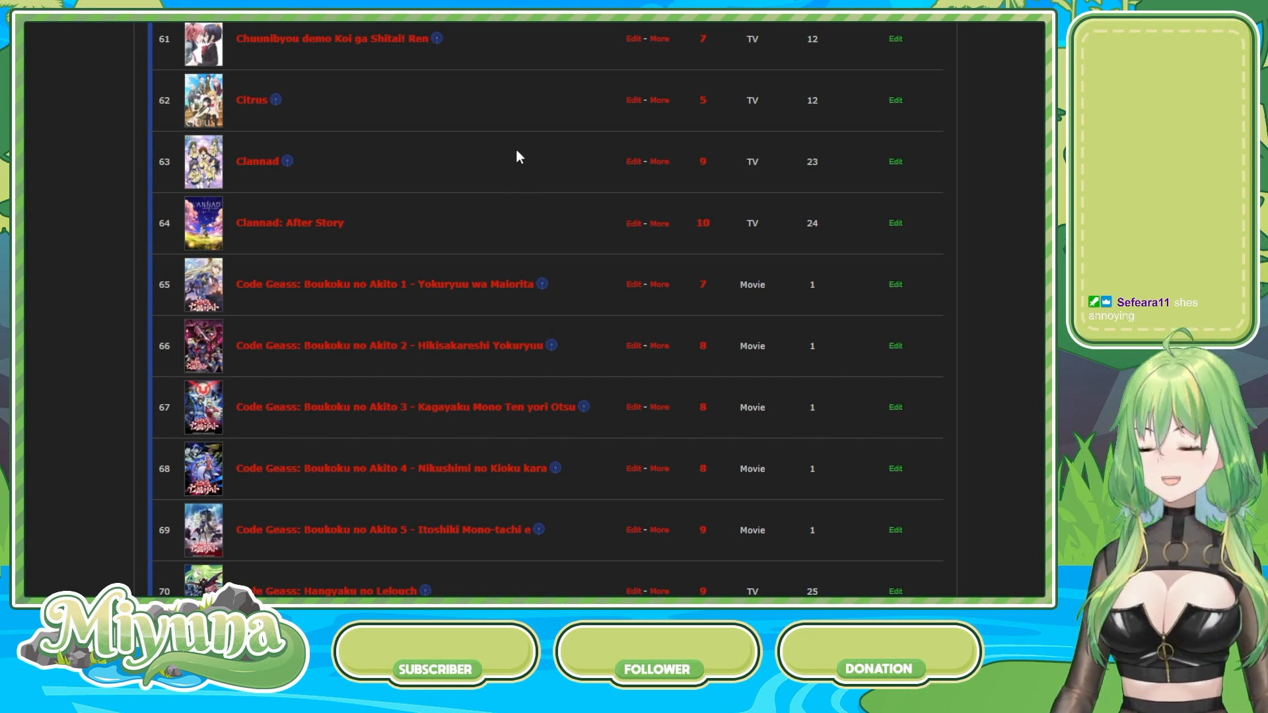
- Scroll past the D entries to rows 94–102, Domestic na Kanojo through Fairy Tail
scroll("down", 3)
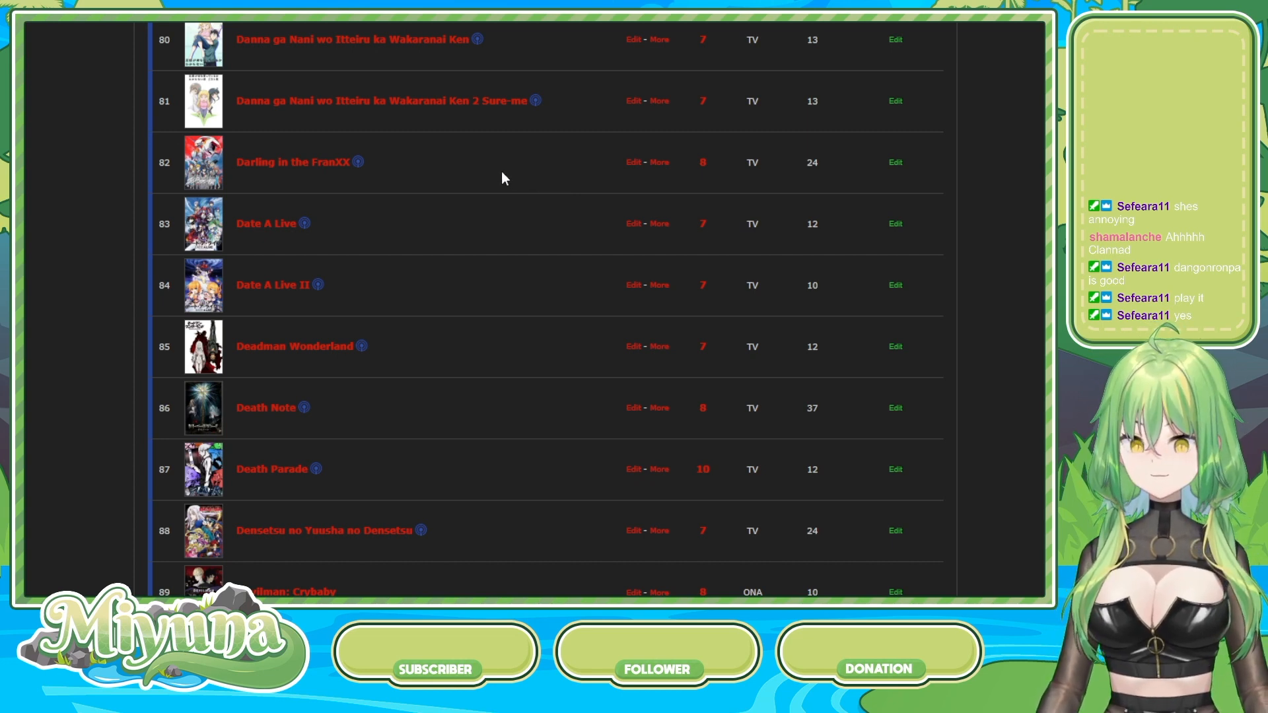
mouse_move(498, 207)
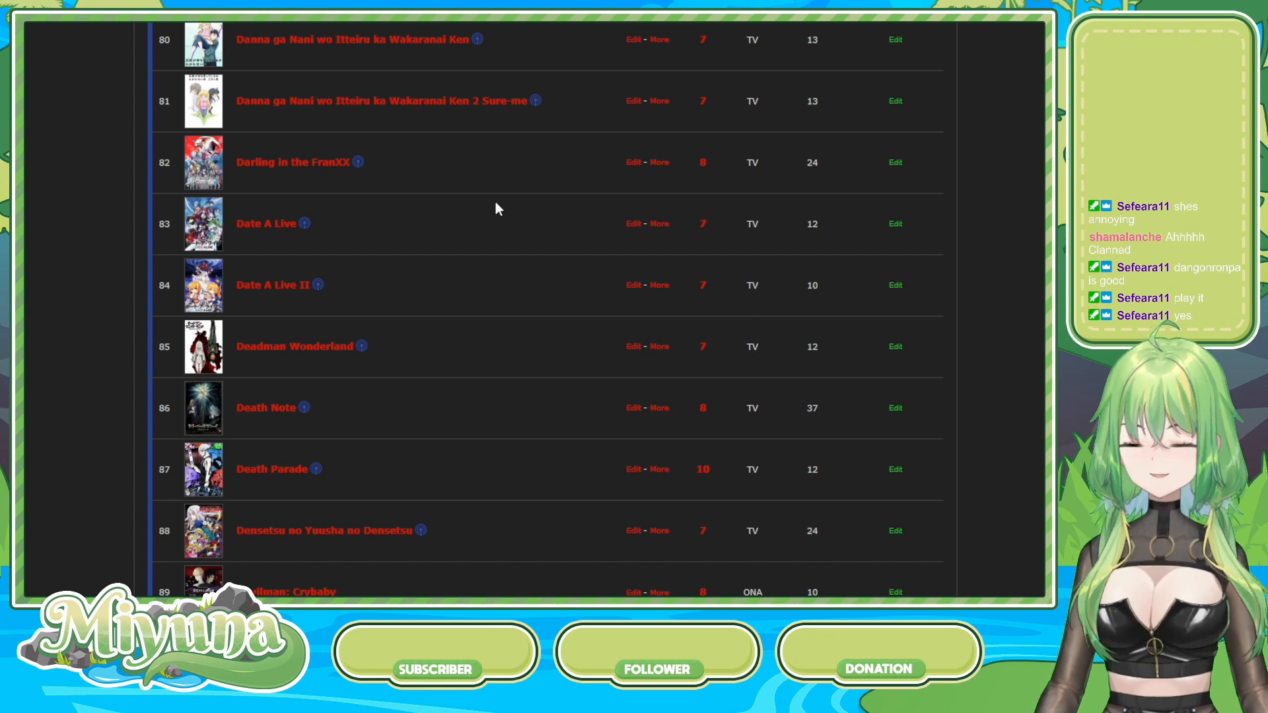
scroll("down", 3)
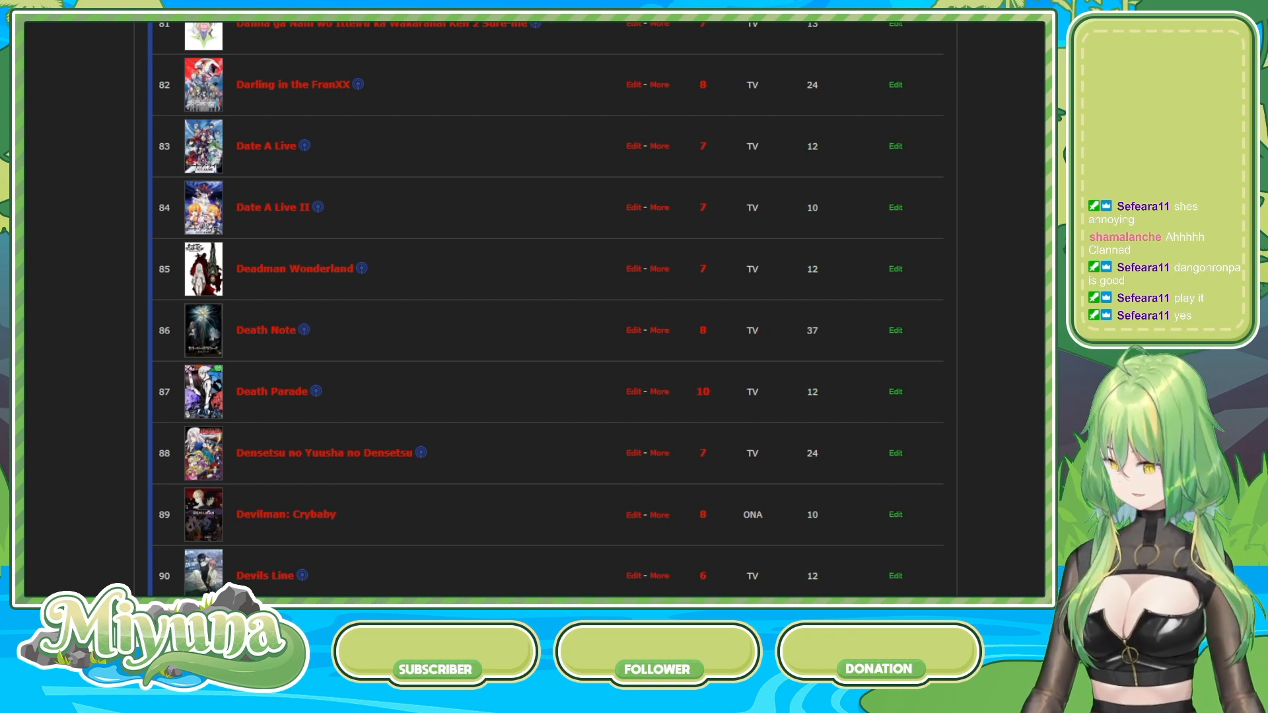
scroll("down", 3)
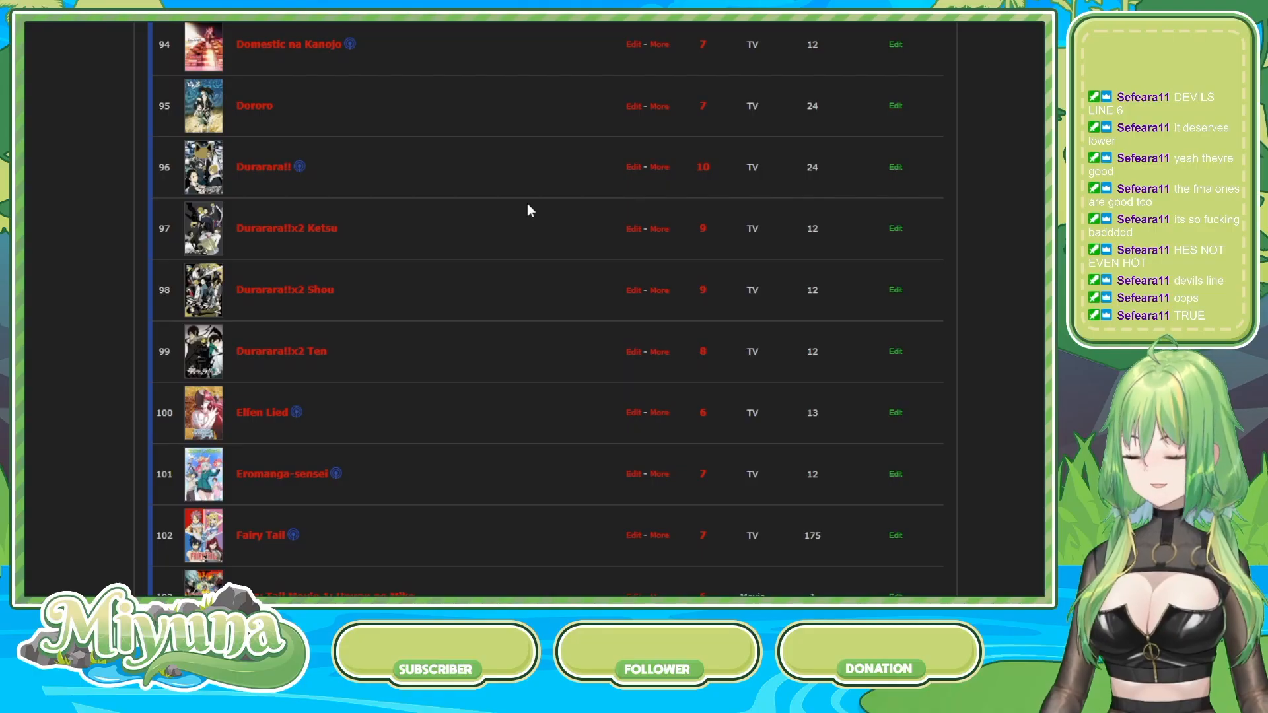
mouse_move(637, 53)
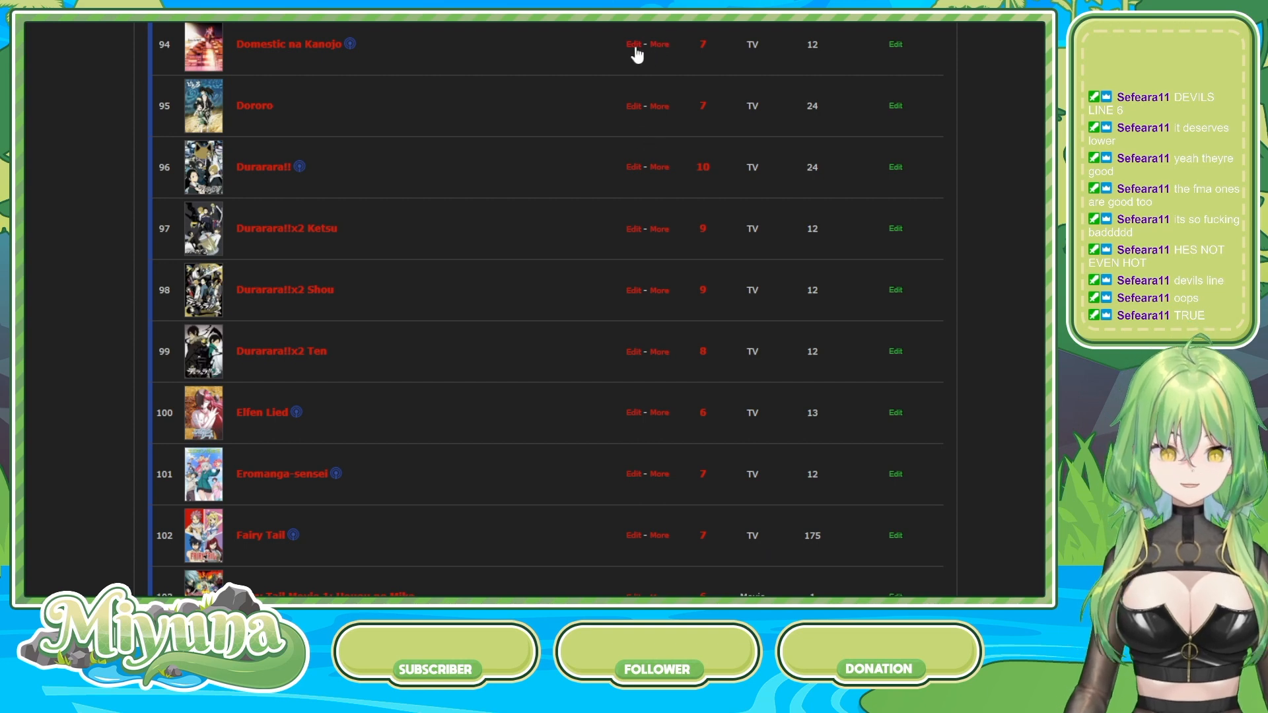